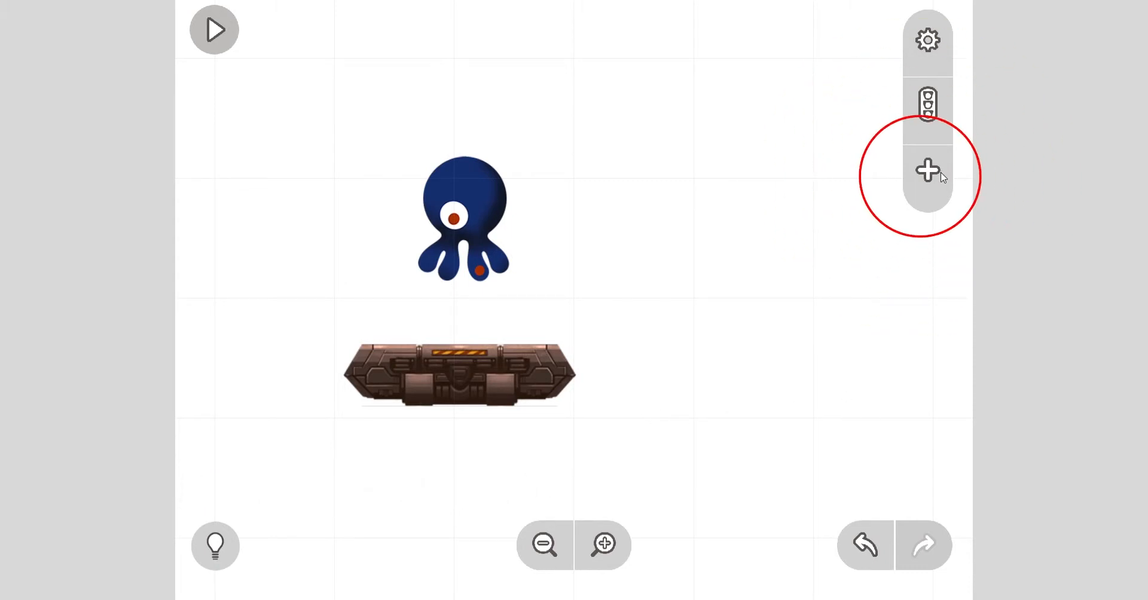
Bring up the add-object library's Artwork collection and scroll toward the Apple entry
click(927, 171)
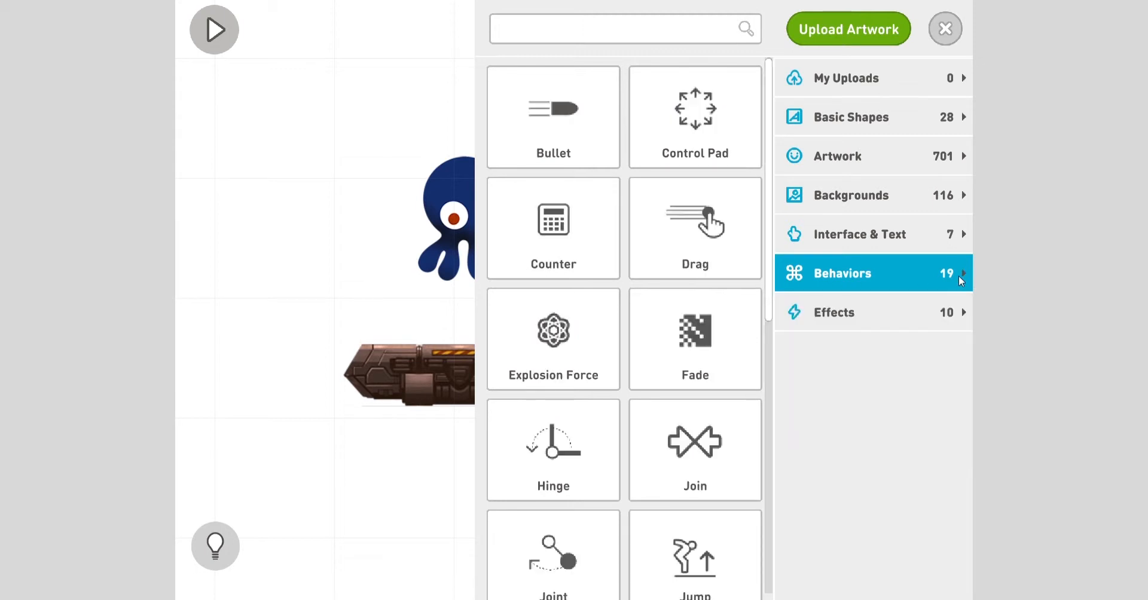
click(831, 155)
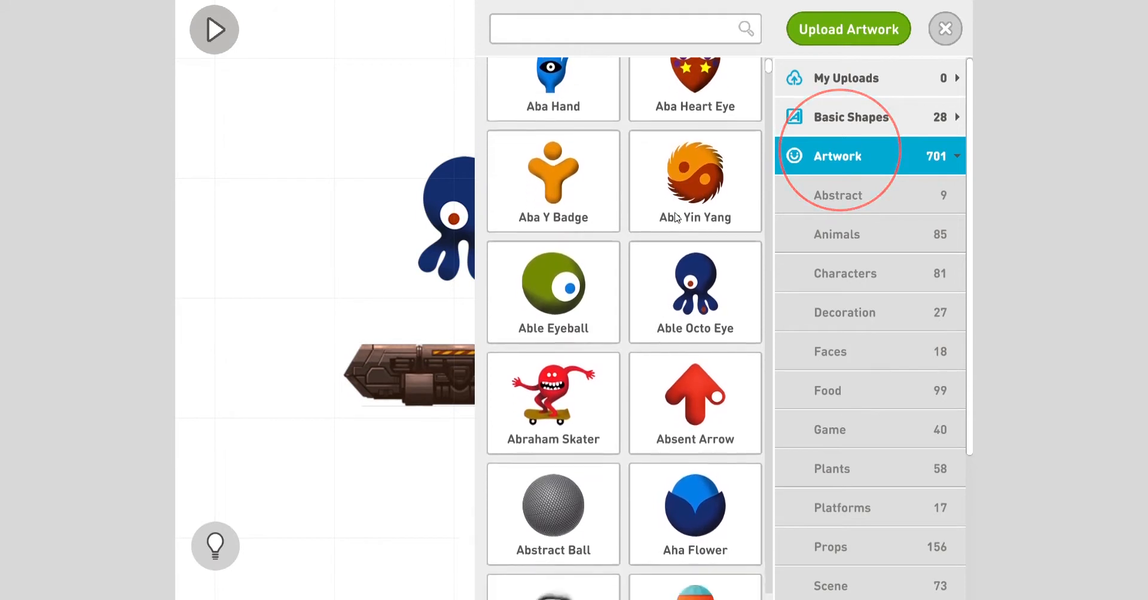
scroll(down, 3)
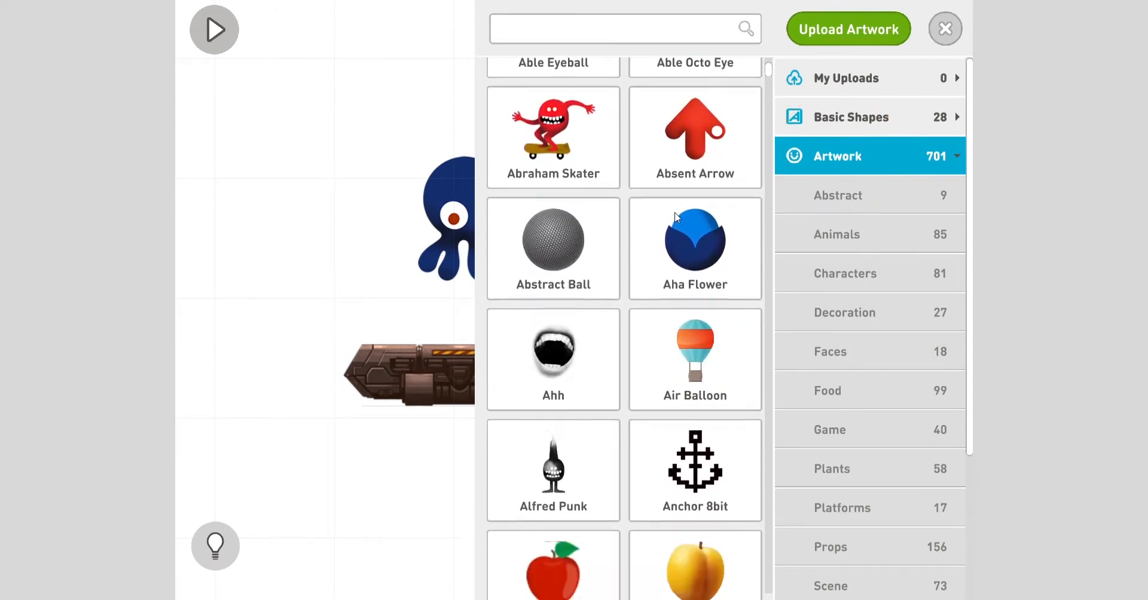
scroll(down, 3)
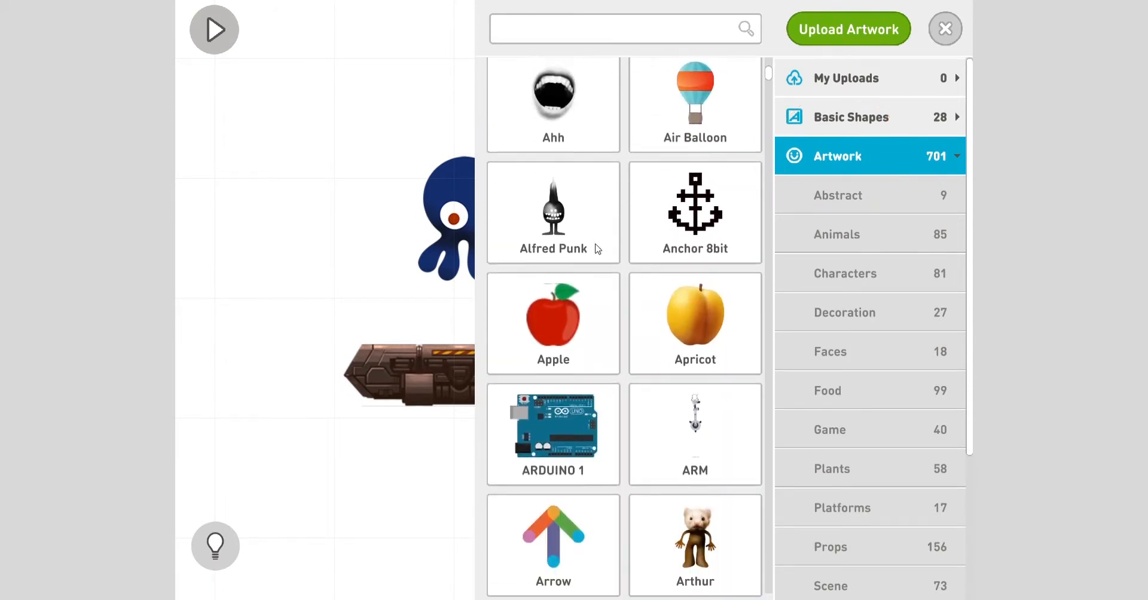
mouse_move(563, 325)
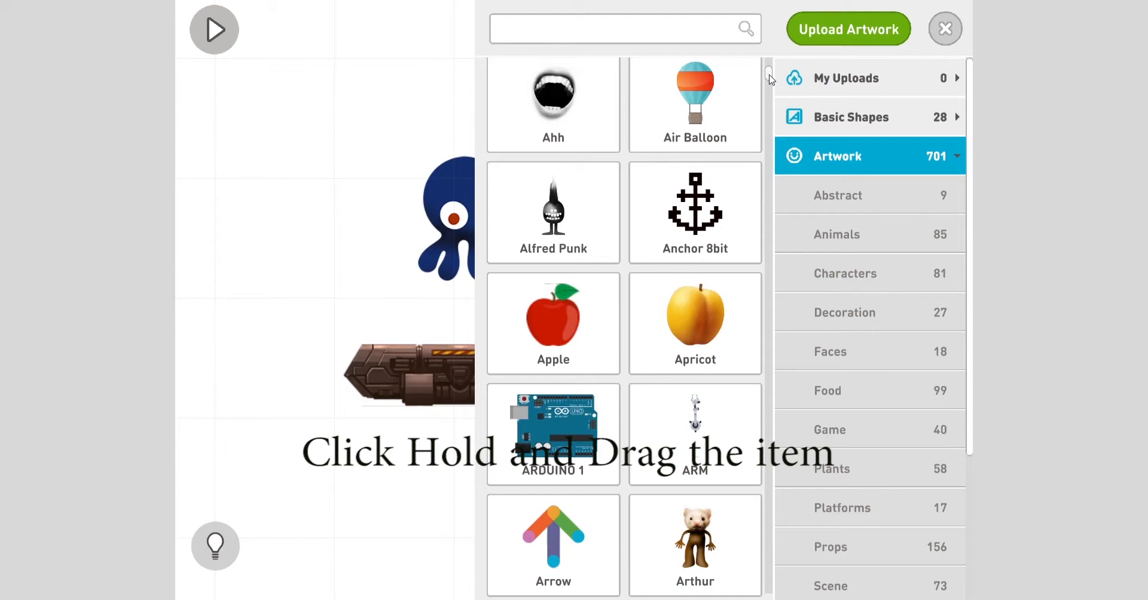
Scroll the alphabetical Artwork list down to the G entries where Green Ground appears
scroll(down, 3)
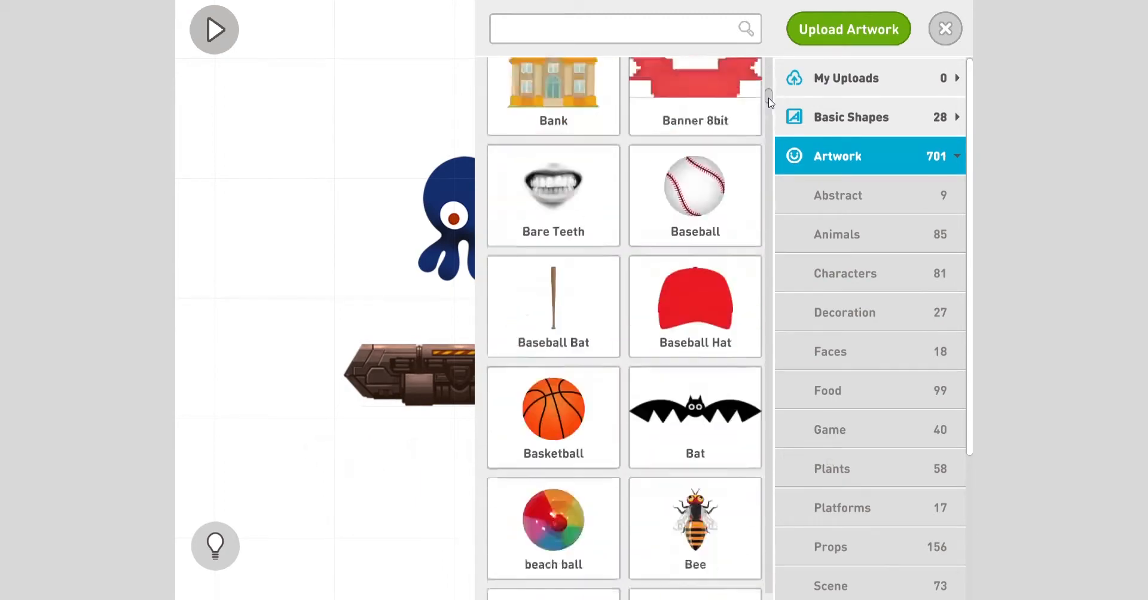
scroll(down, 3)
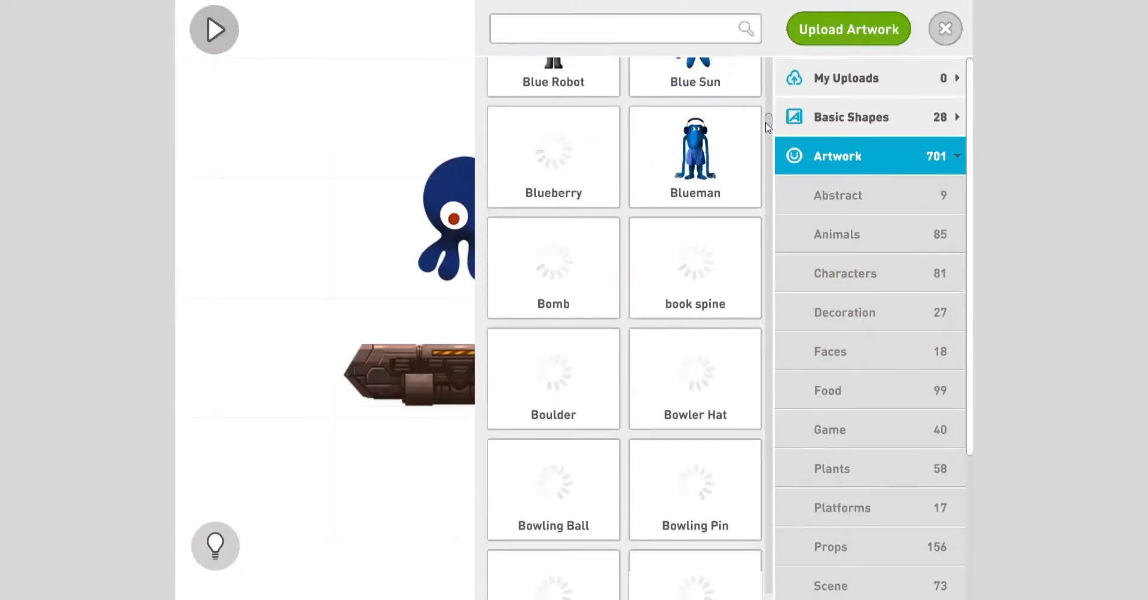
scroll(down, 3)
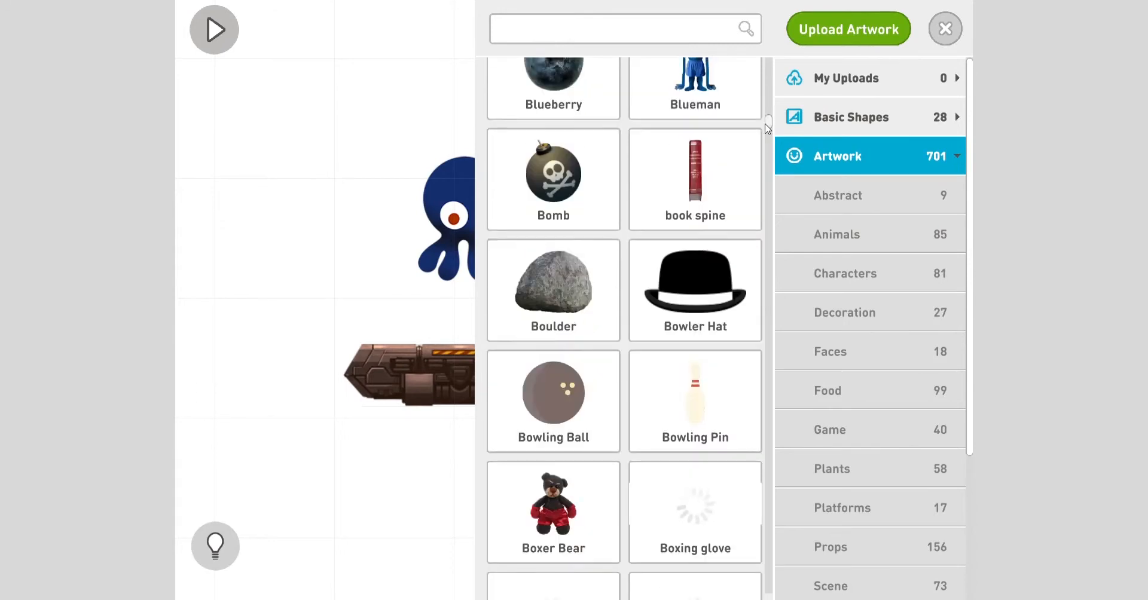
scroll(down, 3)
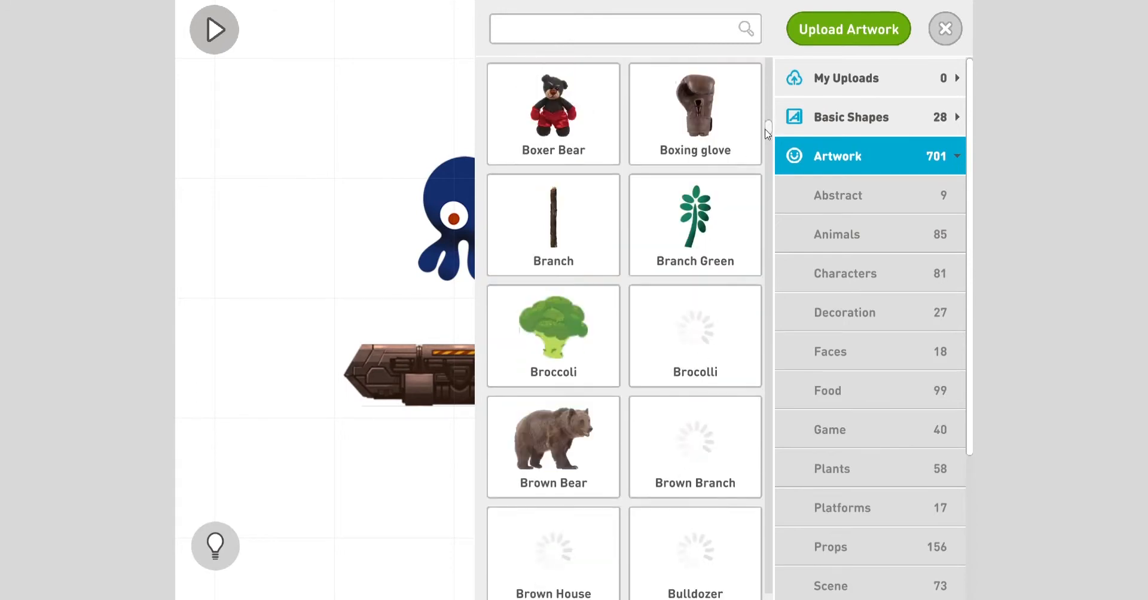
scroll(down, 3)
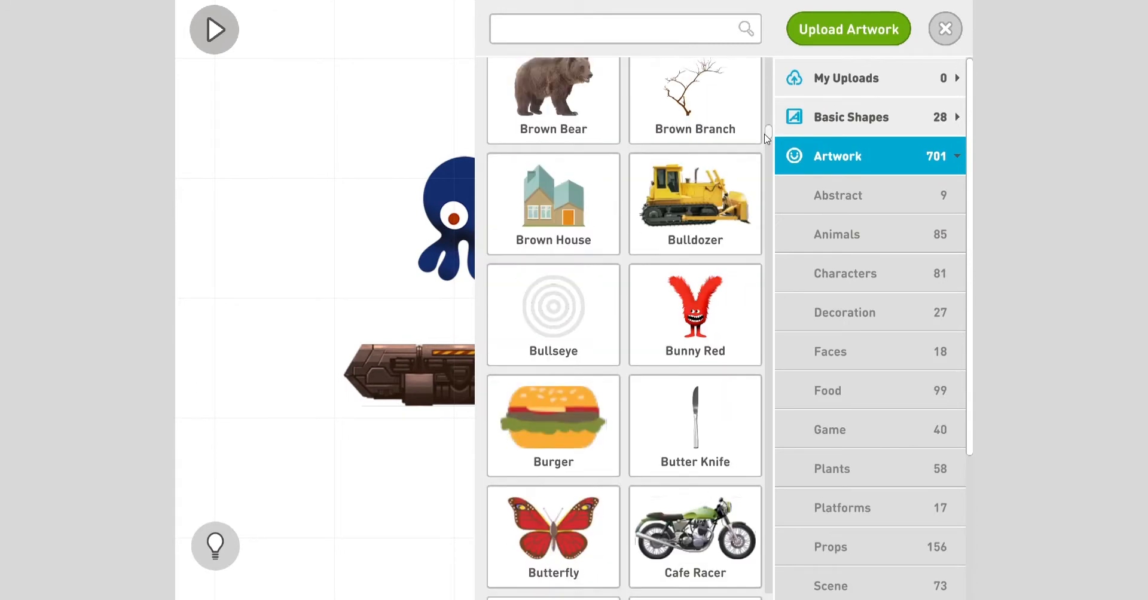
scroll(down, 3)
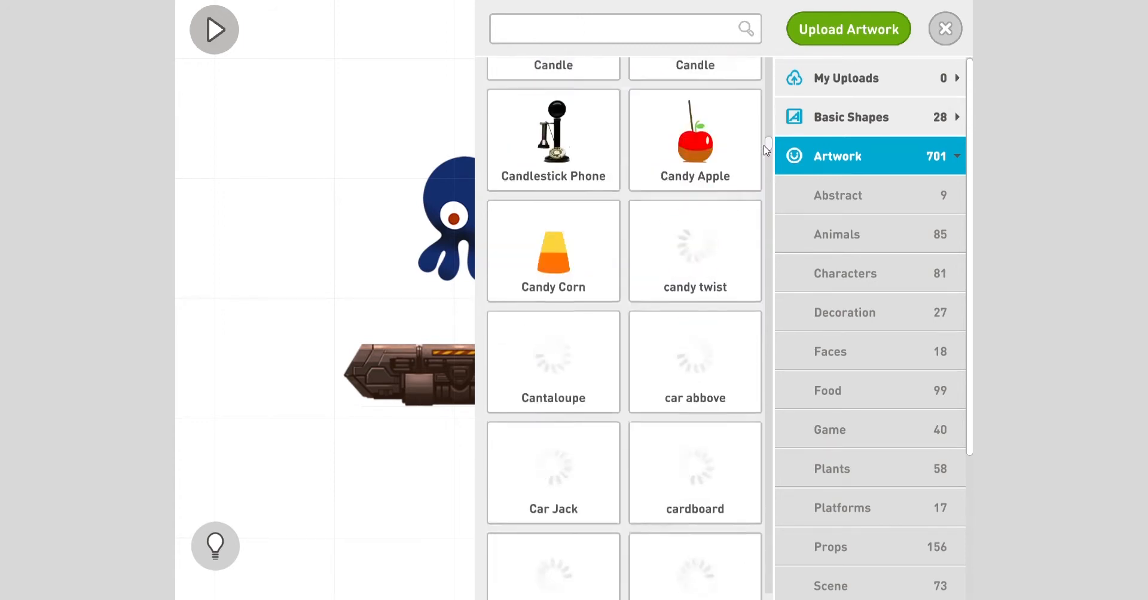
scroll(down, 3)
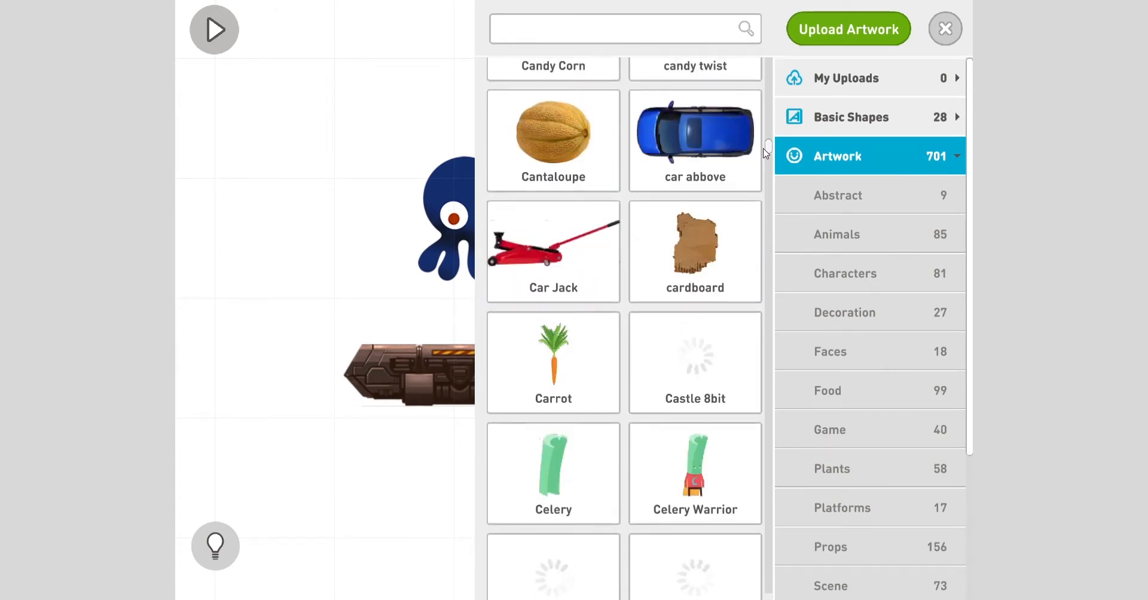
scroll(down, 3)
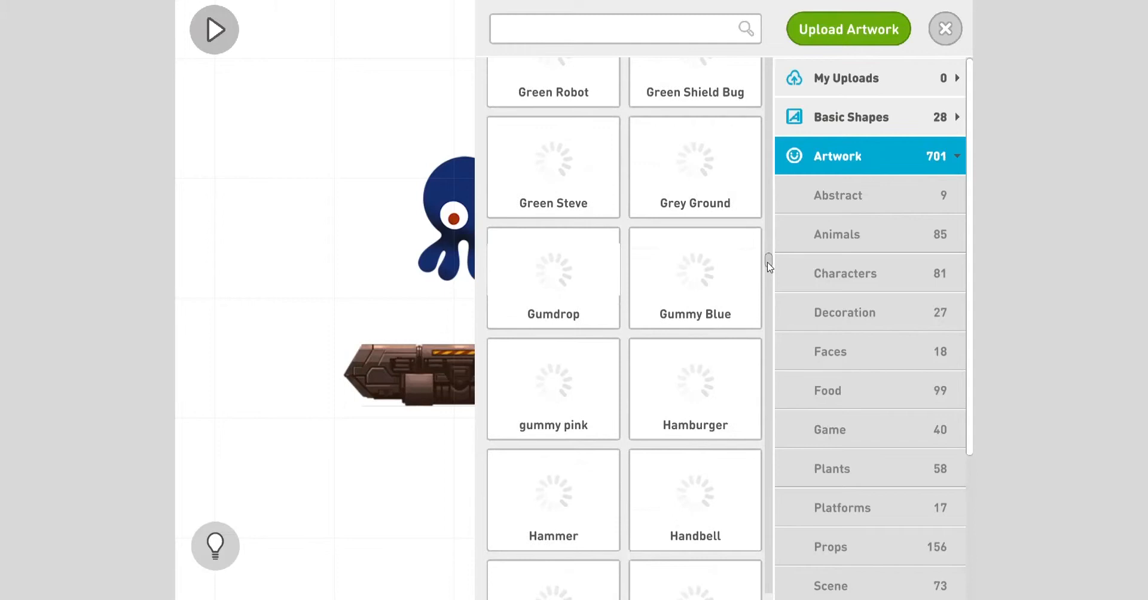
scroll(down, 3)
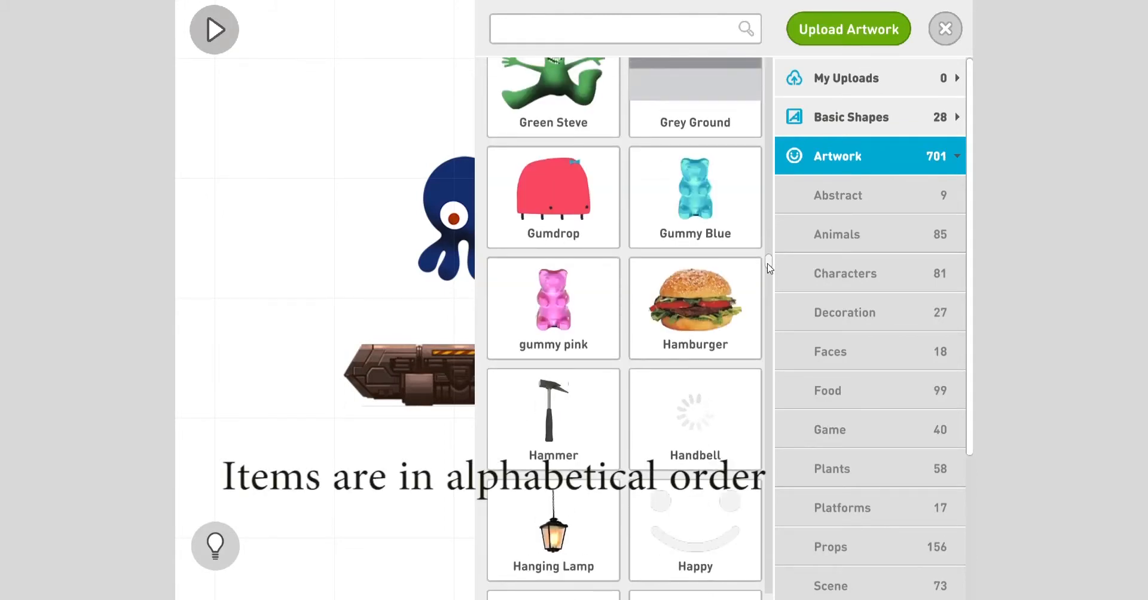
scroll(up, 3)
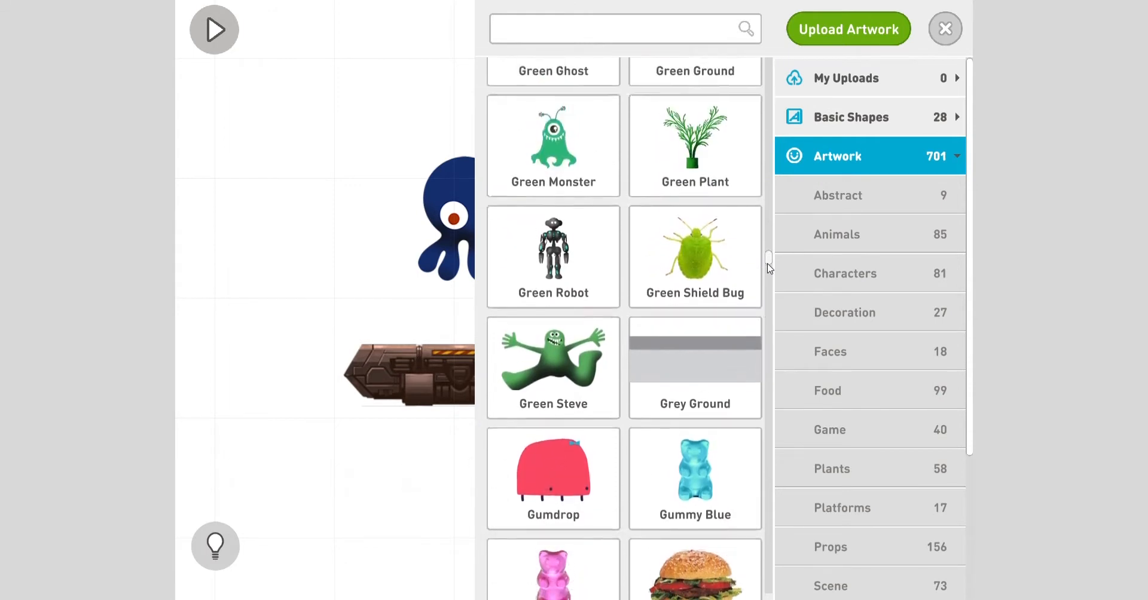
scroll(up, 3)
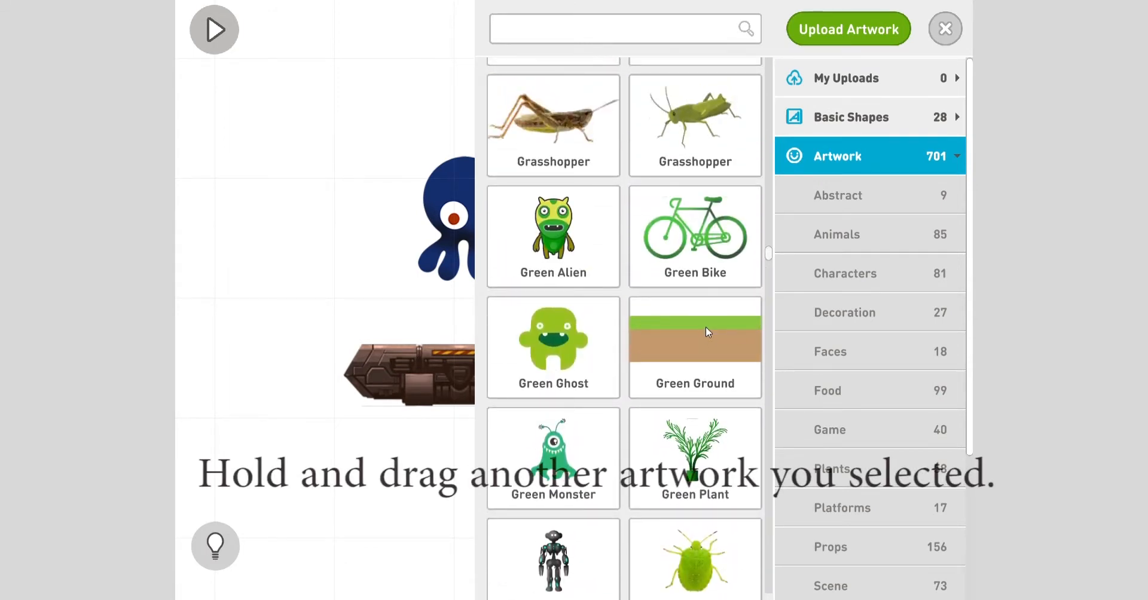
mouse_move(469, 173)
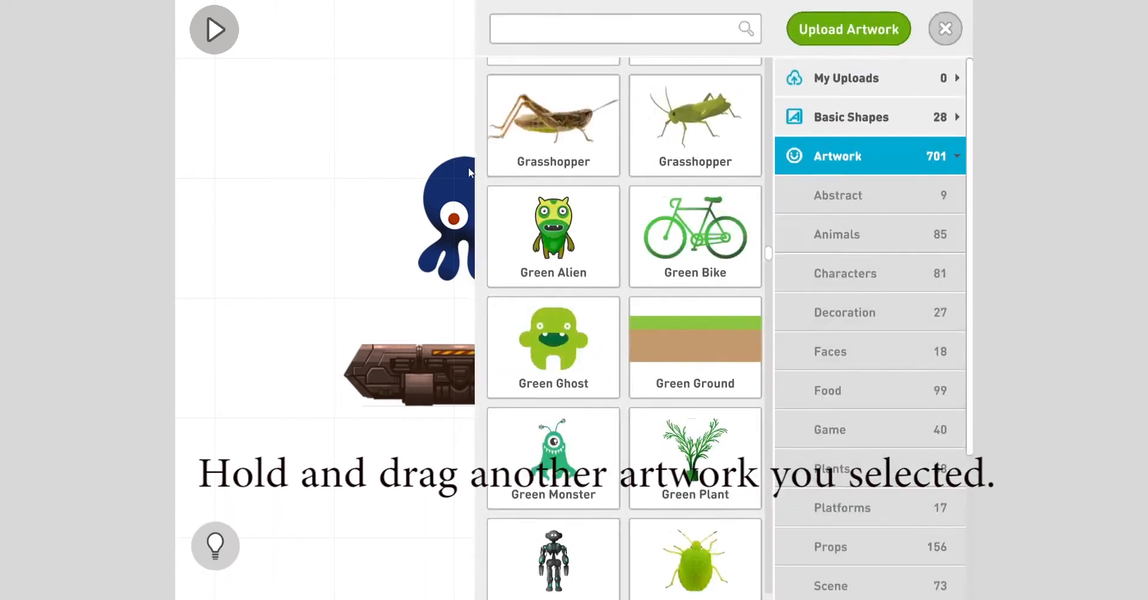
Place Green Ground on the stage beneath the apple and start a test run
click(945, 29)
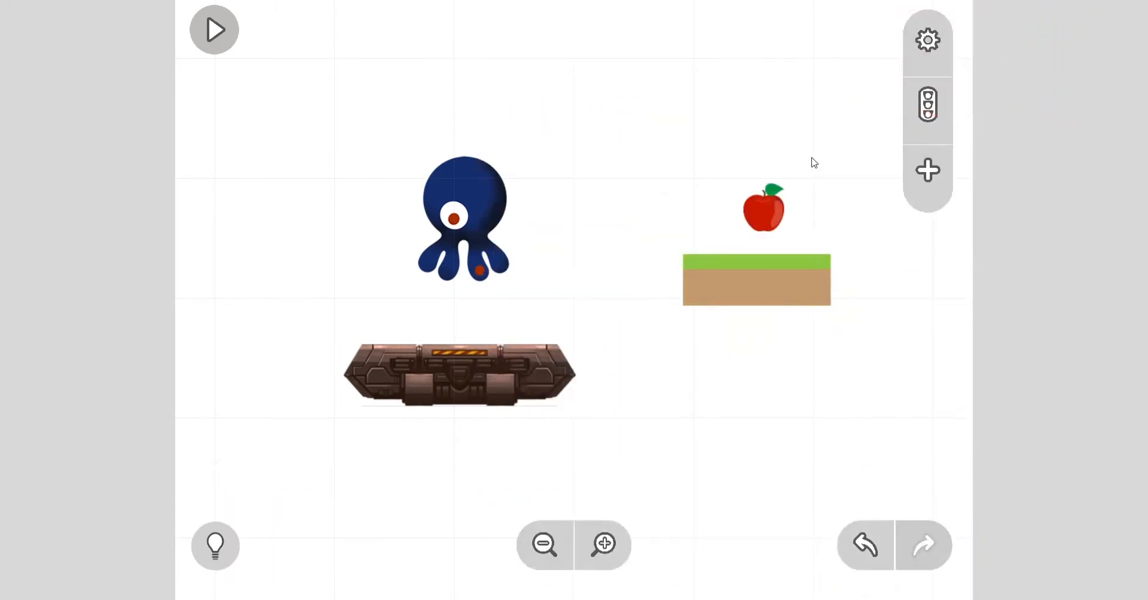
click(756, 279)
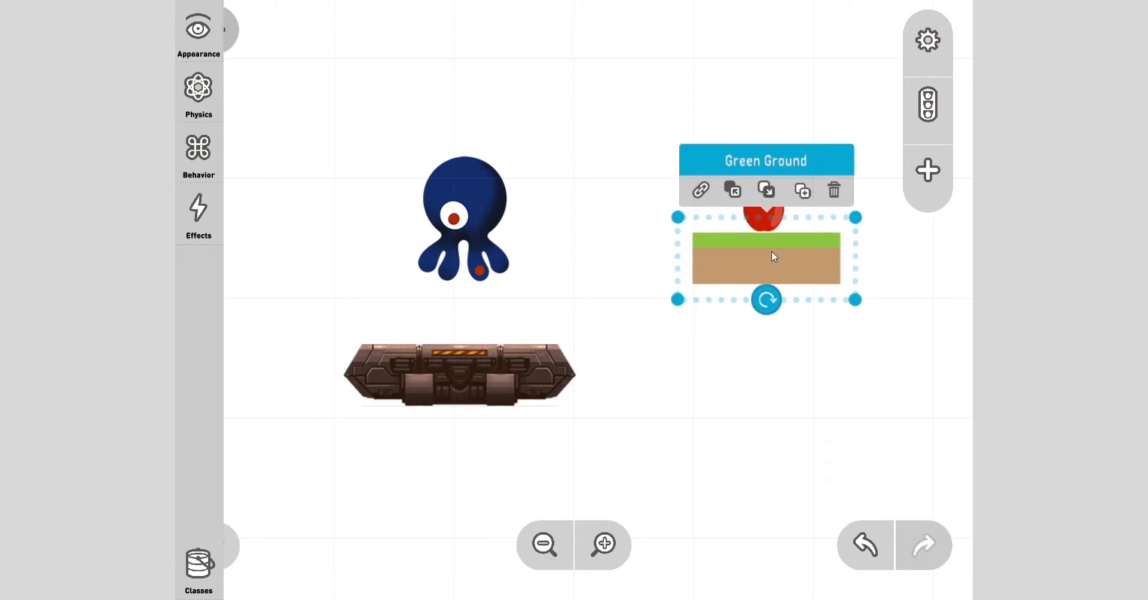
mouse_move(749, 364)
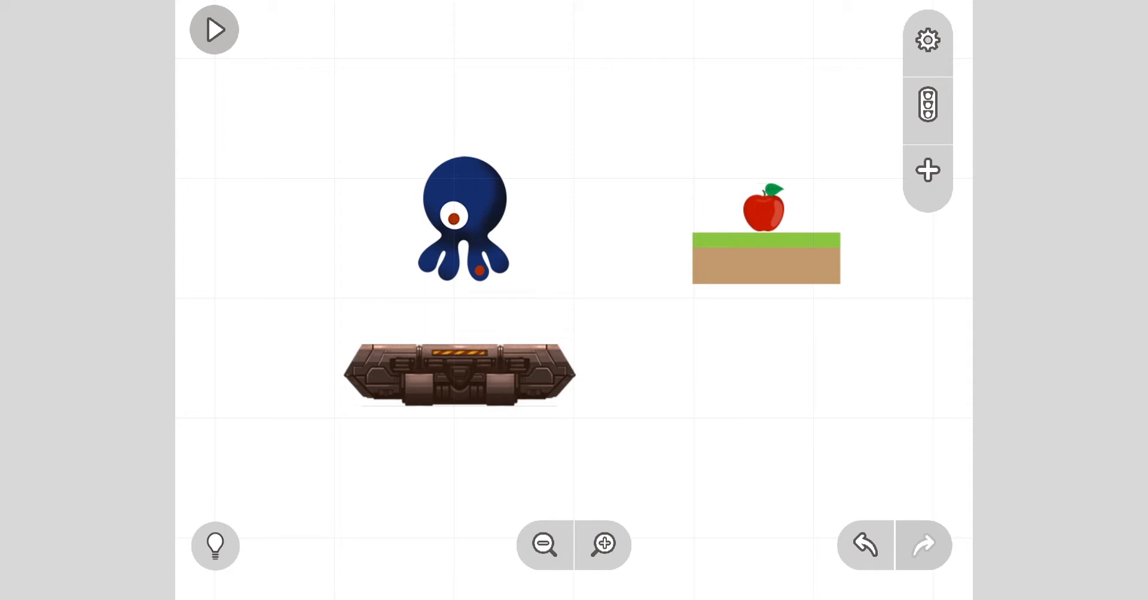
click(214, 29)
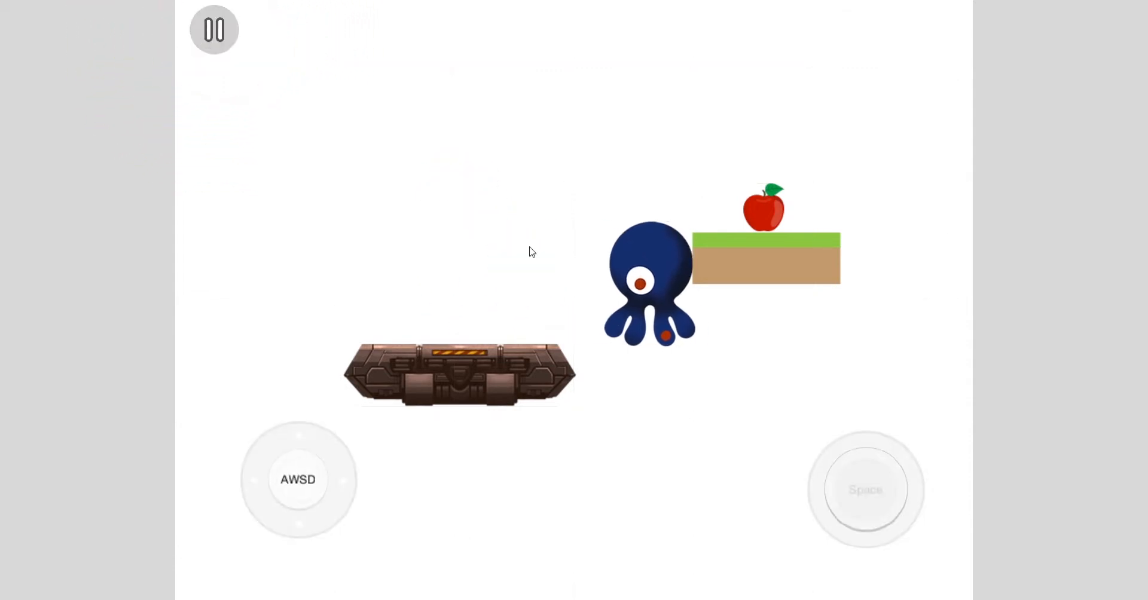
Play-test the scene, walking the octopus right and jumping onto the platform, then return to editing
click(213, 29)
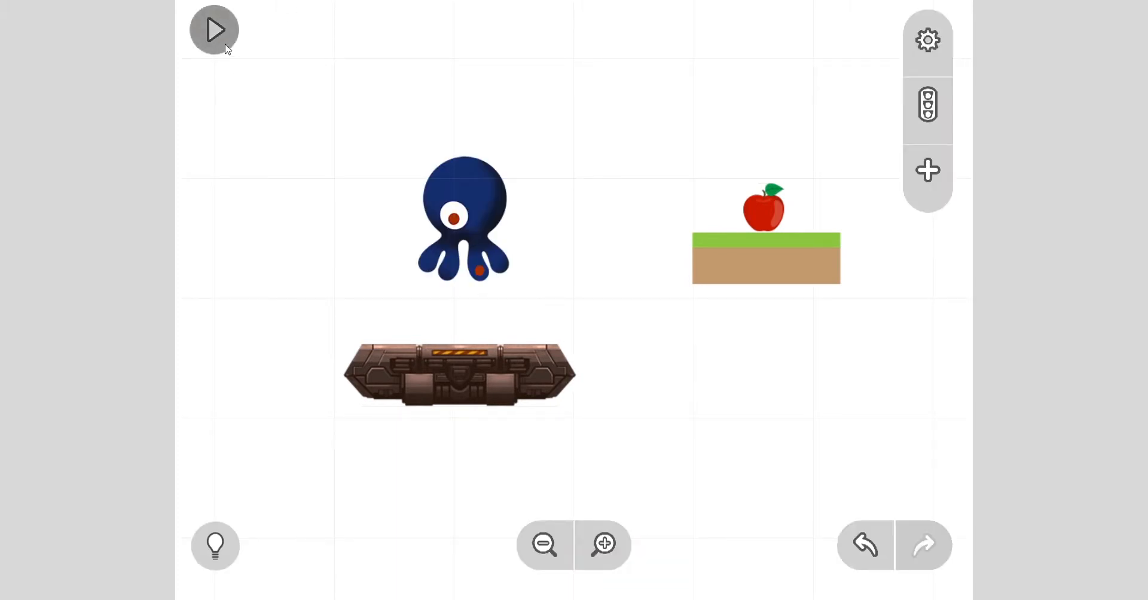
click(215, 28)
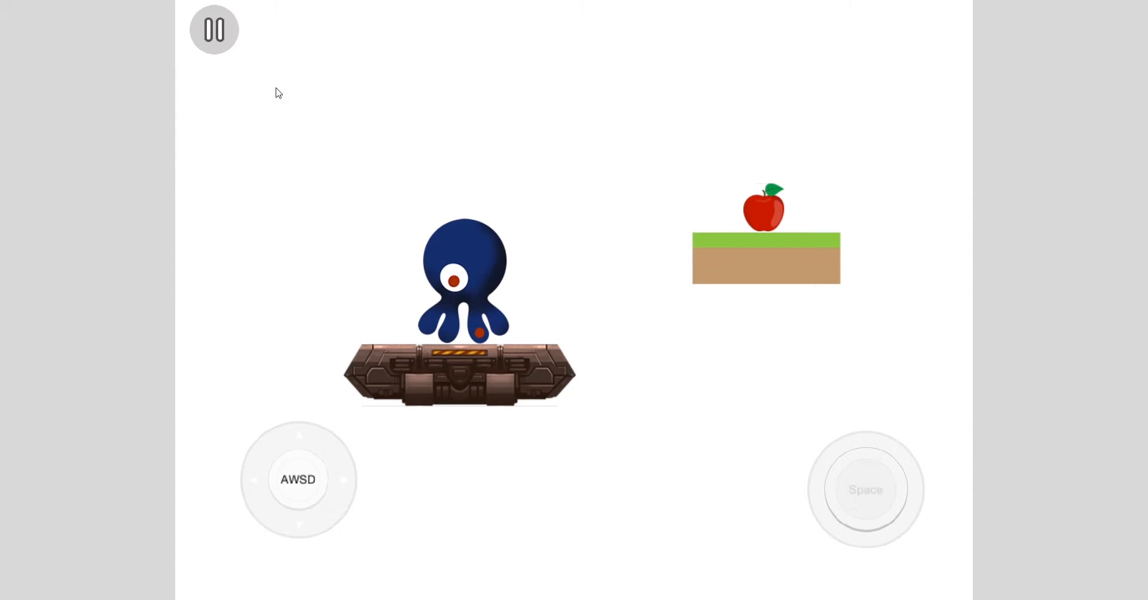
key(d)
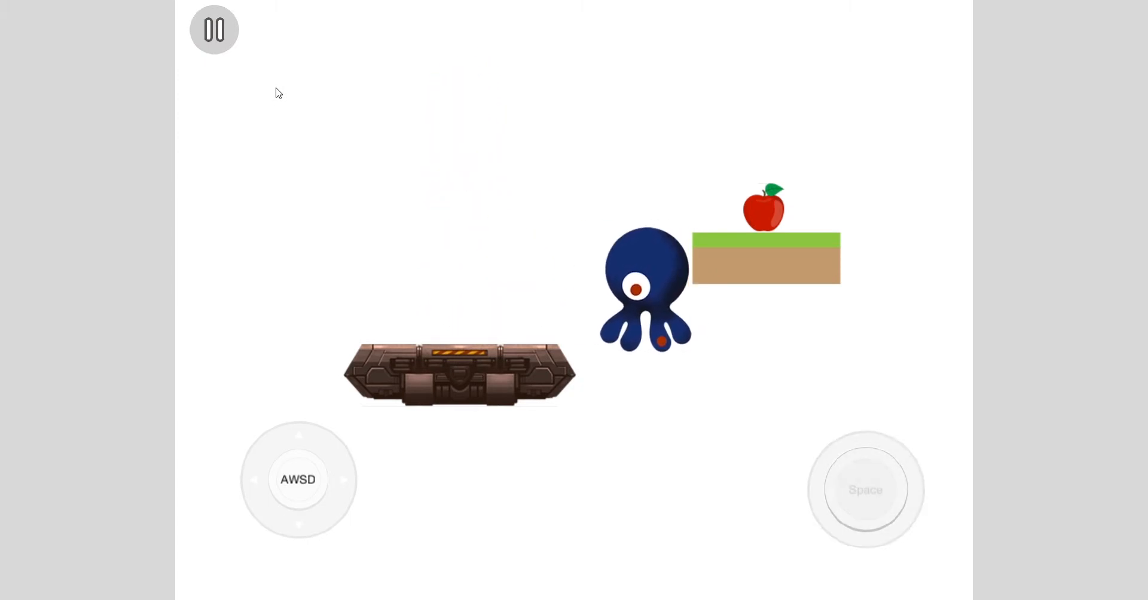
key(space)
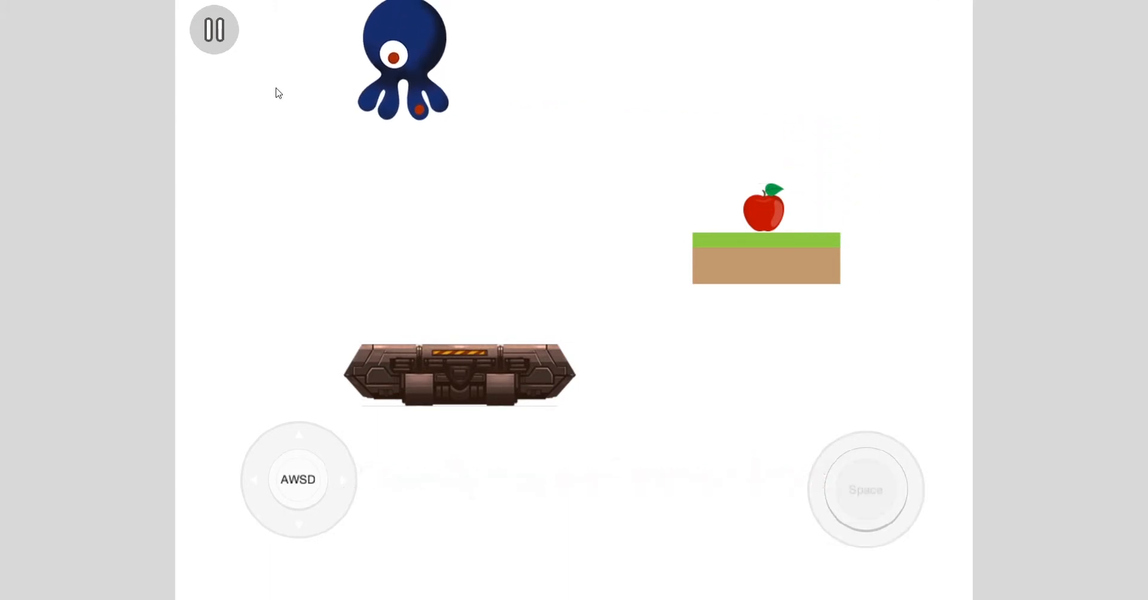
click(214, 28)
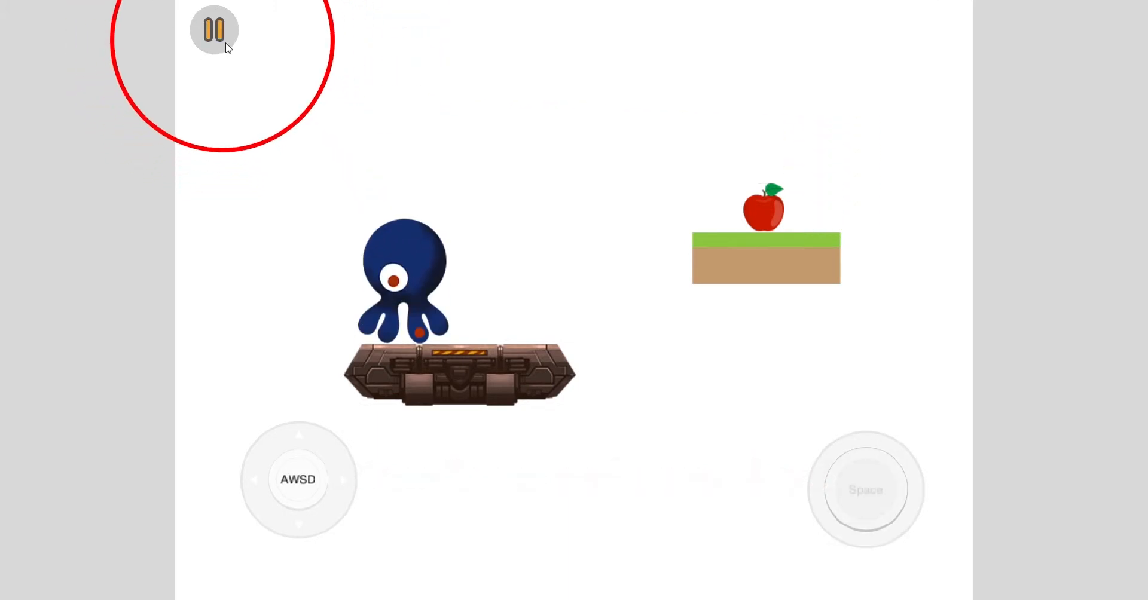
click(214, 28)
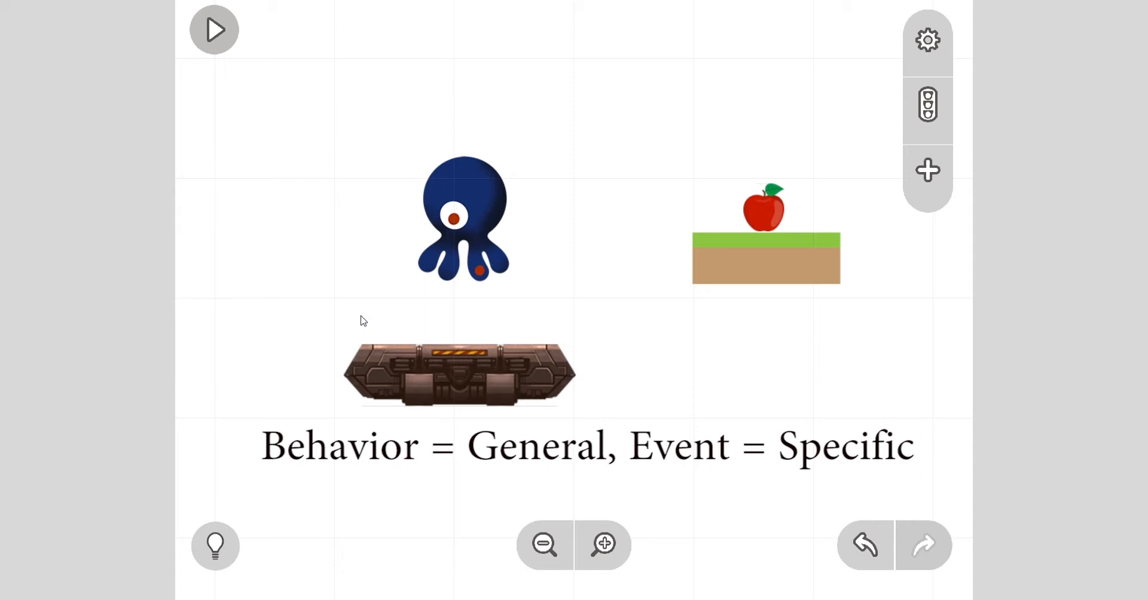
mouse_move(531, 301)
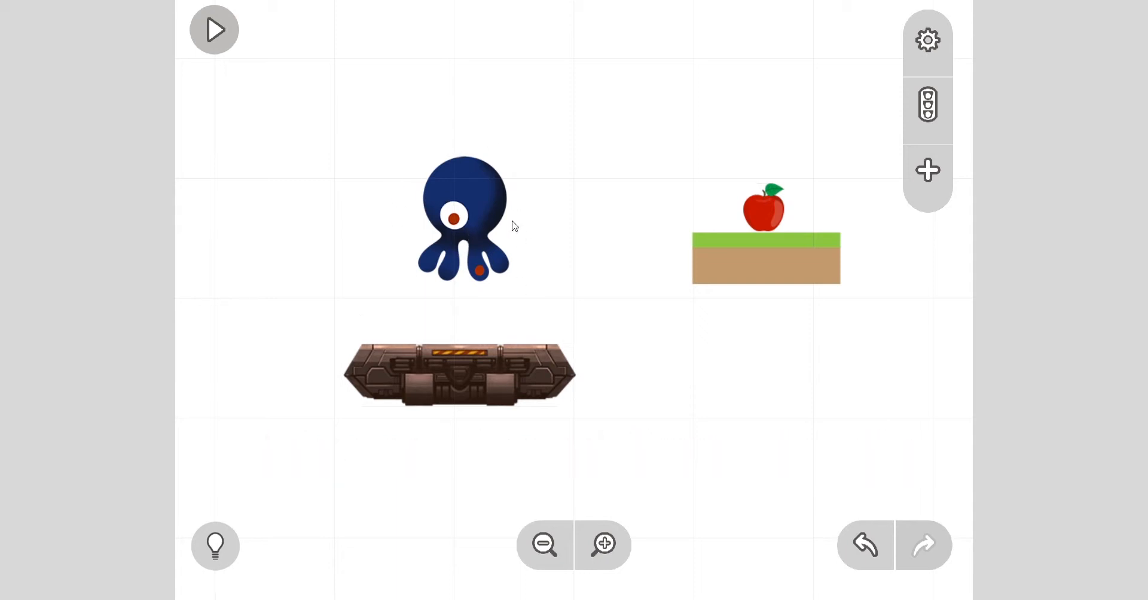
mouse_move(762, 203)
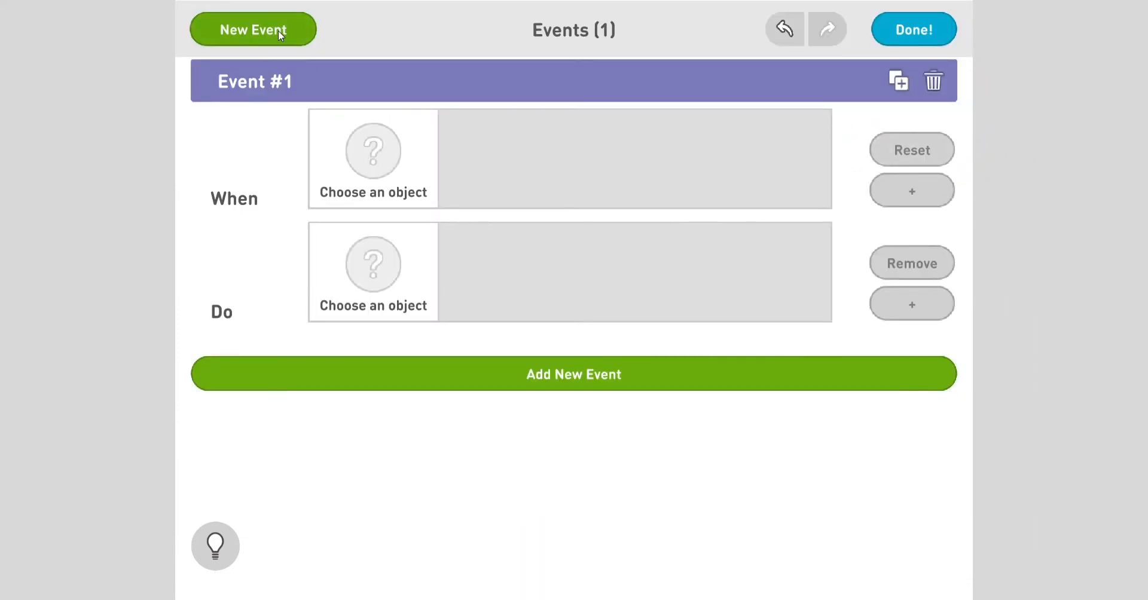
mouse_move(913, 38)
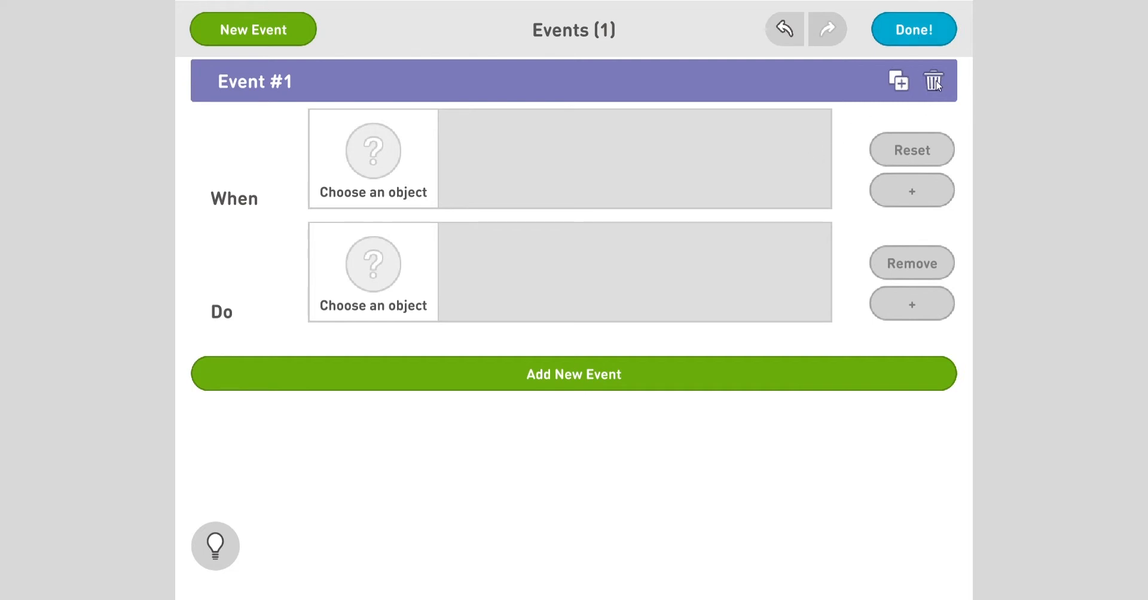
mouse_move(528, 154)
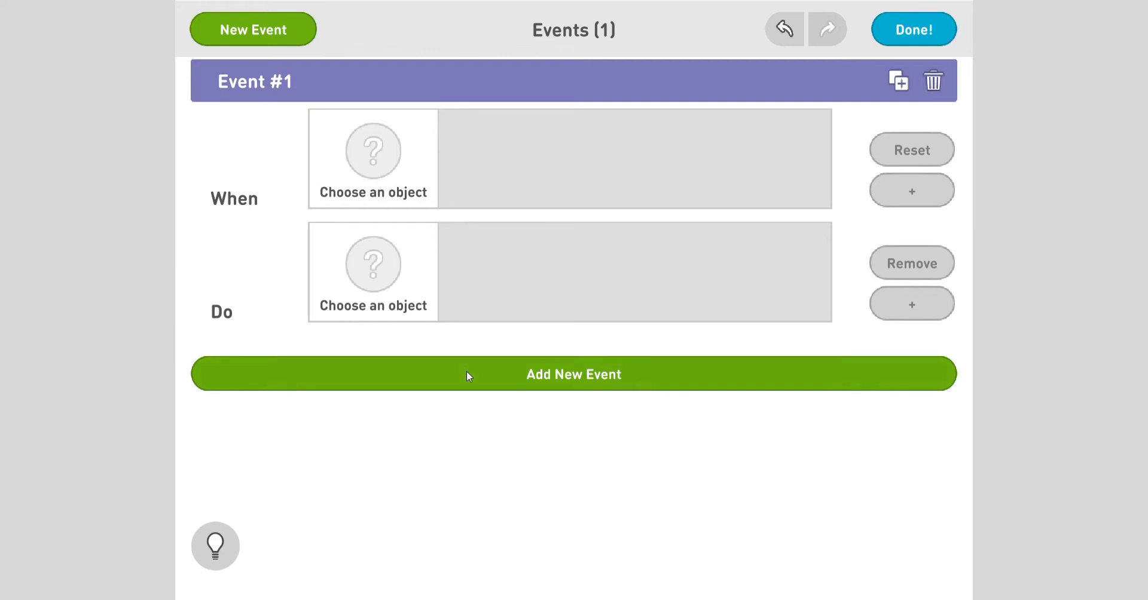
mouse_move(451, 394)
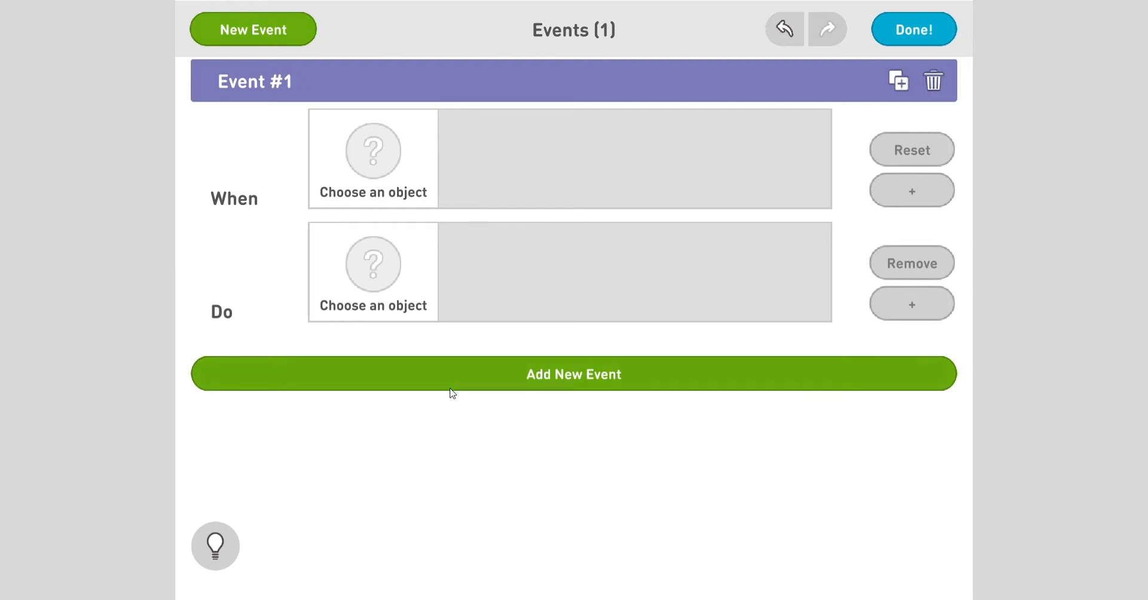
mouse_move(247, 205)
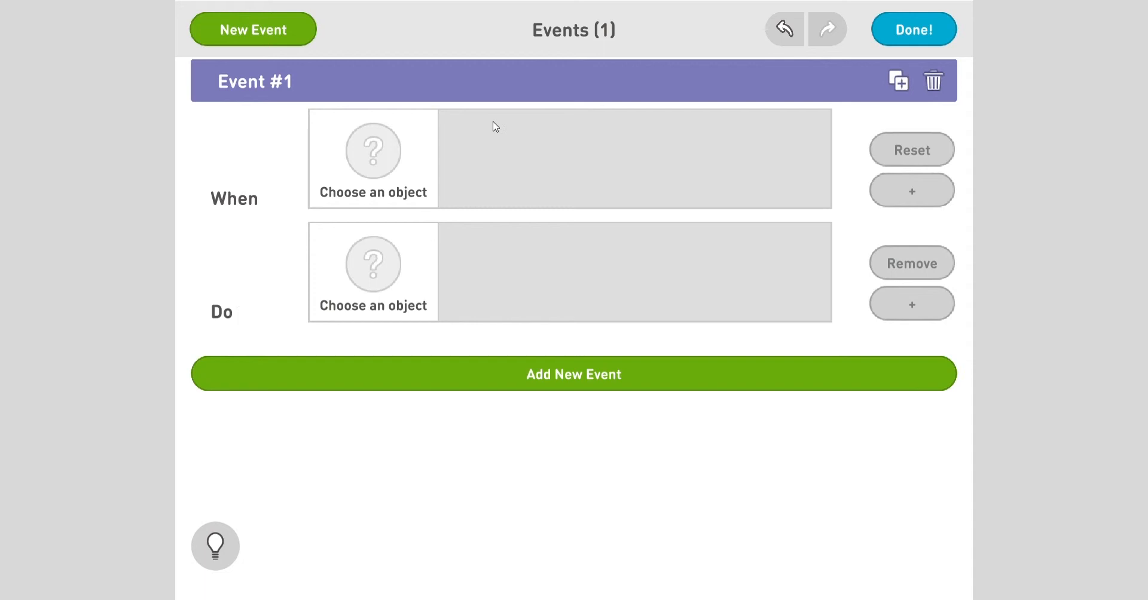
mouse_move(363, 182)
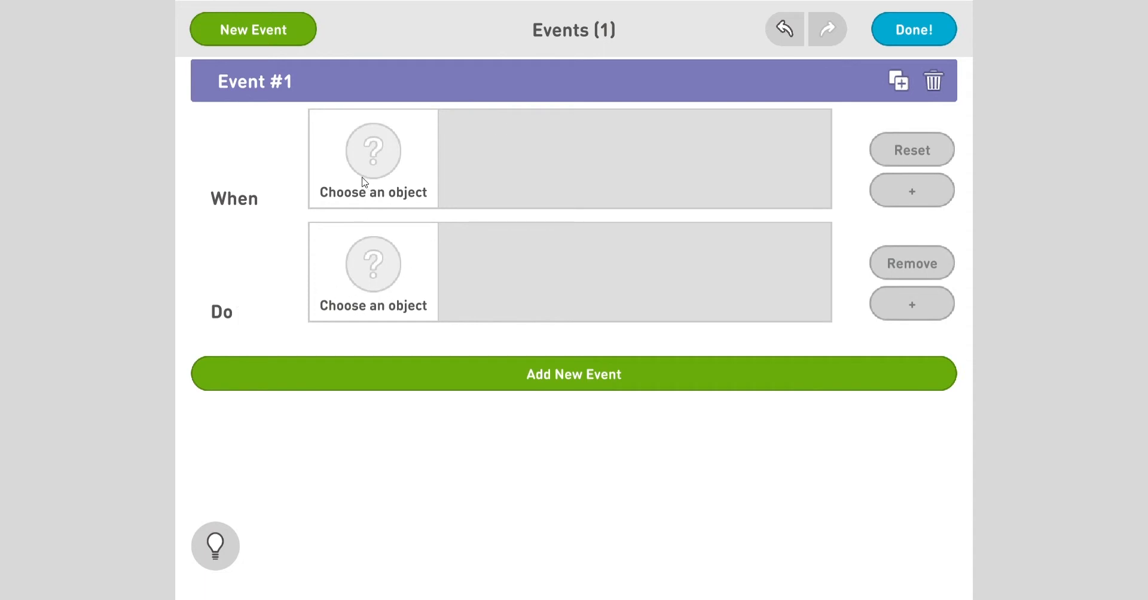
mouse_move(804, 235)
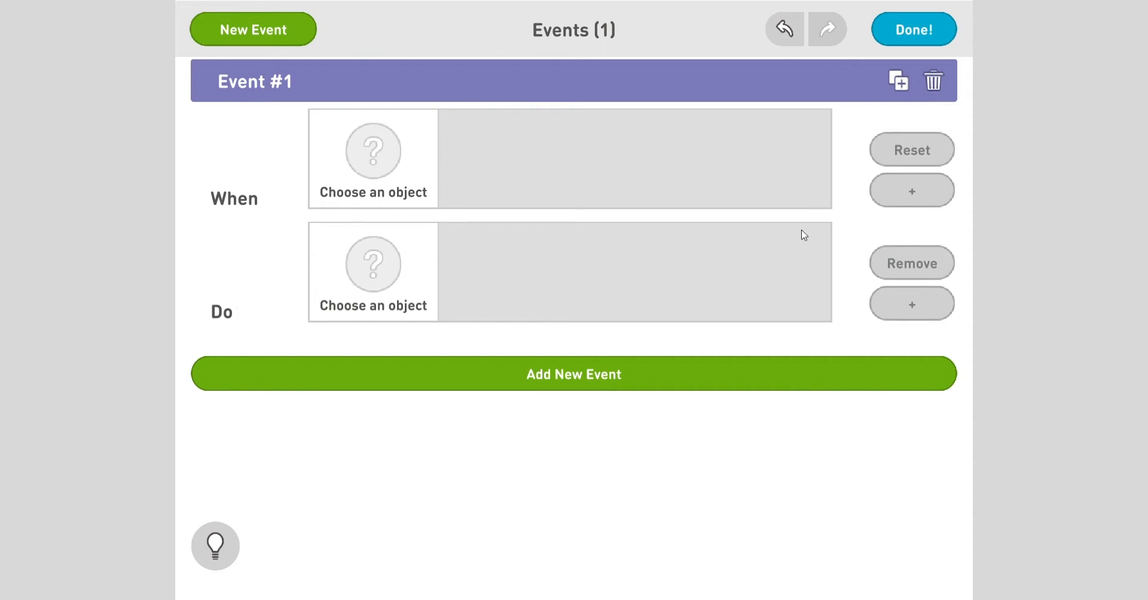
mouse_move(784, 315)
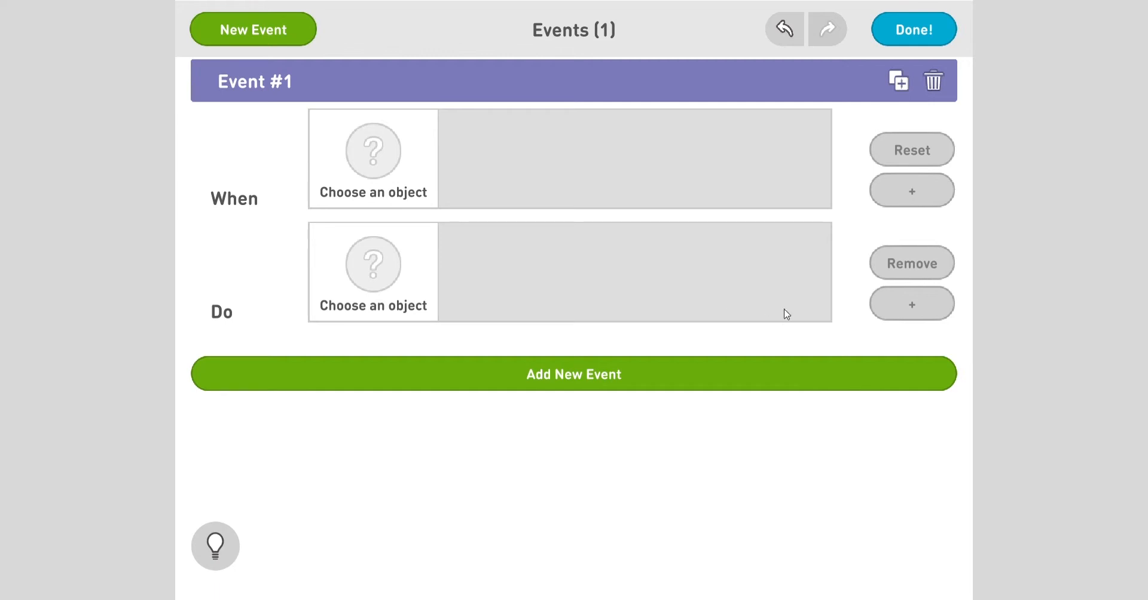
mouse_move(373, 182)
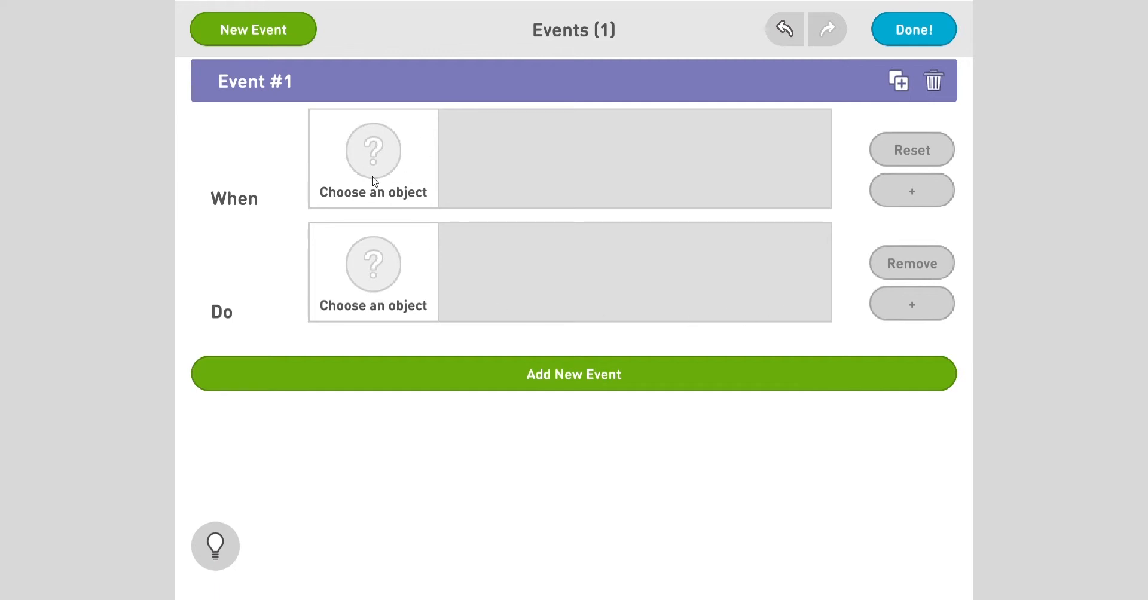
mouse_move(738, 198)
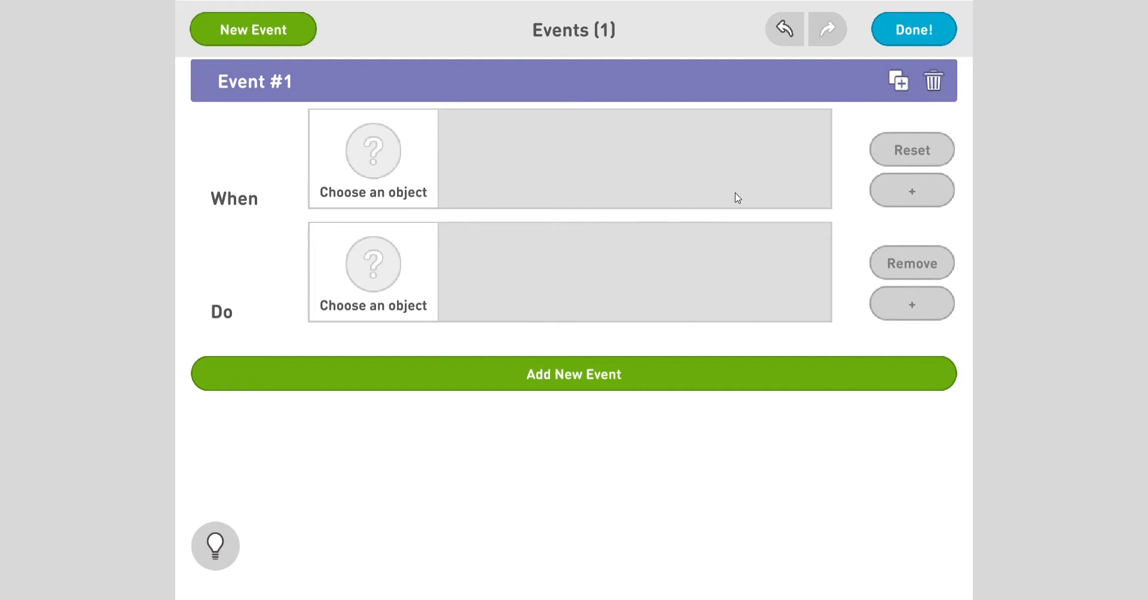
mouse_move(448, 300)
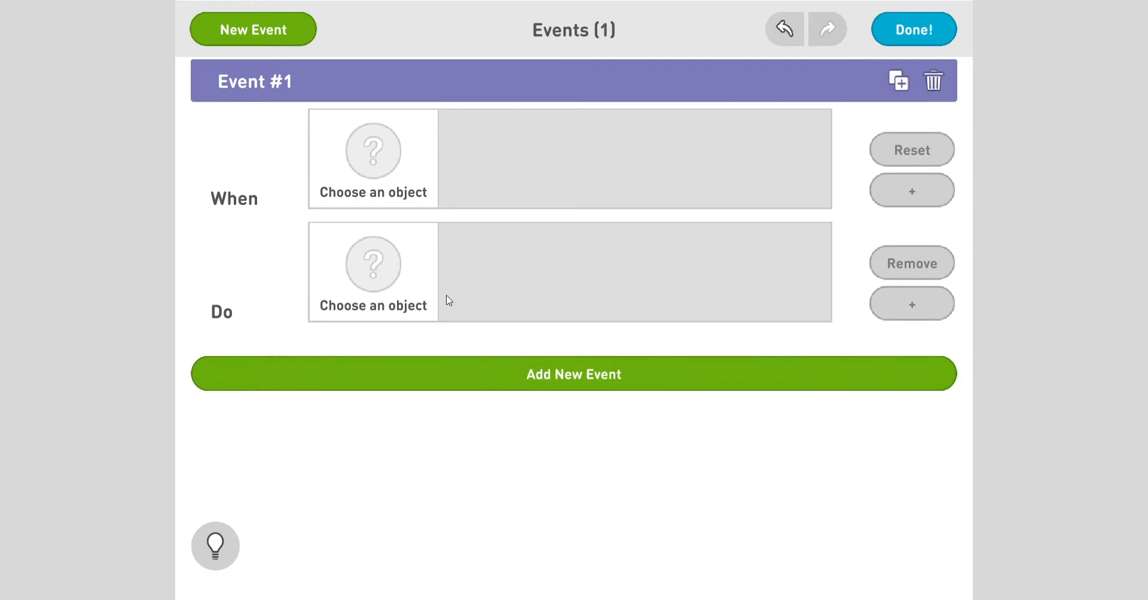
mouse_move(849, 351)
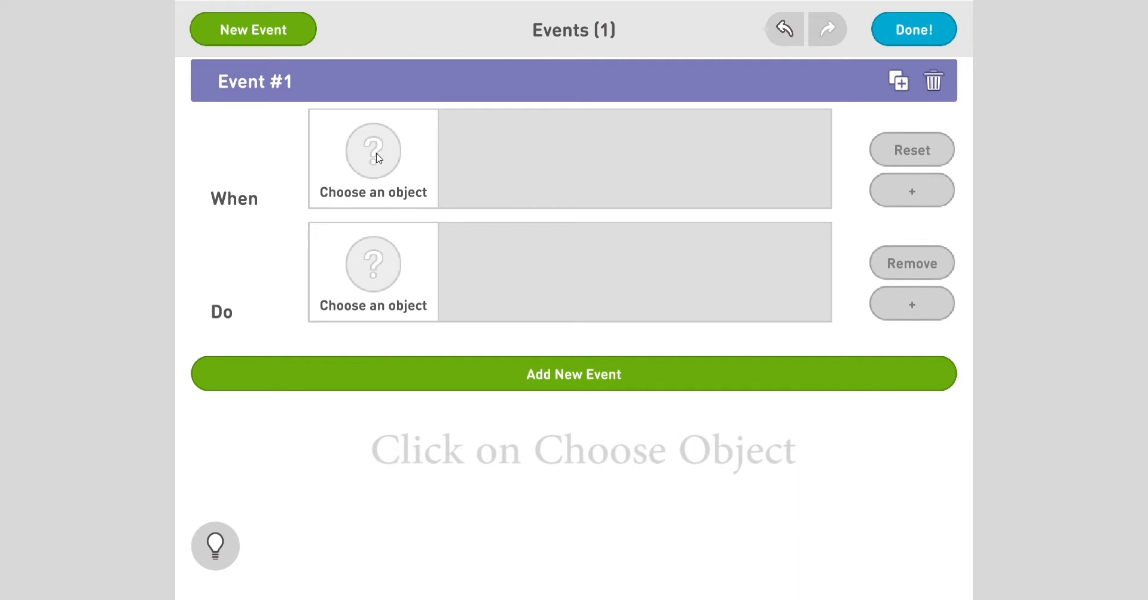
Set the When condition: Able Octo Eye, Sensing, Collided With Object, Apple
click(372, 158)
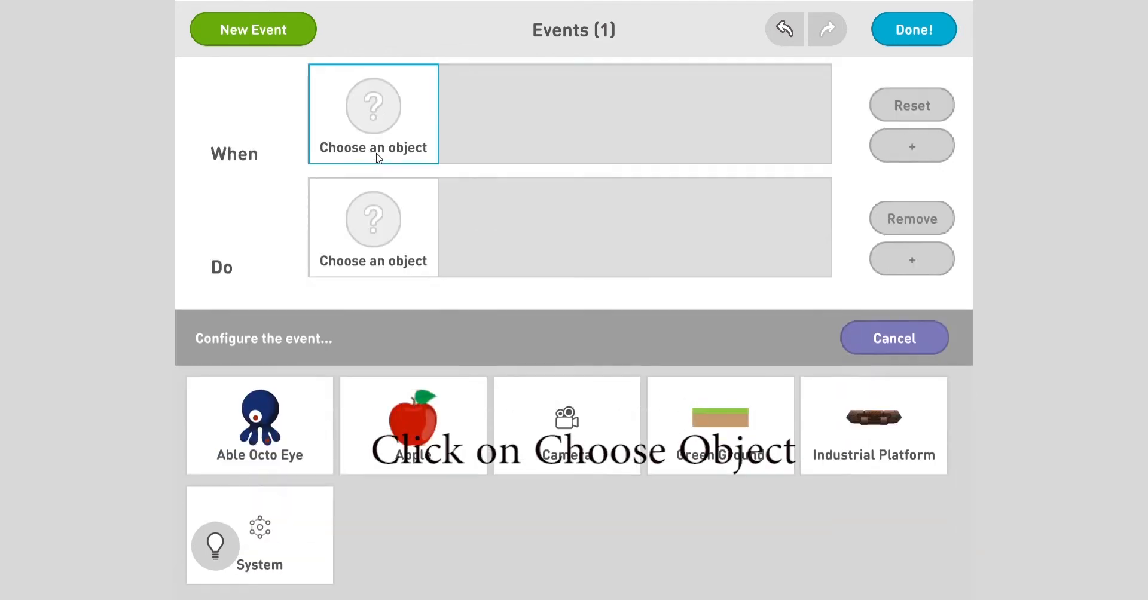
click(259, 426)
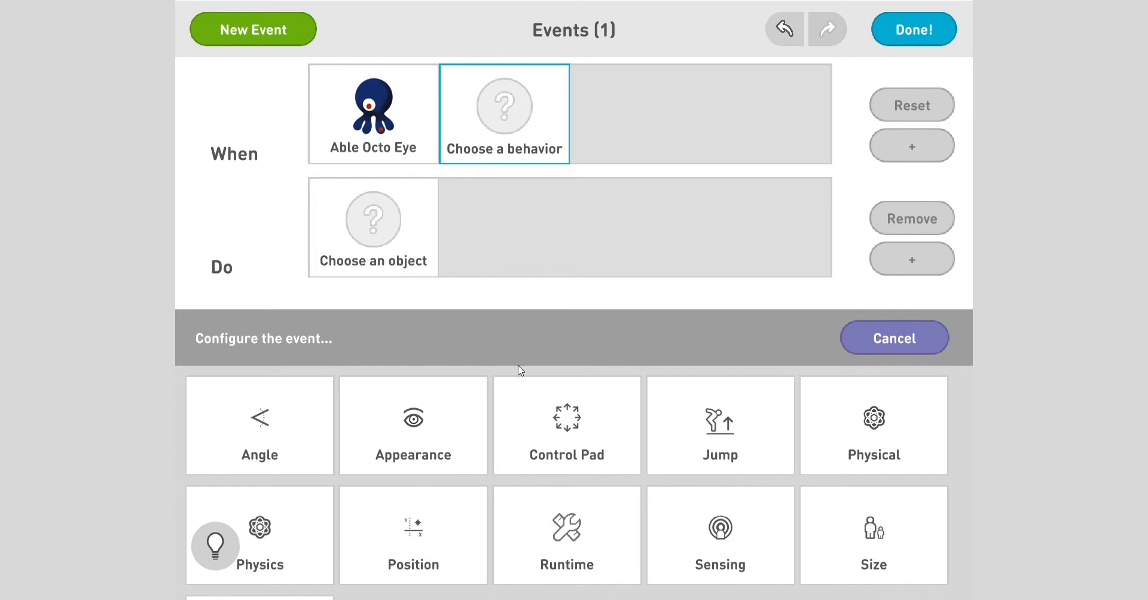
mouse_move(779, 531)
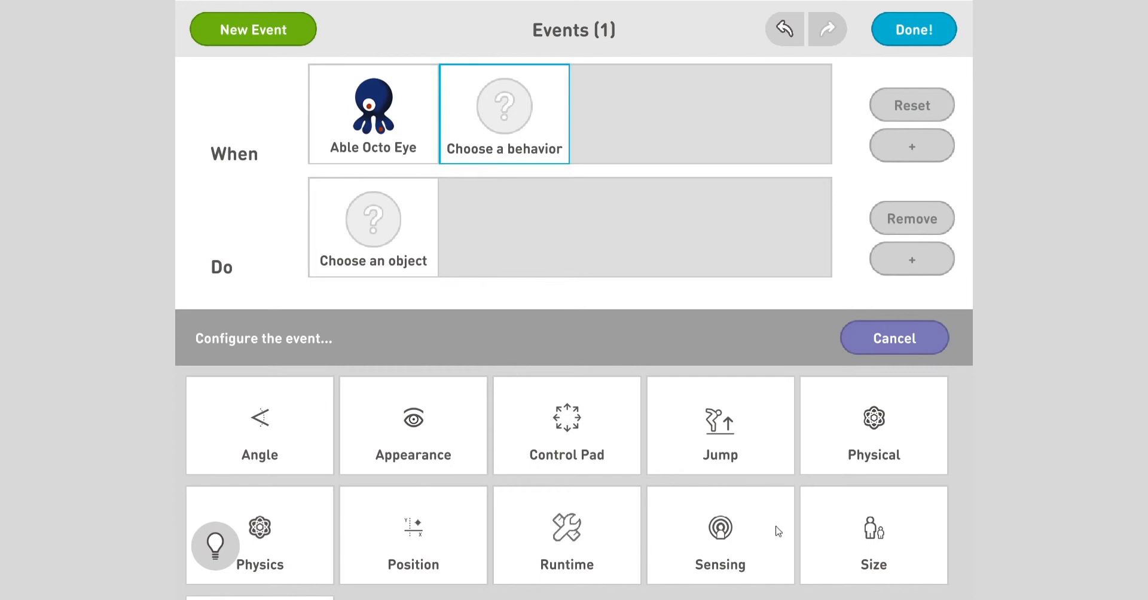
click(720, 529)
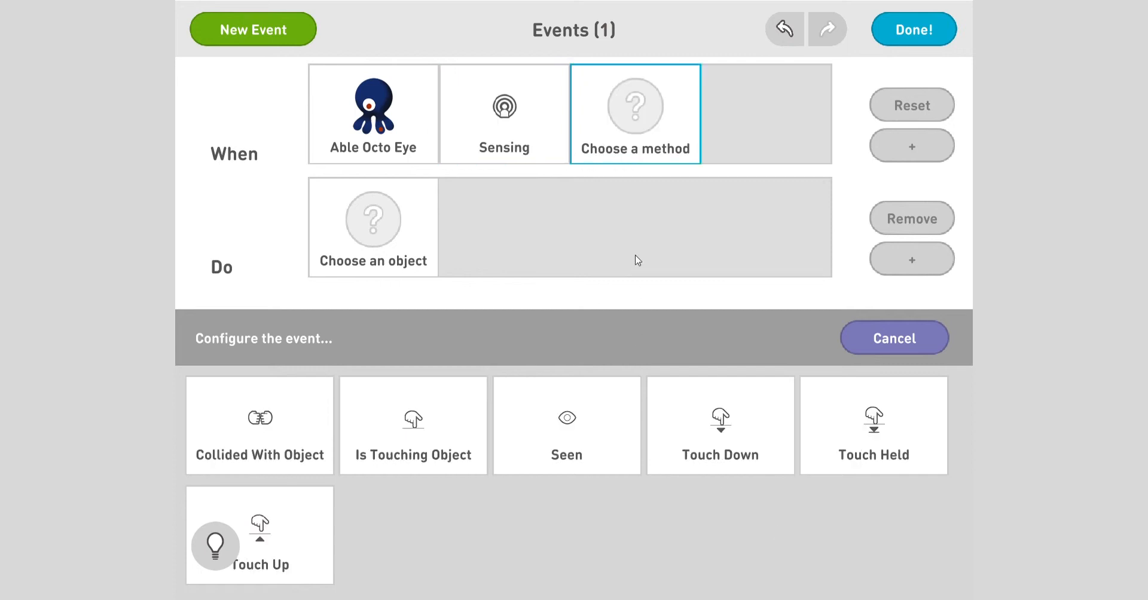
mouse_move(618, 543)
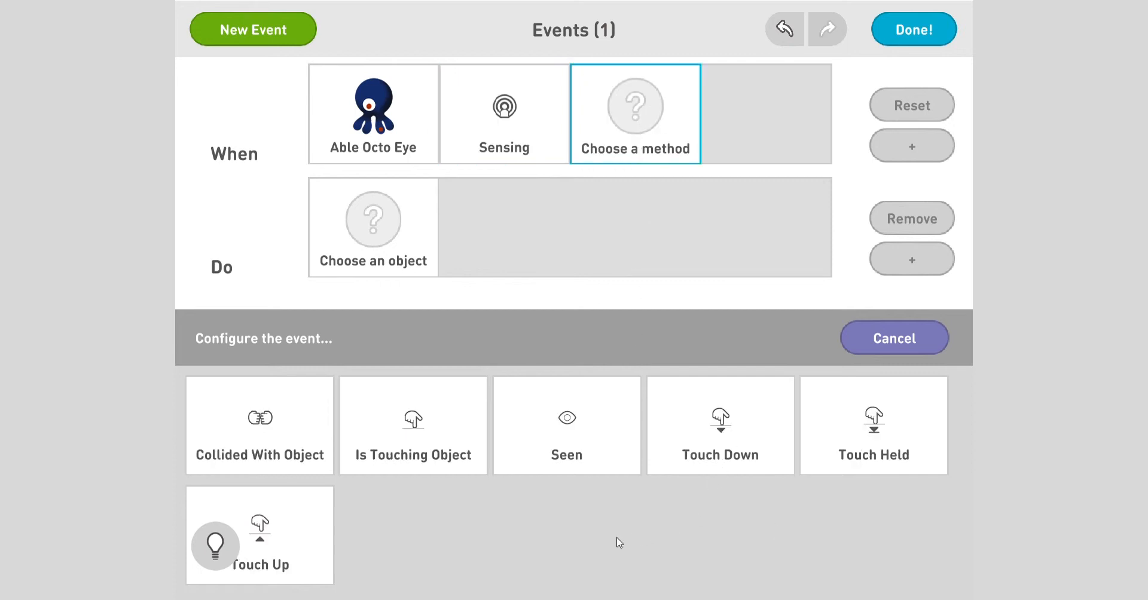
mouse_move(282, 446)
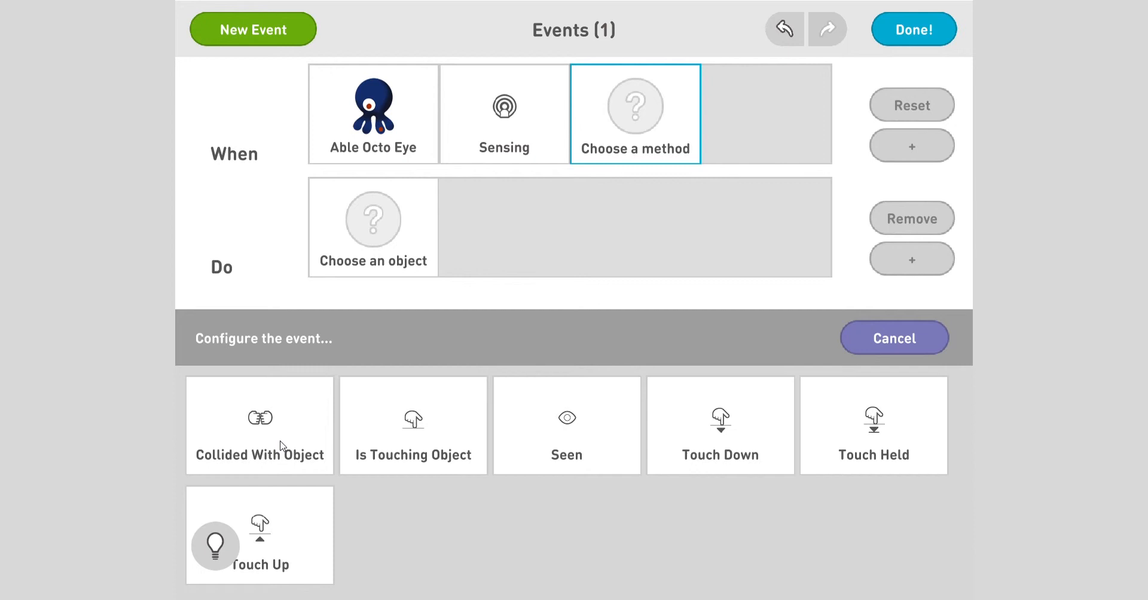
click(260, 425)
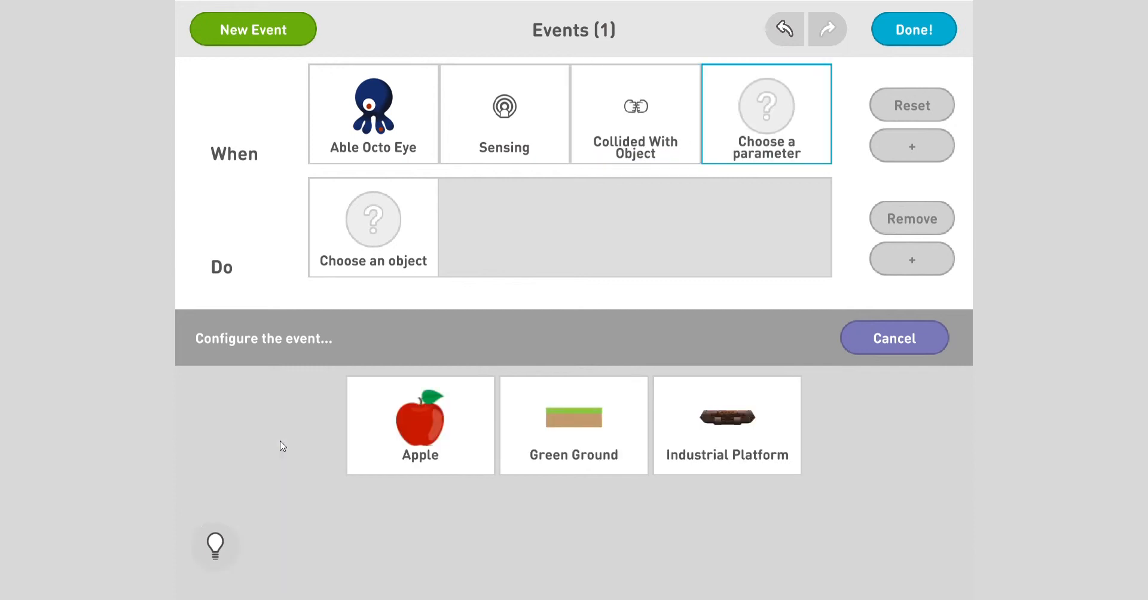
mouse_move(537, 140)
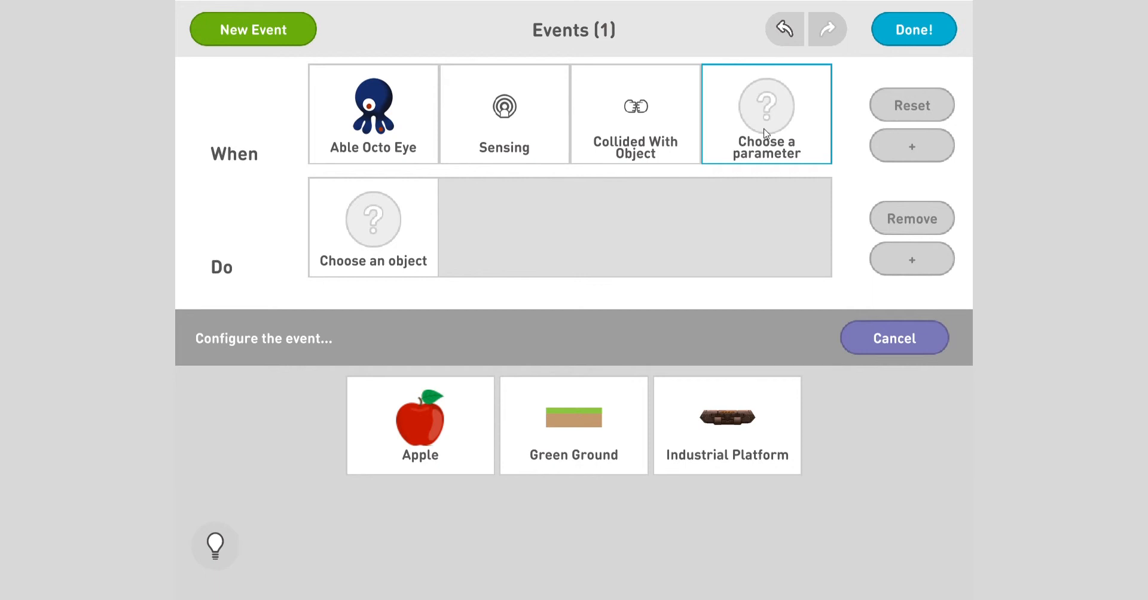
mouse_move(596, 272)
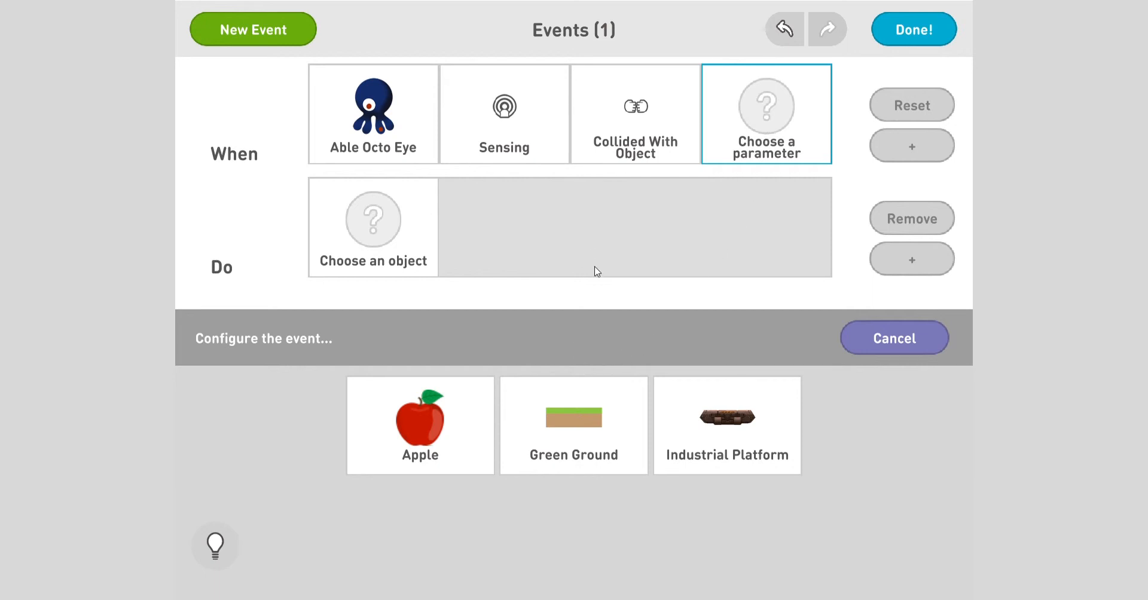
mouse_move(432, 448)
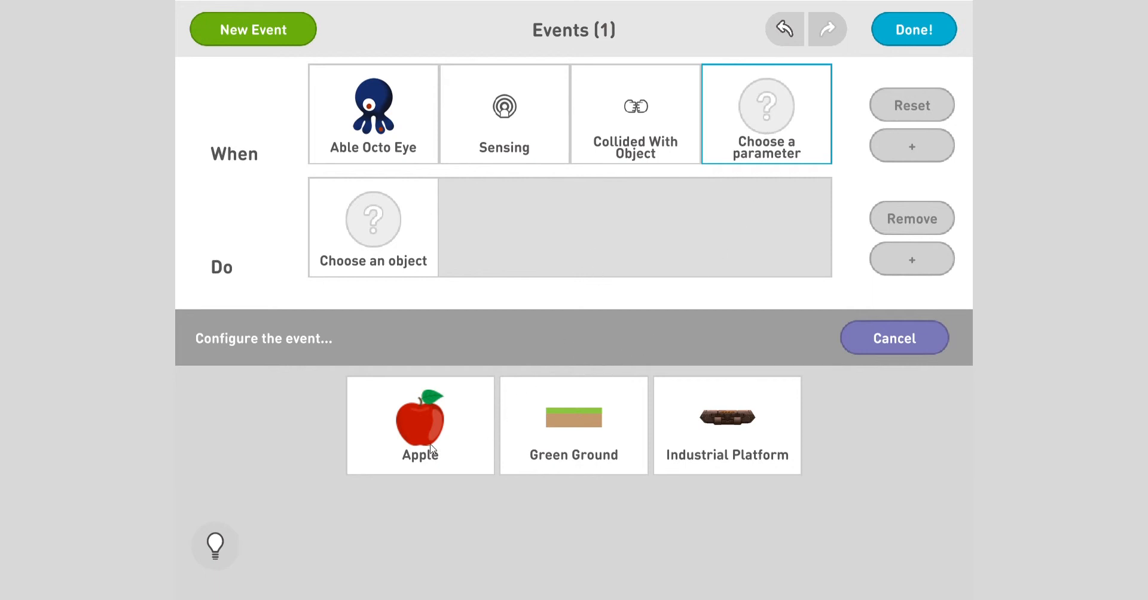
click(419, 426)
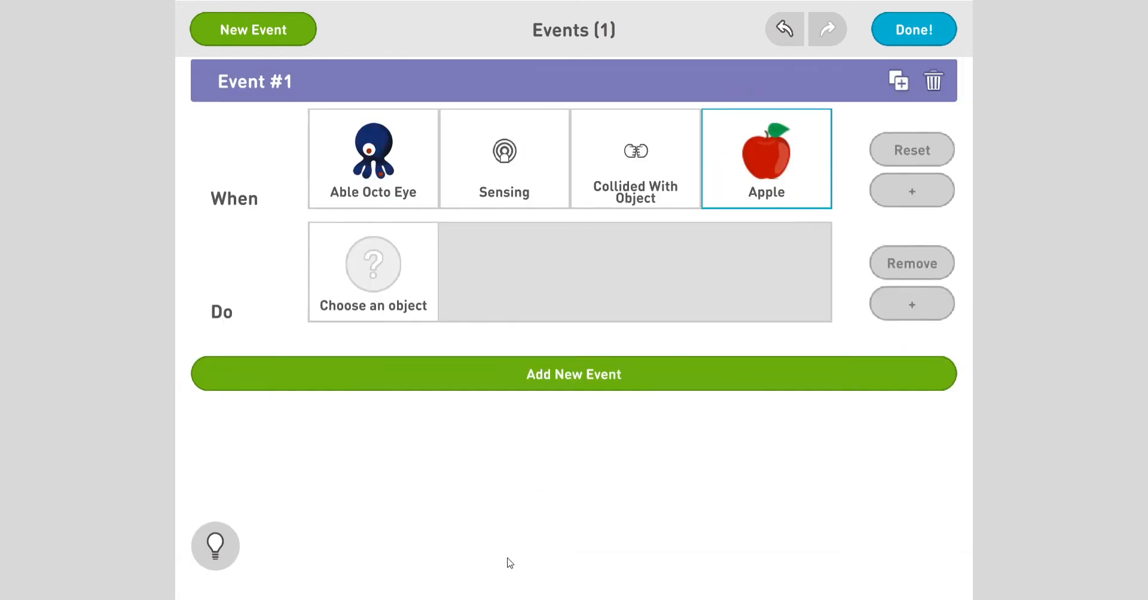
mouse_move(536, 191)
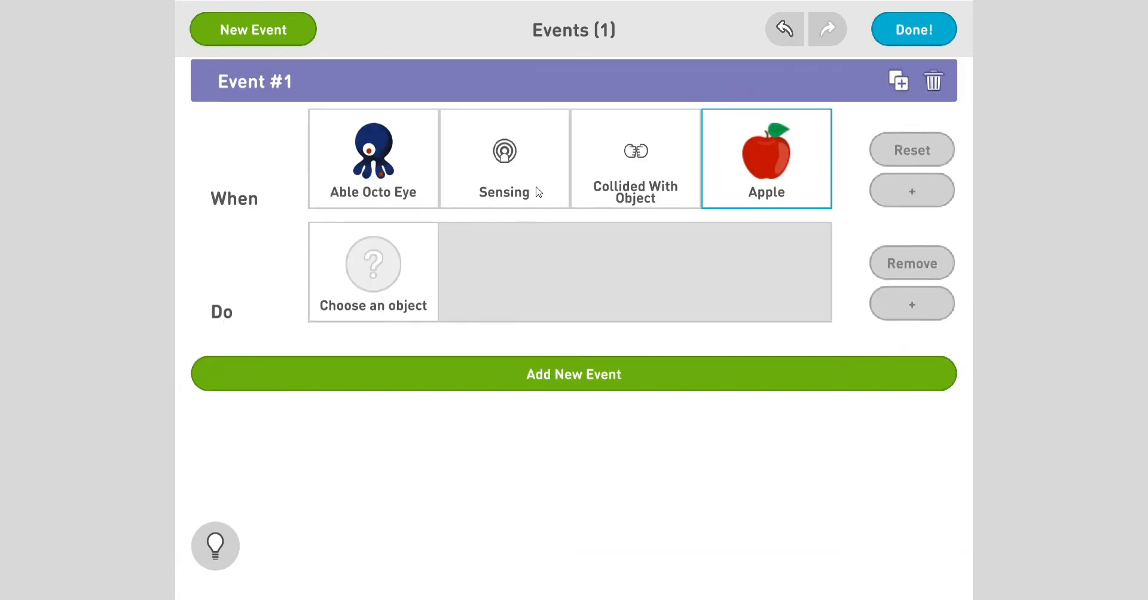
mouse_move(584, 432)
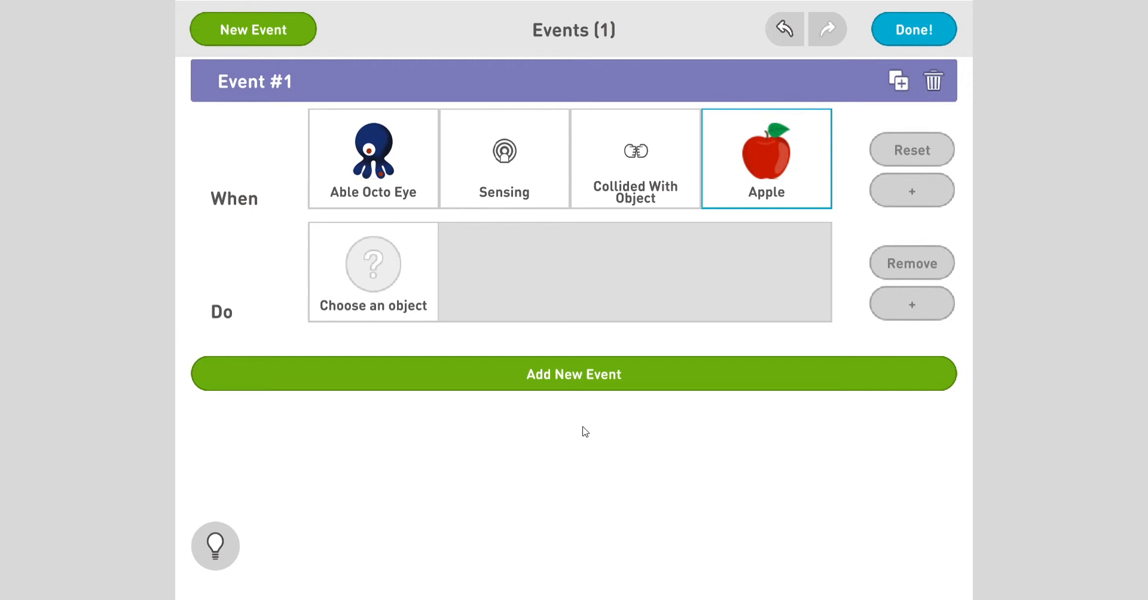
mouse_move(352, 251)
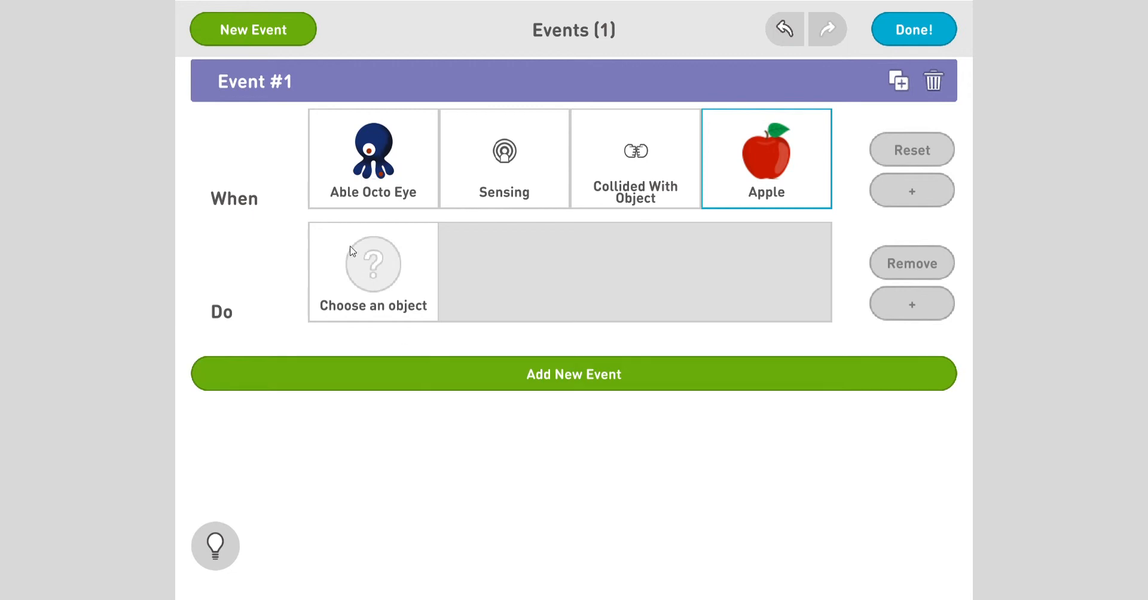
Set the Do action: Apple, Appearance, Set Hidden, Yes
click(373, 264)
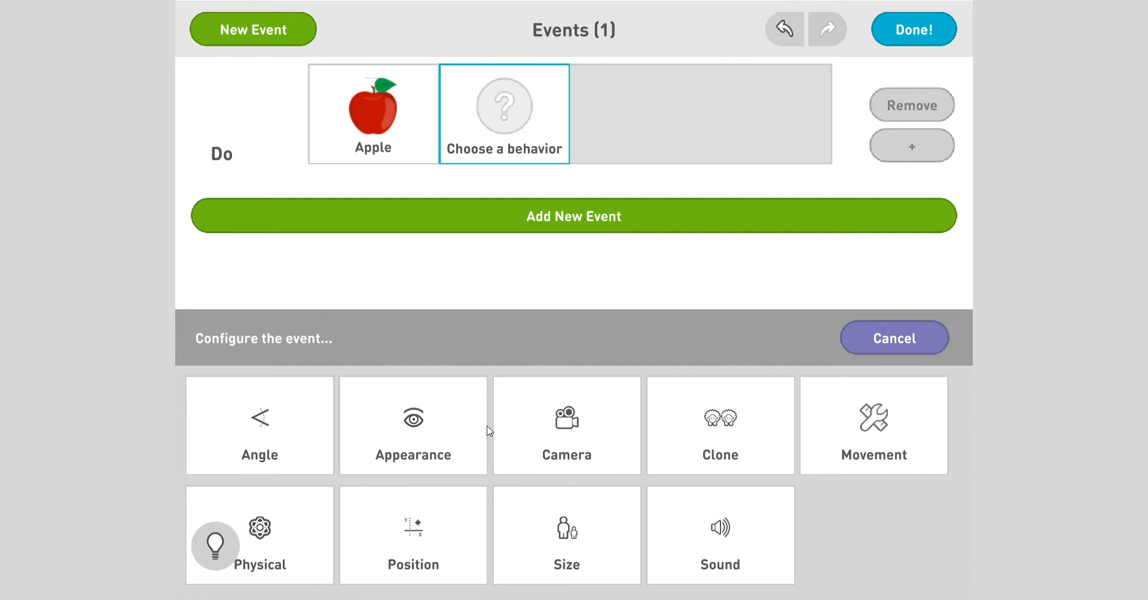
click(413, 426)
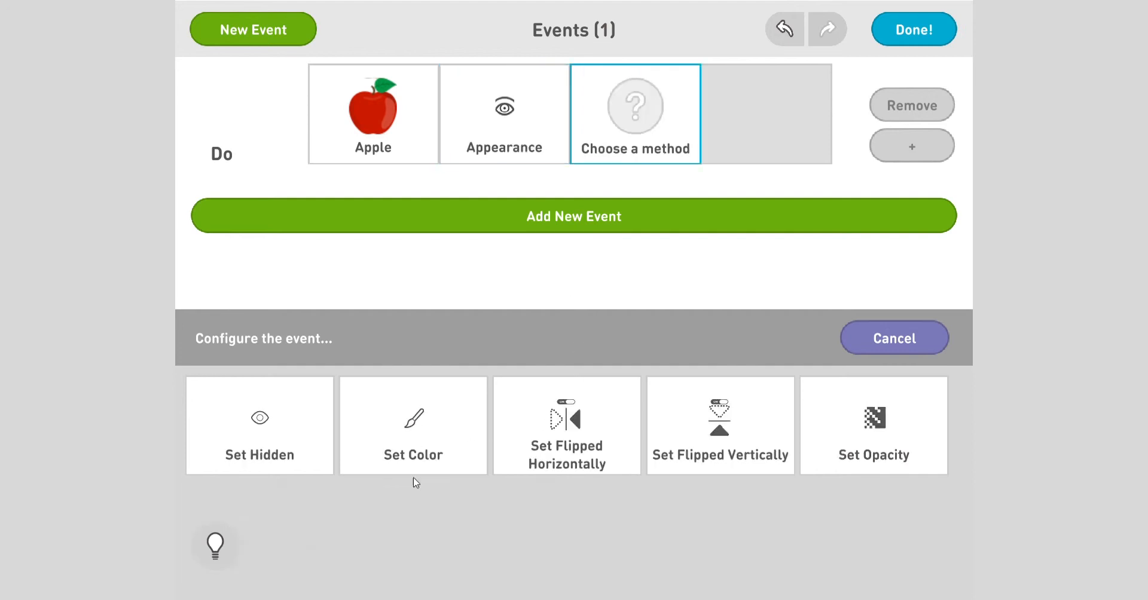
mouse_move(259, 437)
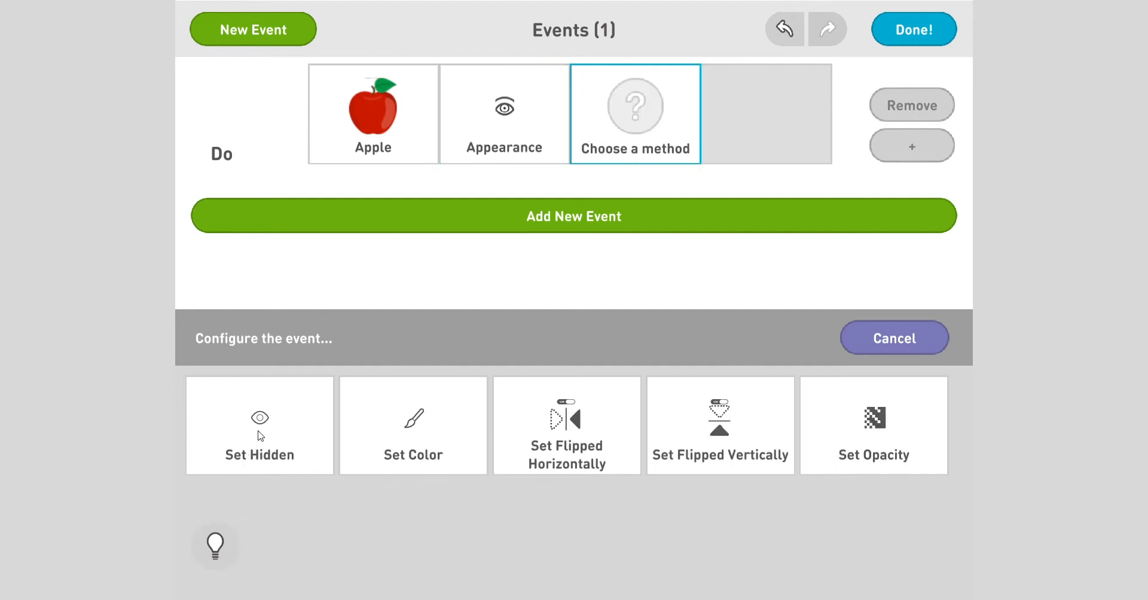
click(259, 425)
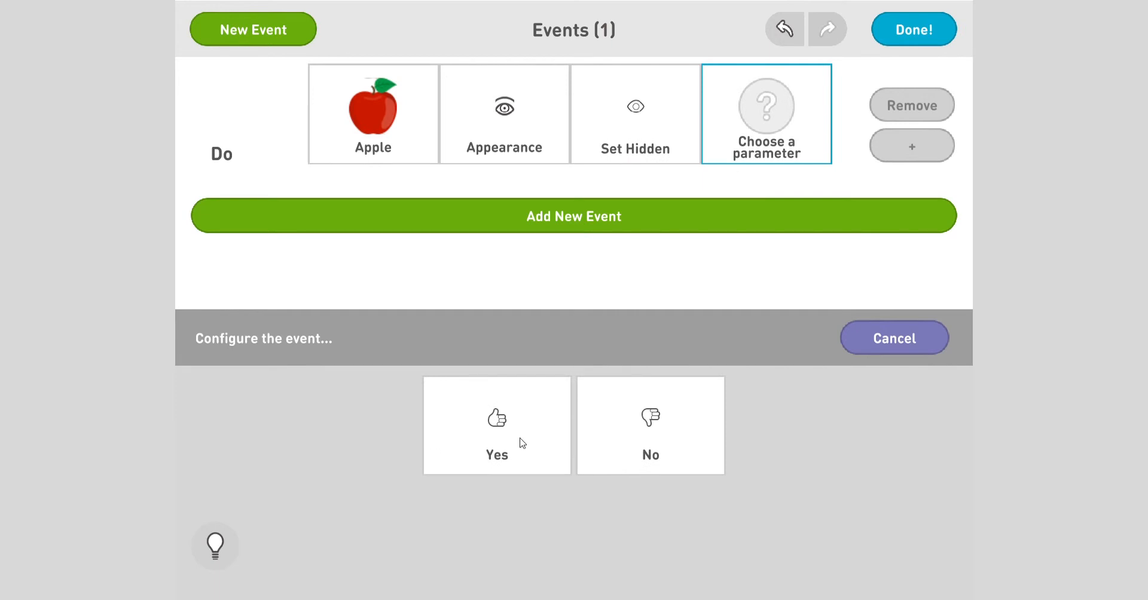
click(497, 426)
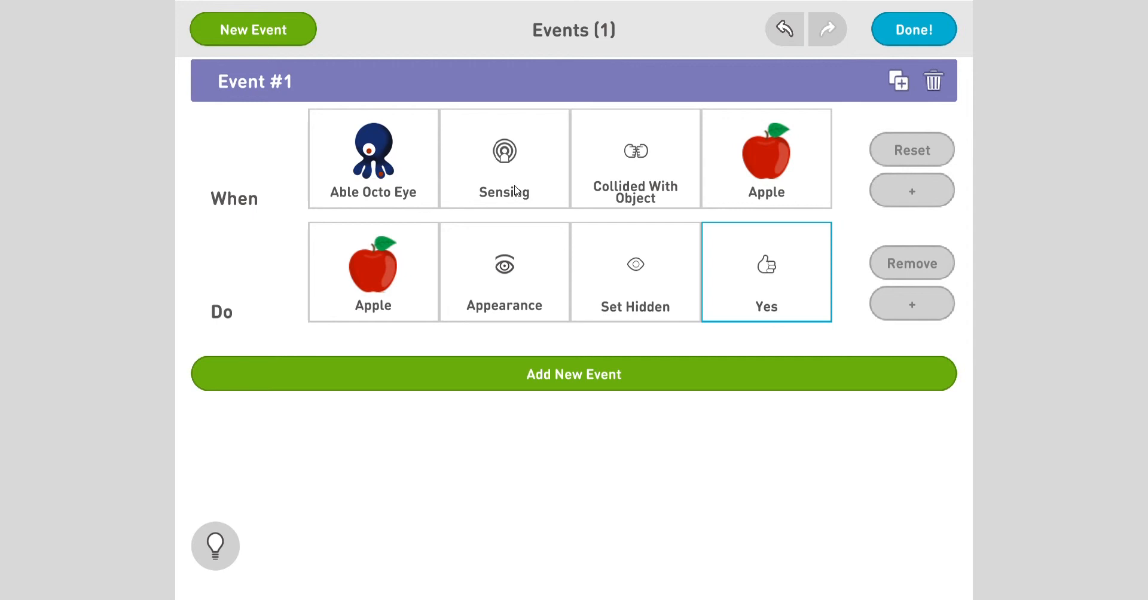
mouse_move(797, 163)
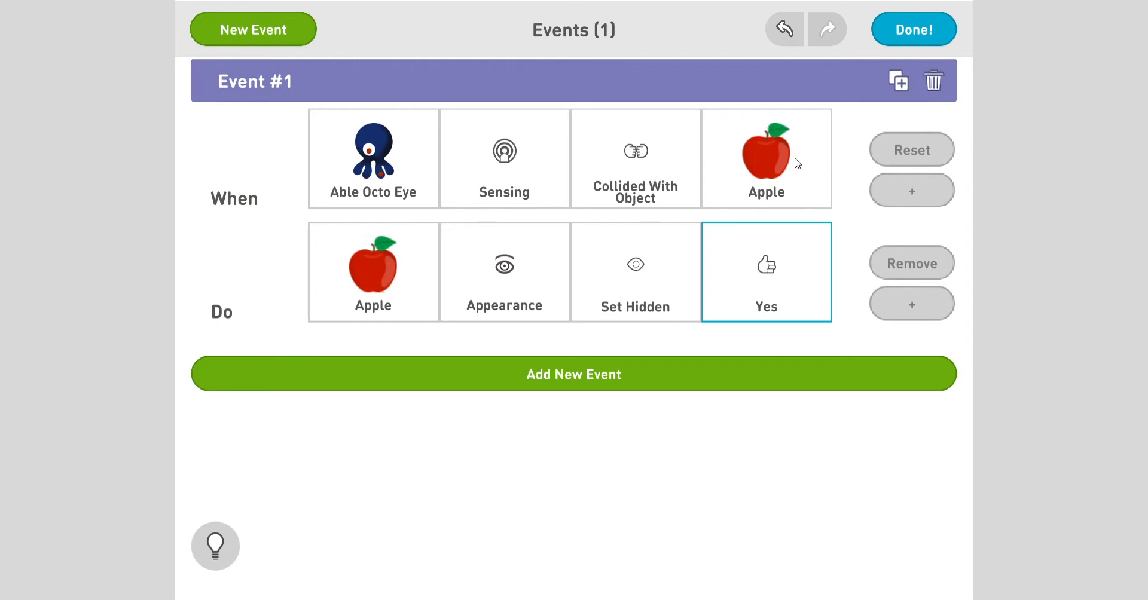
mouse_move(540, 325)
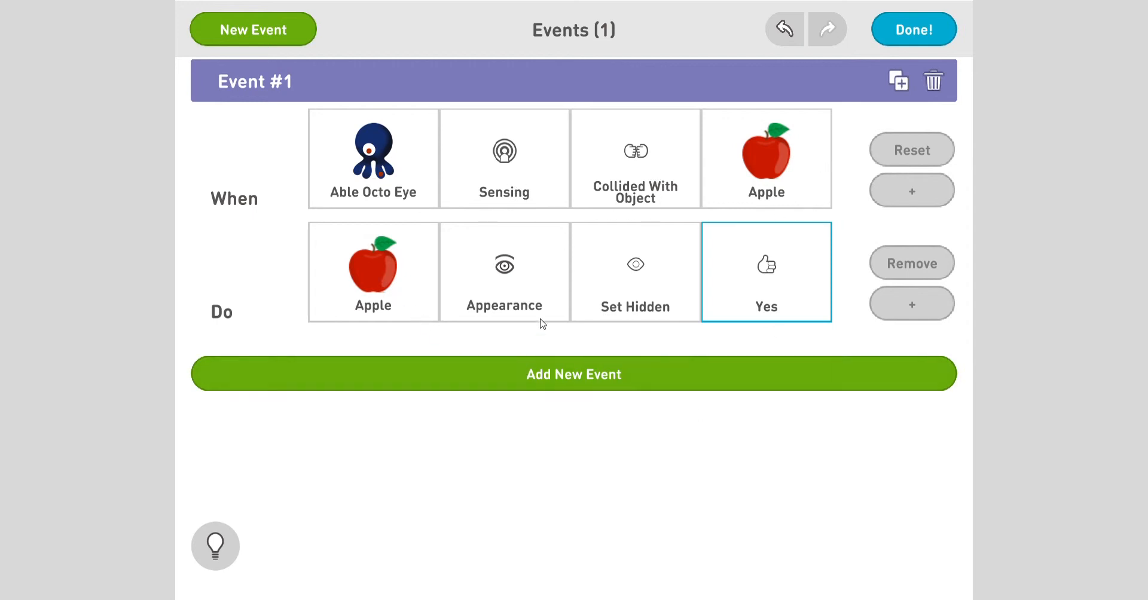
mouse_move(739, 307)
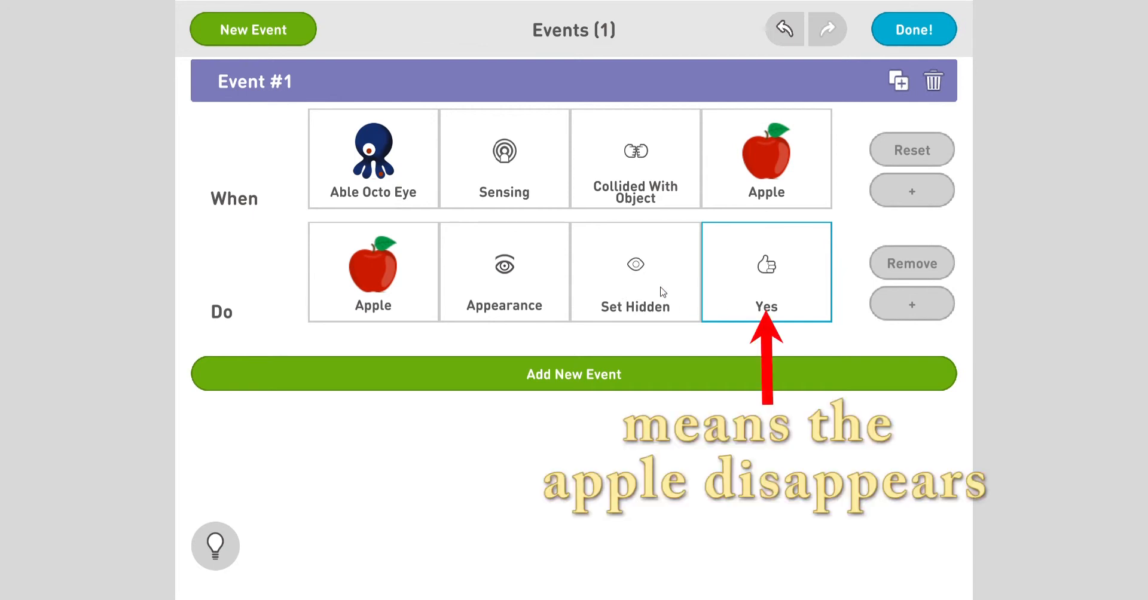
mouse_move(878, 31)
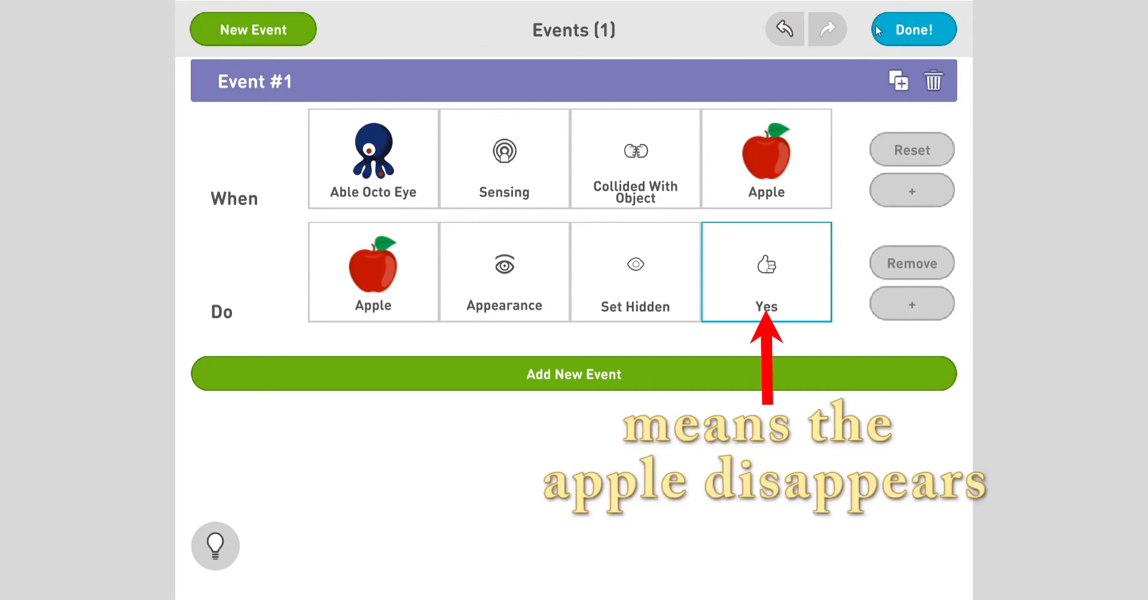
click(912, 29)
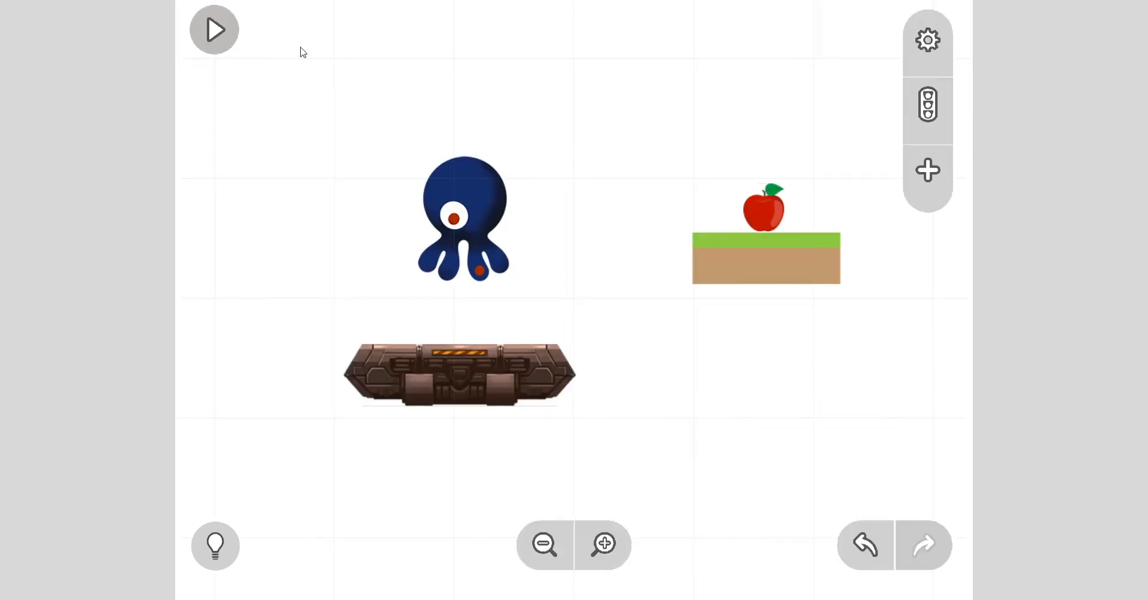
click(214, 29)
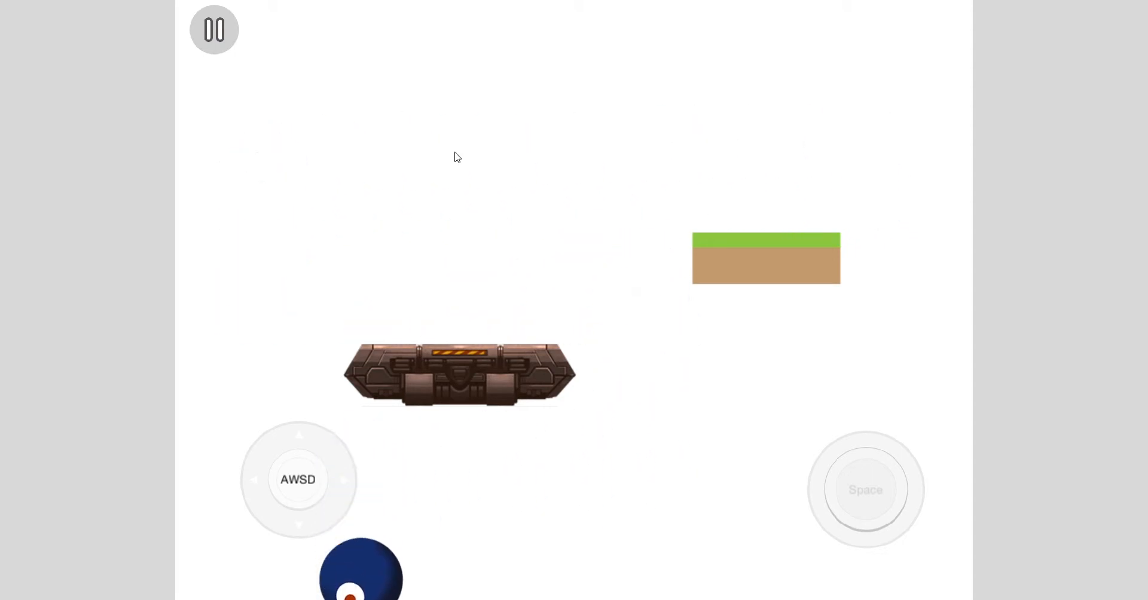
click(214, 28)
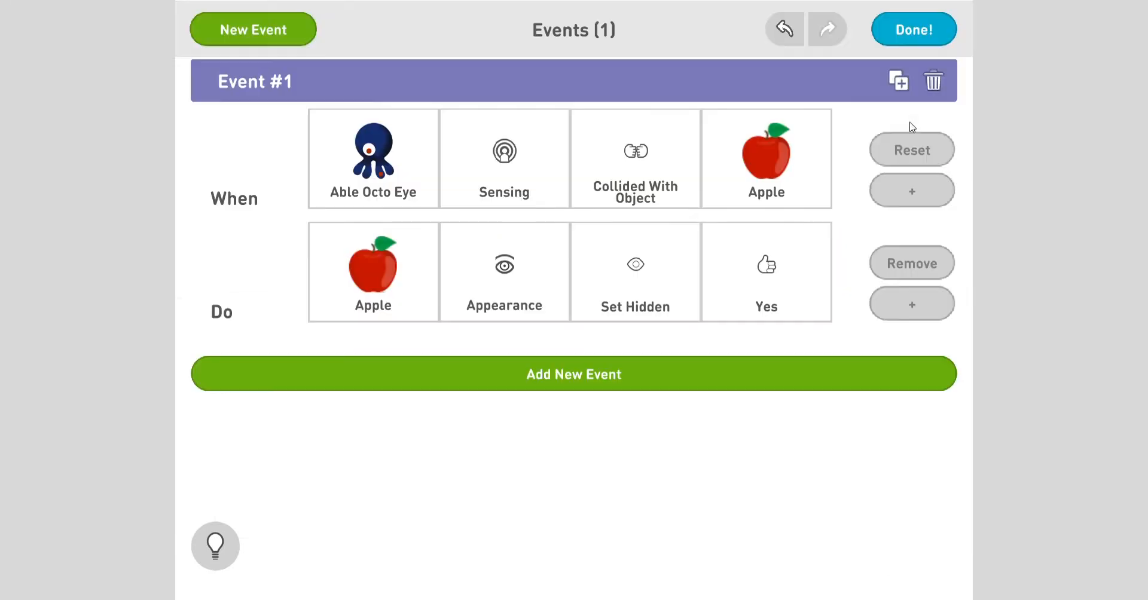
mouse_move(862, 69)
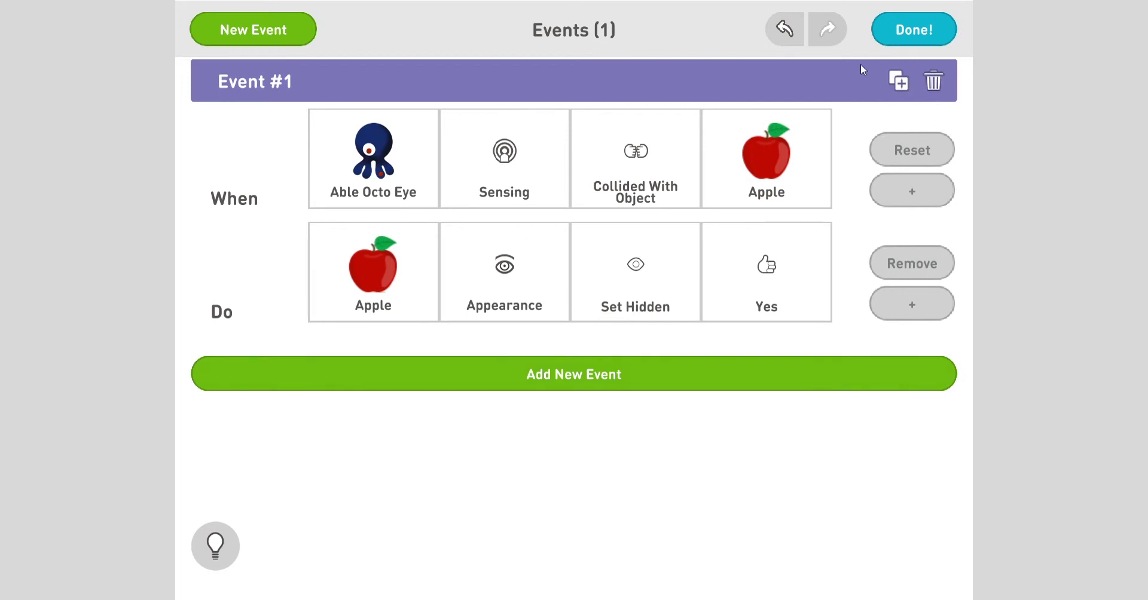
Finish the Events panel with Done, returning to the stage with octopus, platforms and apple
click(912, 29)
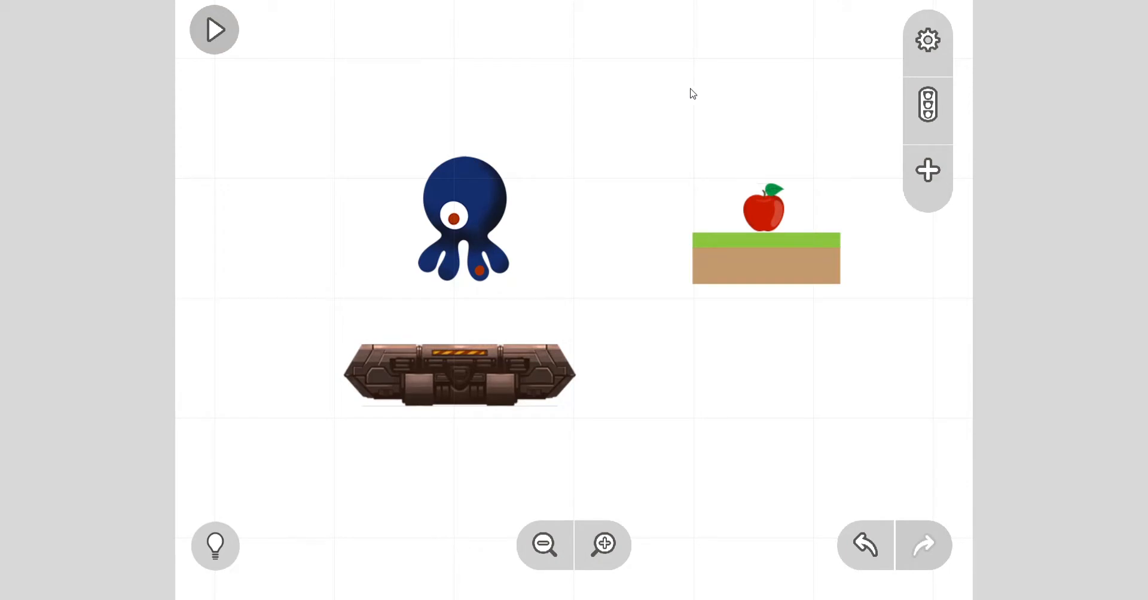
In the octopus's Behavior settings slide Jump Height down to 45%, then briefly play-test
click(463, 220)
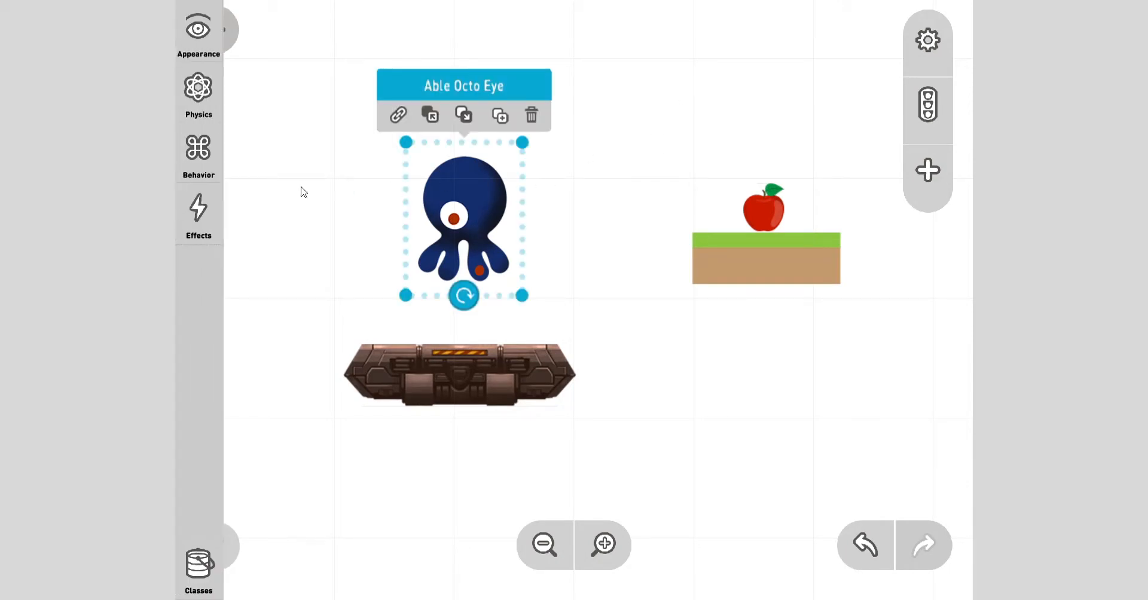
click(197, 154)
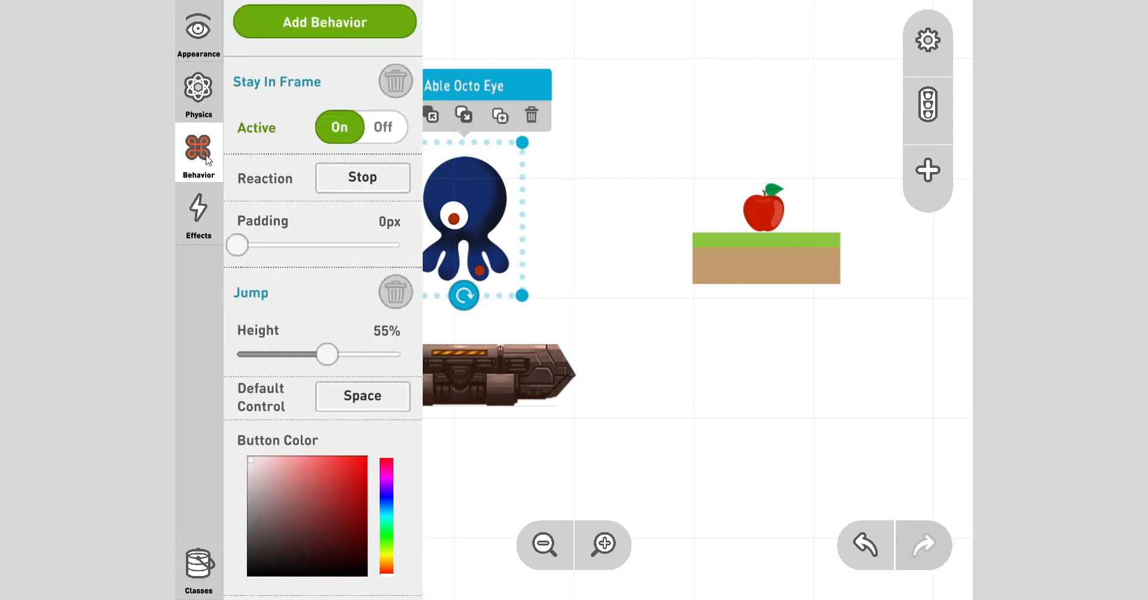
drag(326, 354, 327, 354)
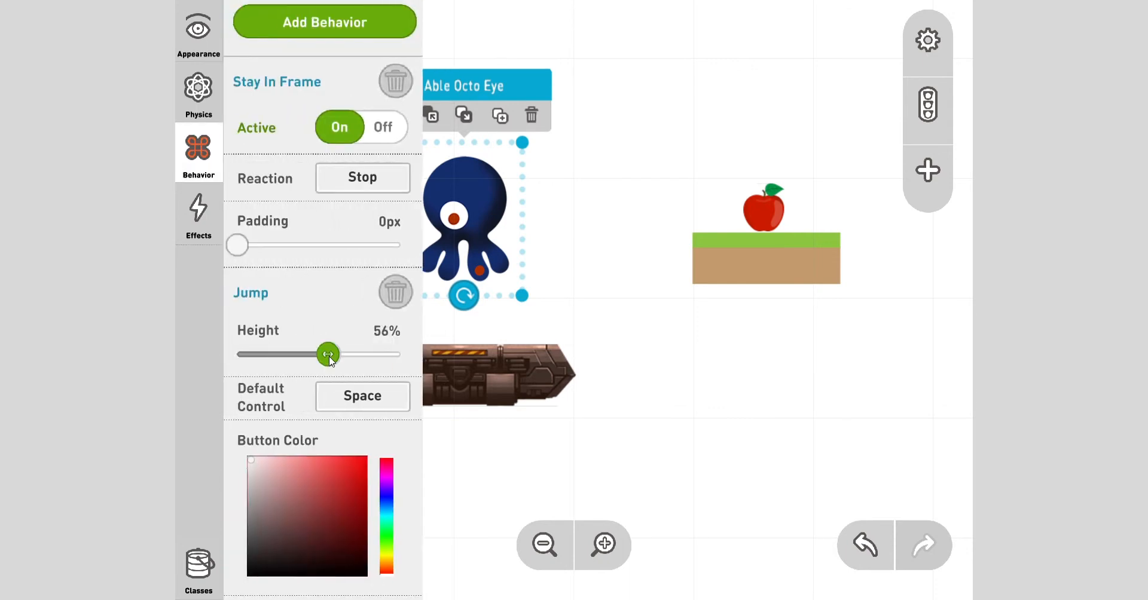
drag(328, 354, 318, 354)
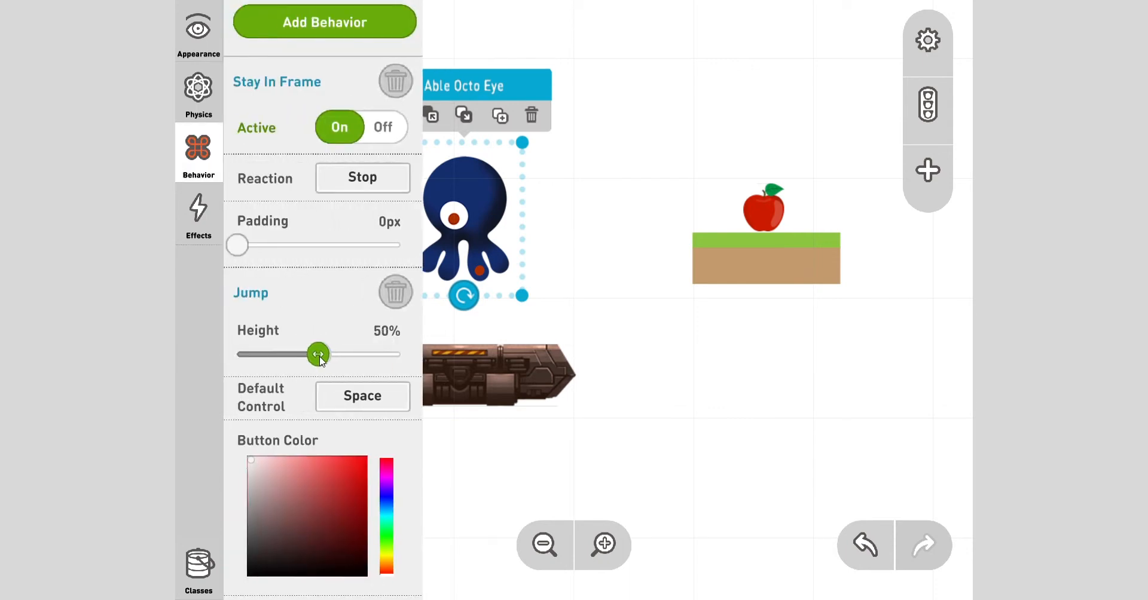
drag(318, 354, 309, 354)
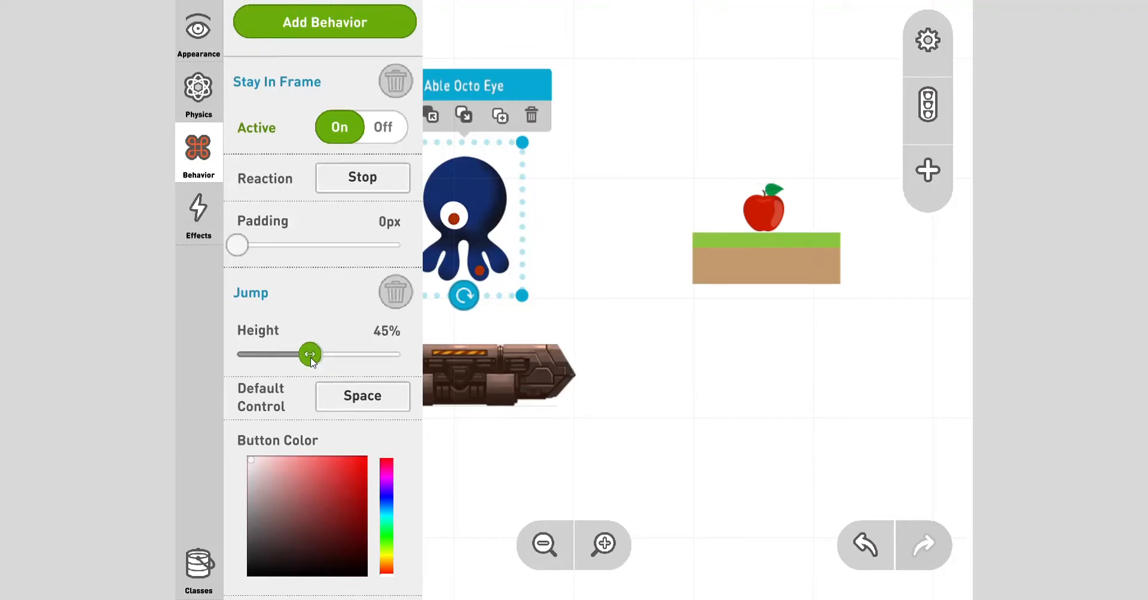
click(214, 29)
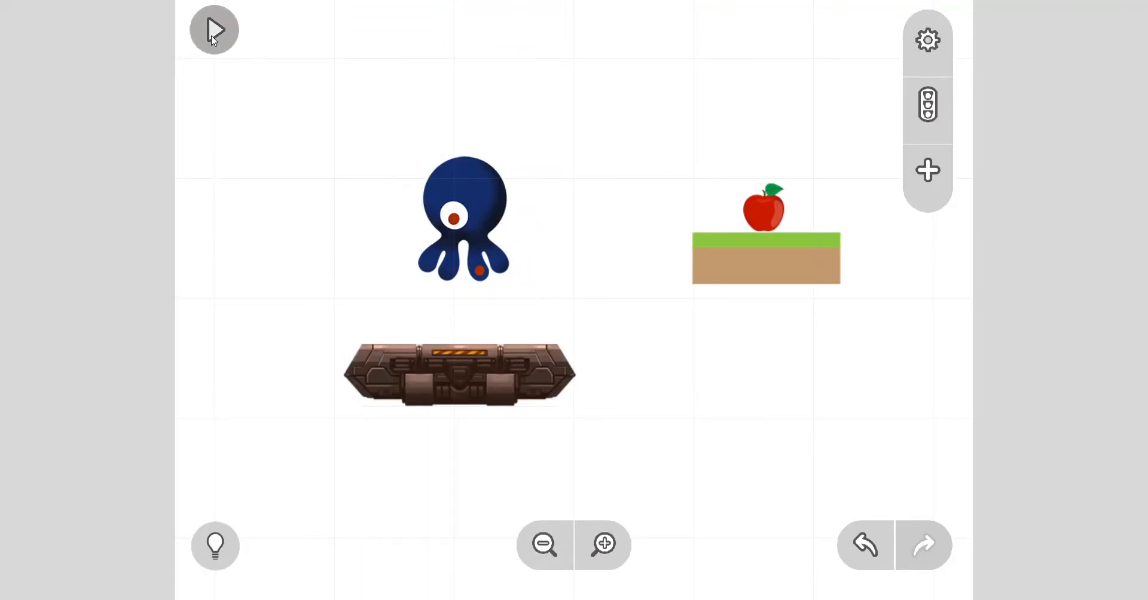
click(214, 29)
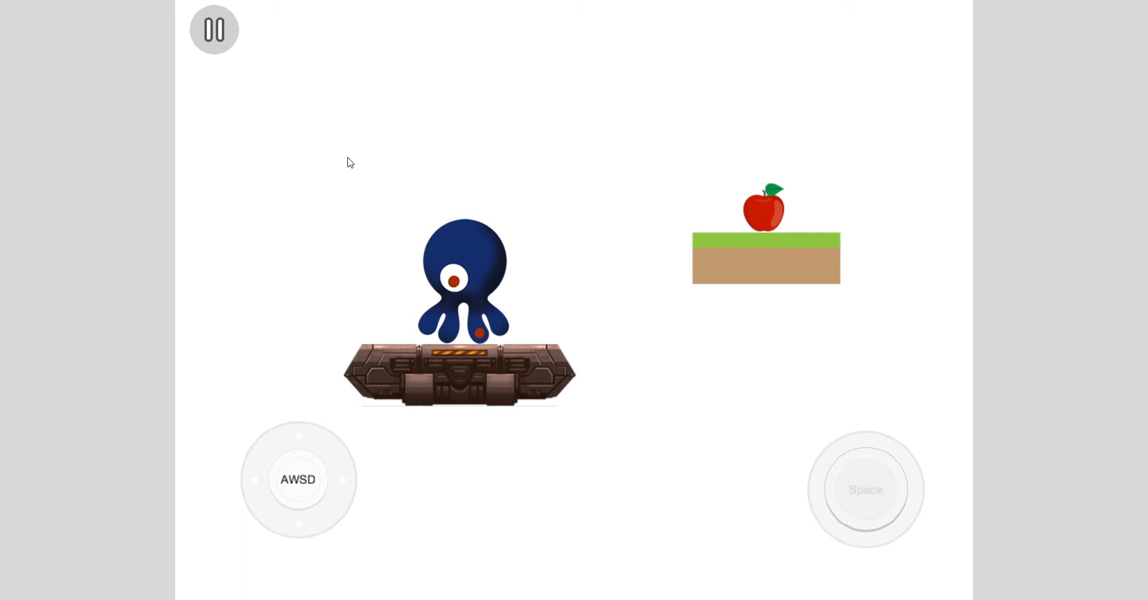
click(213, 29)
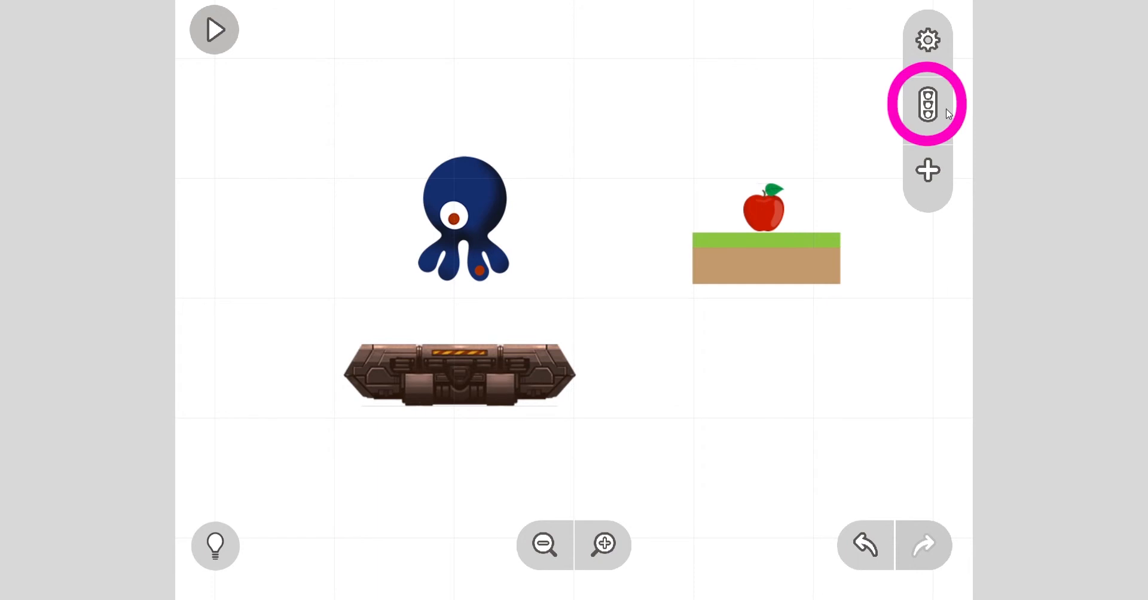
In Events, add a second Do action on Able Octo Eye and go to its Jump actions
click(928, 103)
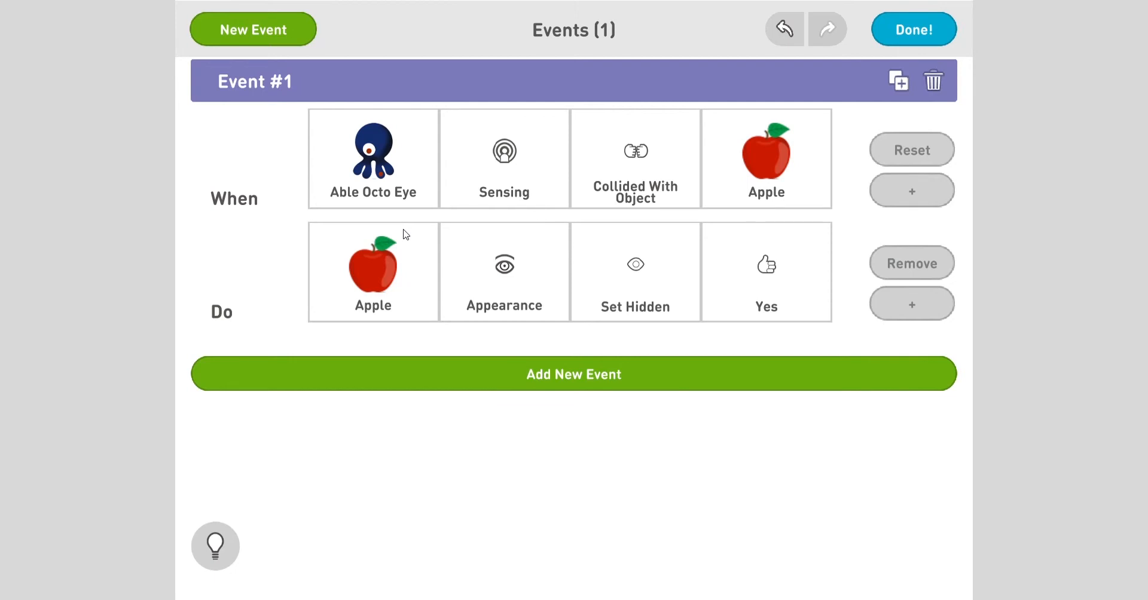
mouse_move(573, 183)
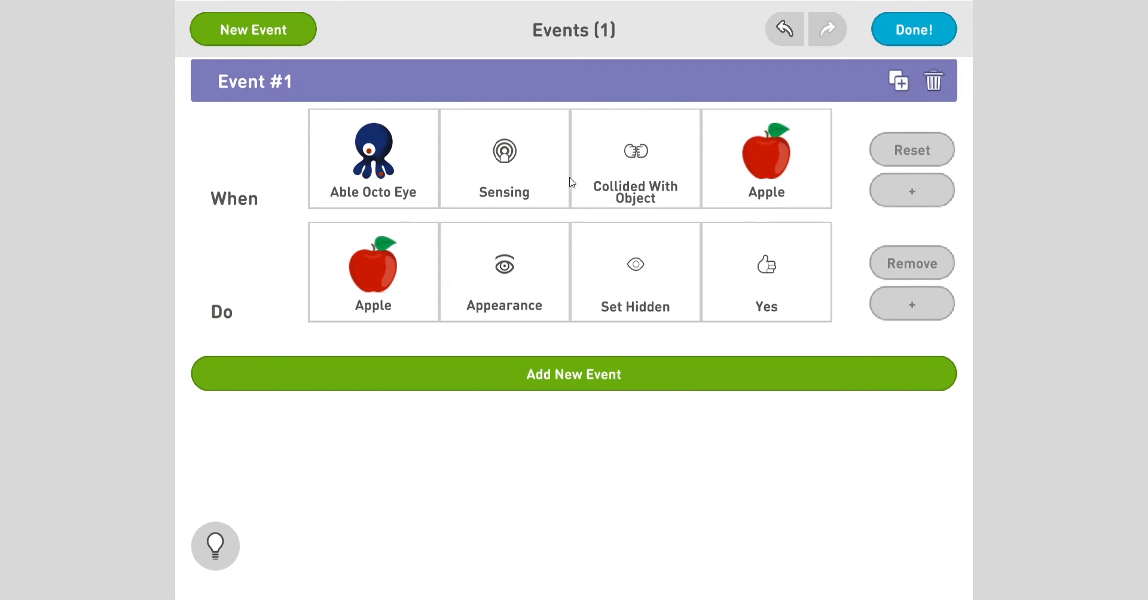
mouse_move(409, 347)
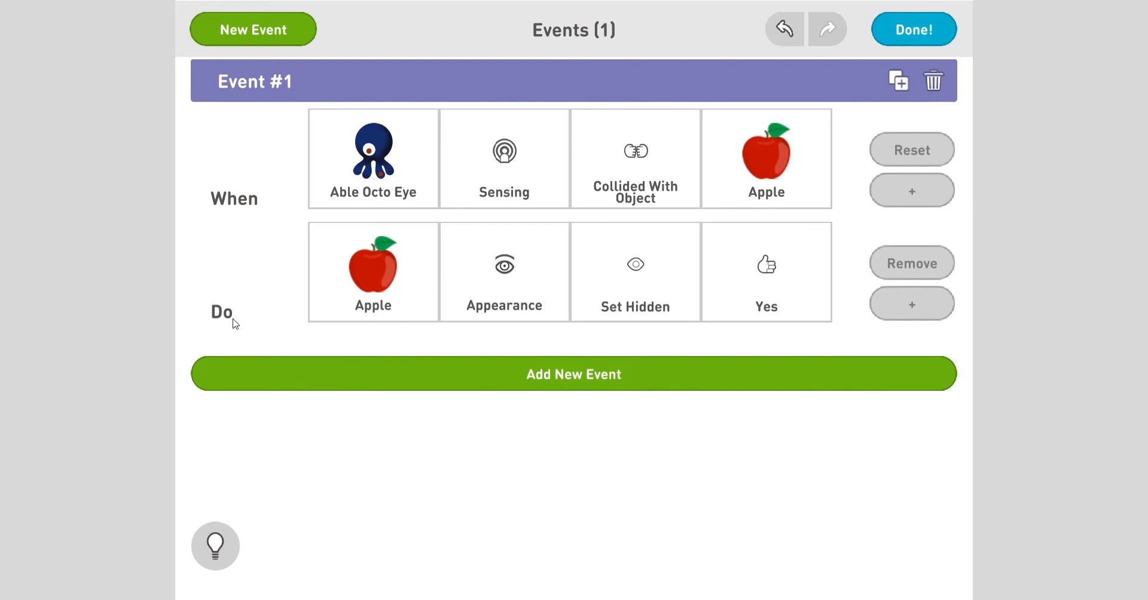
mouse_move(911, 303)
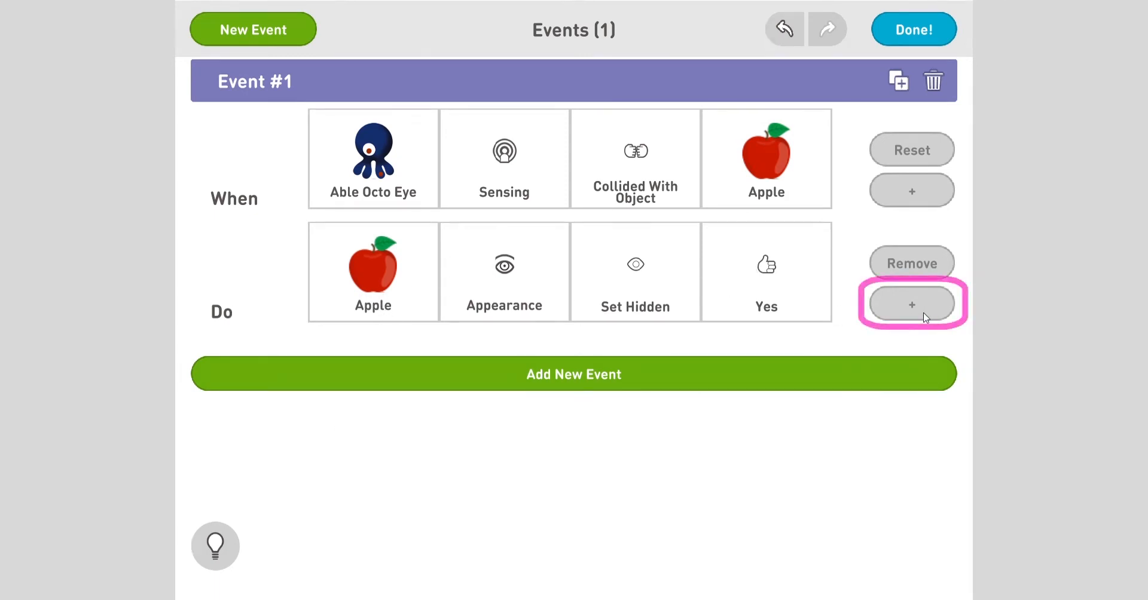
click(911, 303)
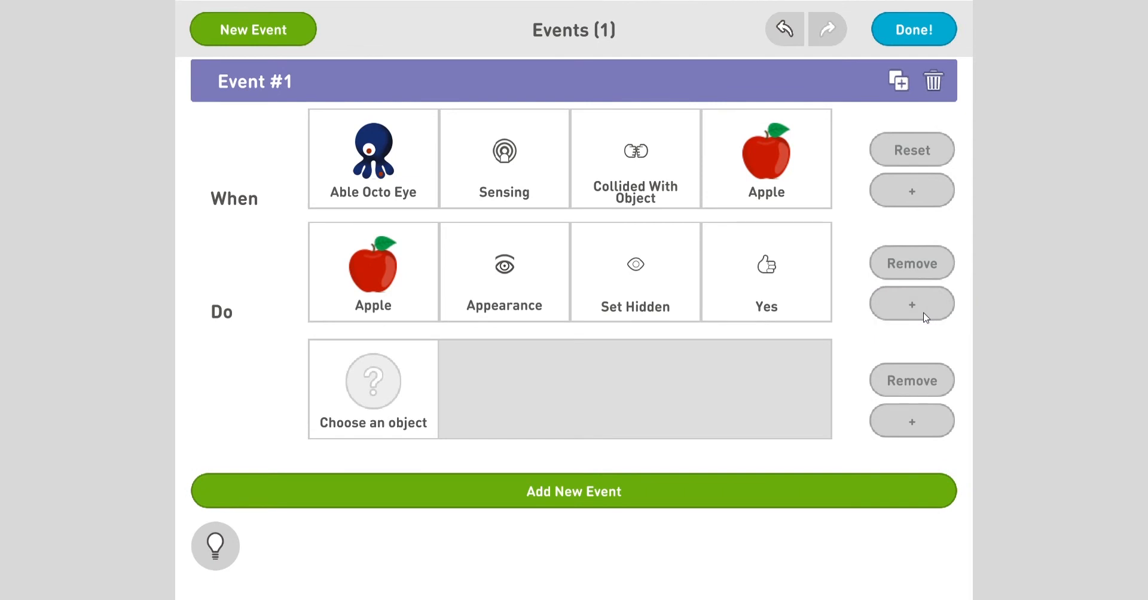
mouse_move(394, 389)
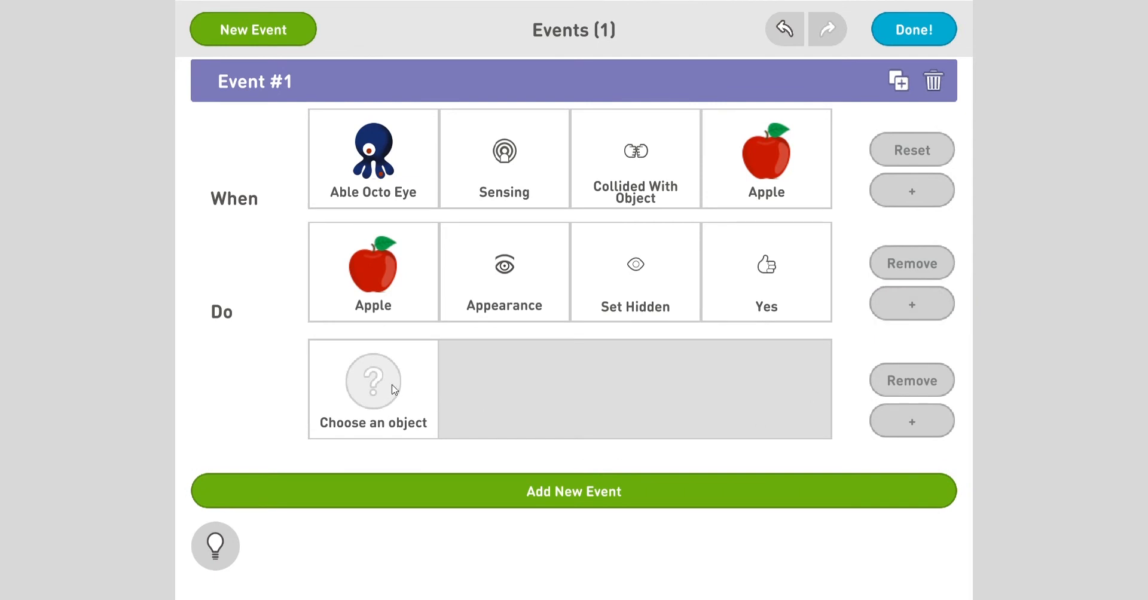
click(372, 380)
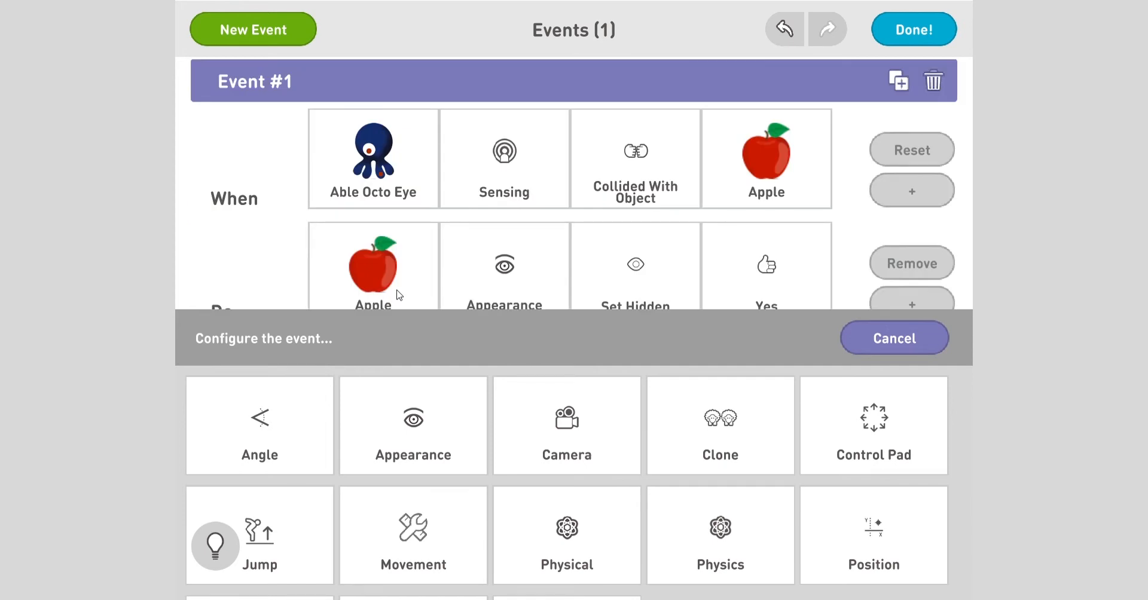
click(260, 535)
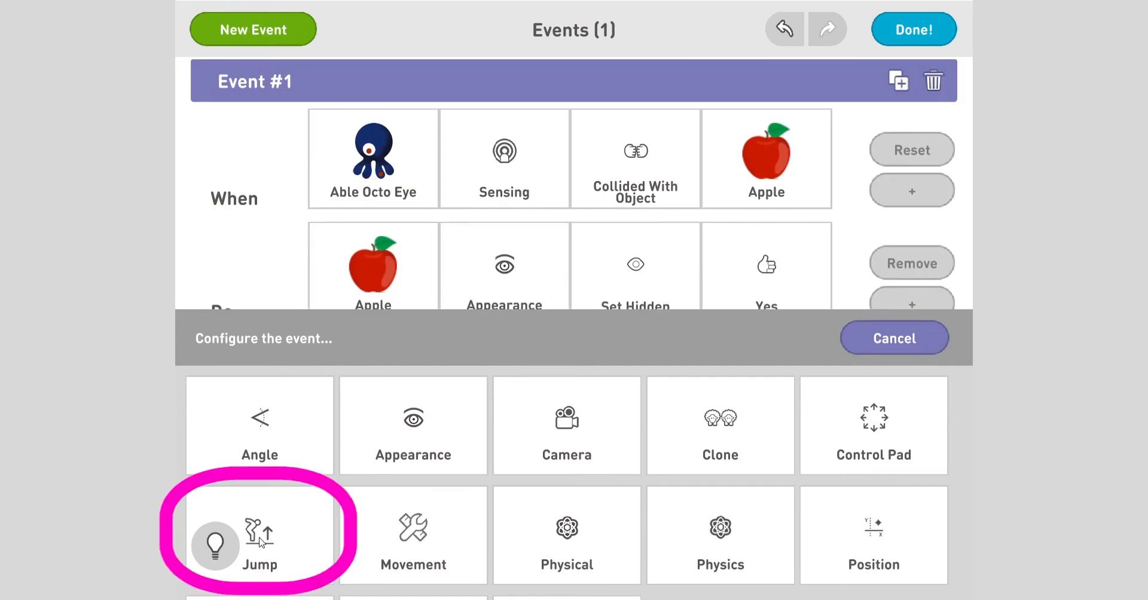
click(260, 534)
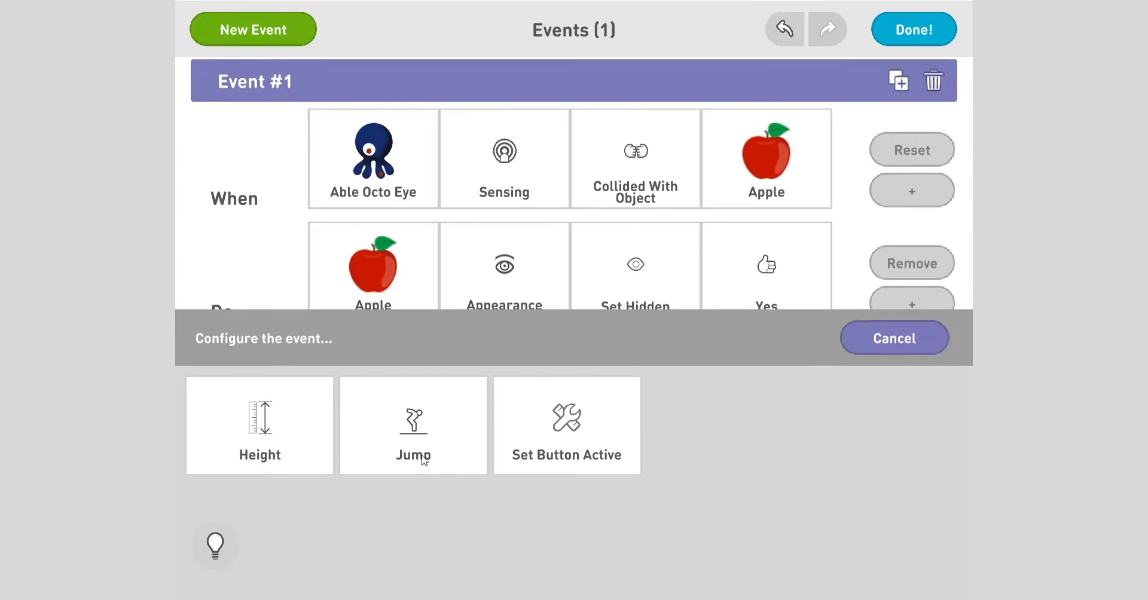
Choose Jump, slide its value up to 55%, confirm it and finish with Done
click(413, 425)
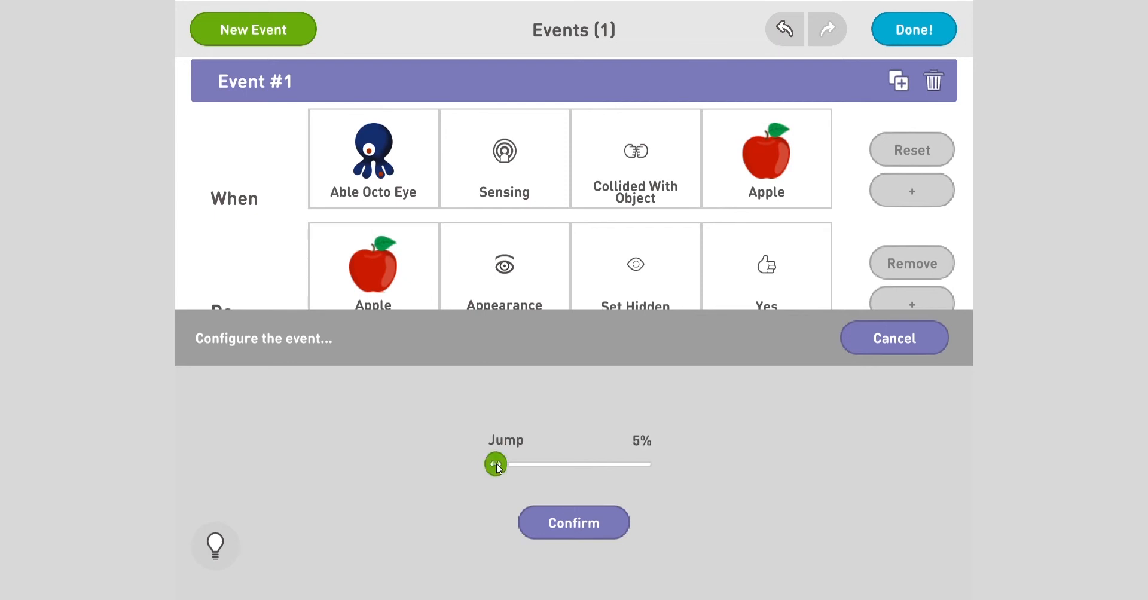
drag(495, 465, 554, 465)
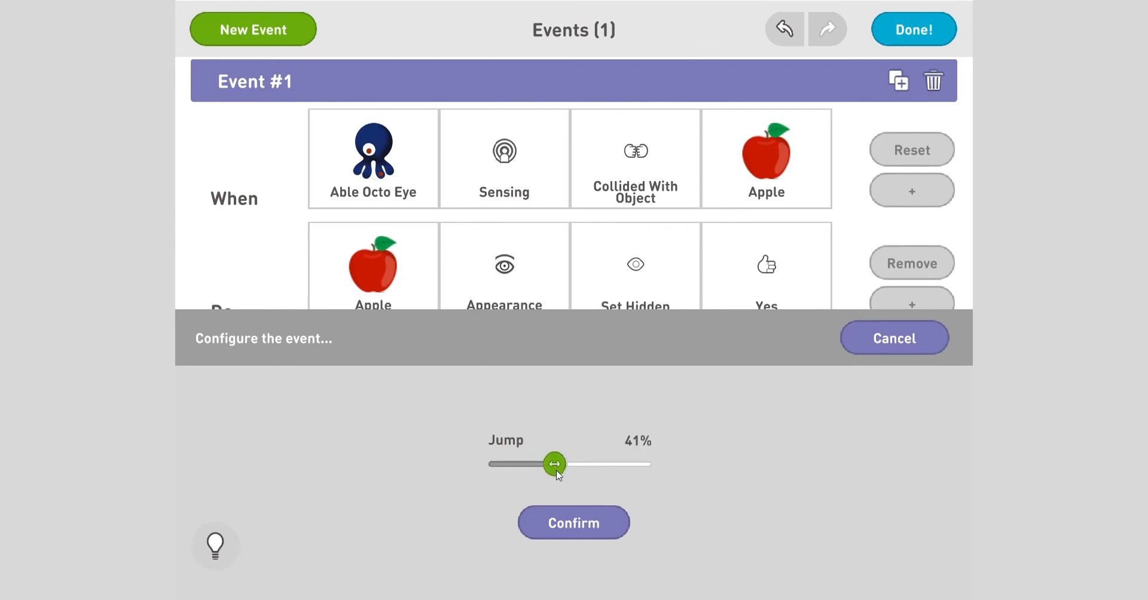
drag(554, 464, 569, 464)
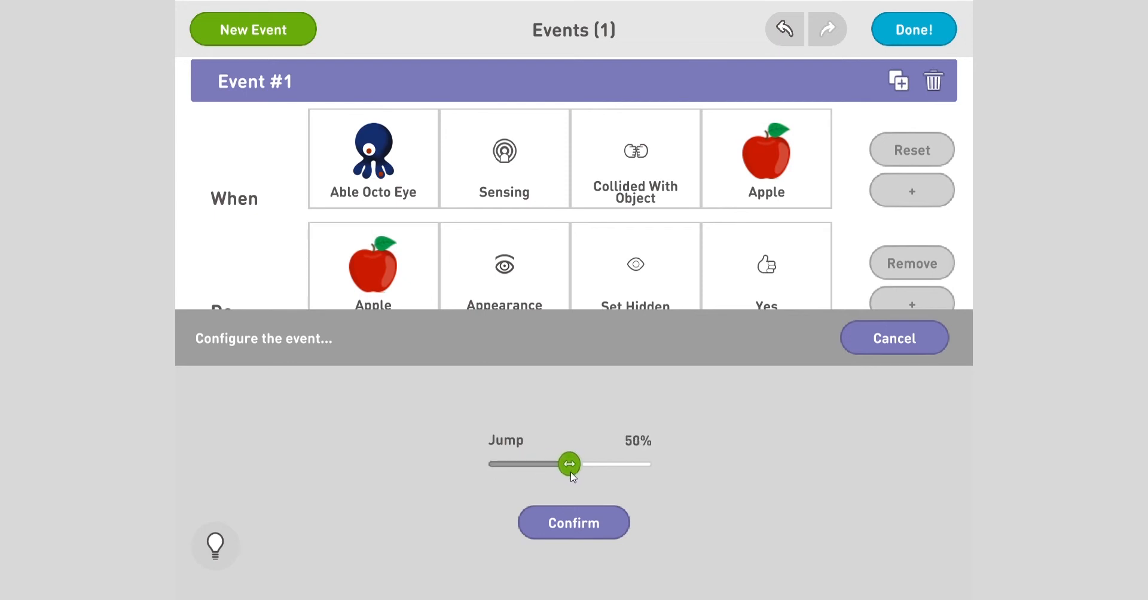
drag(570, 464, 578, 464)
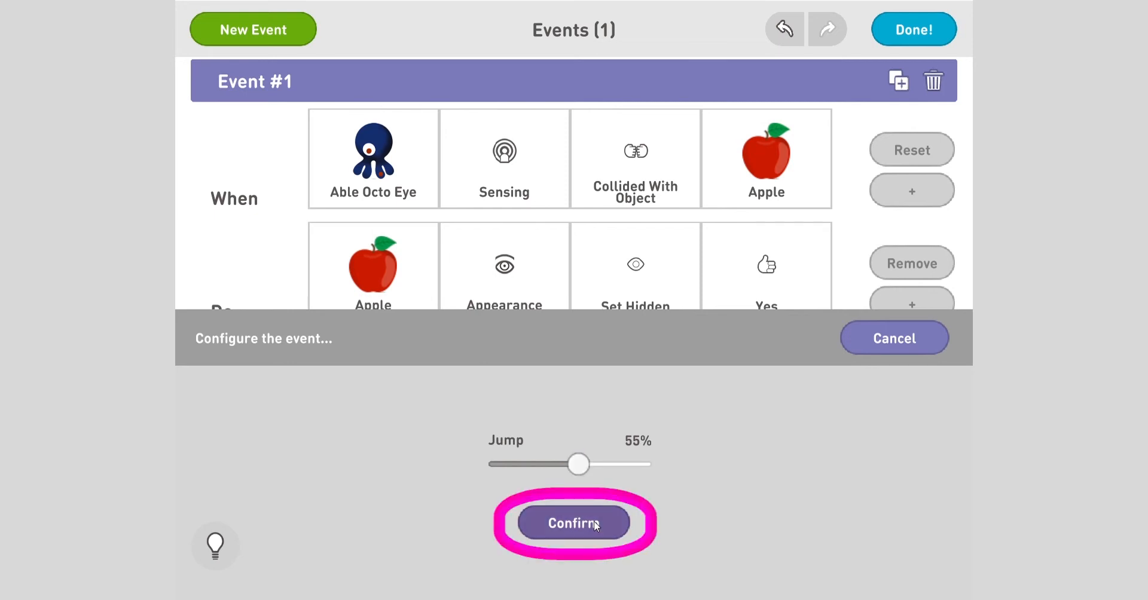
click(573, 523)
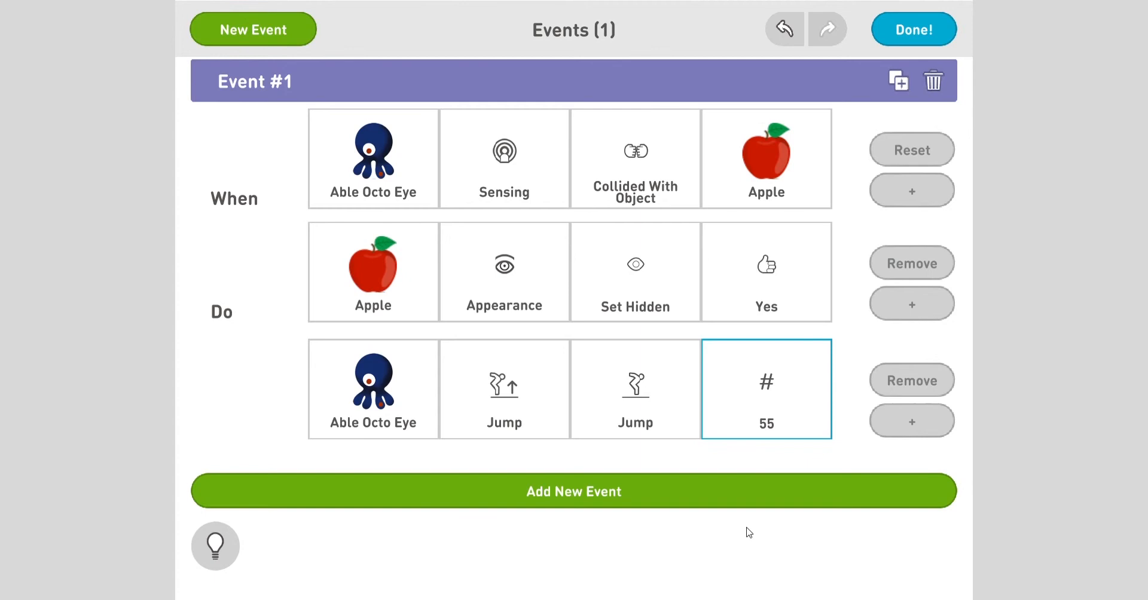
click(913, 28)
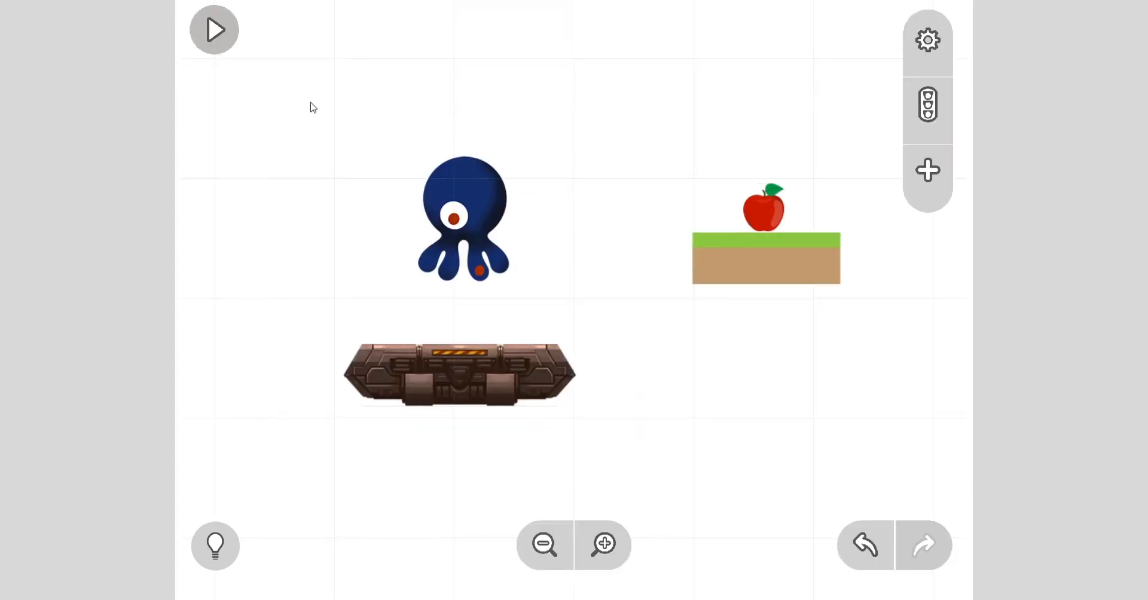
Select the octopus and bring up its Behavior settings on the way to Events
click(463, 220)
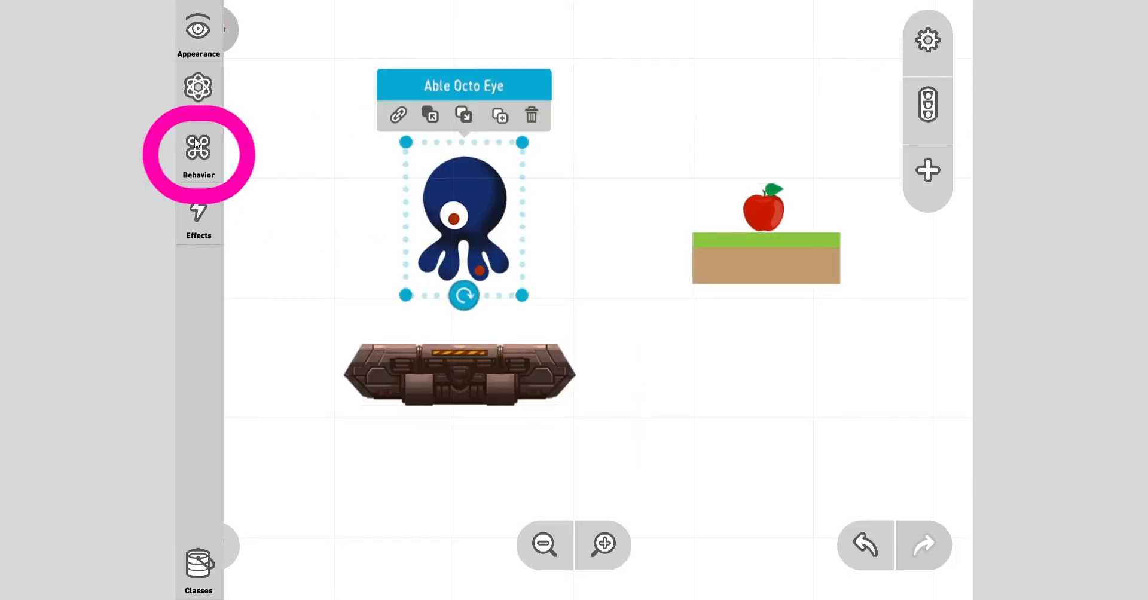
click(197, 146)
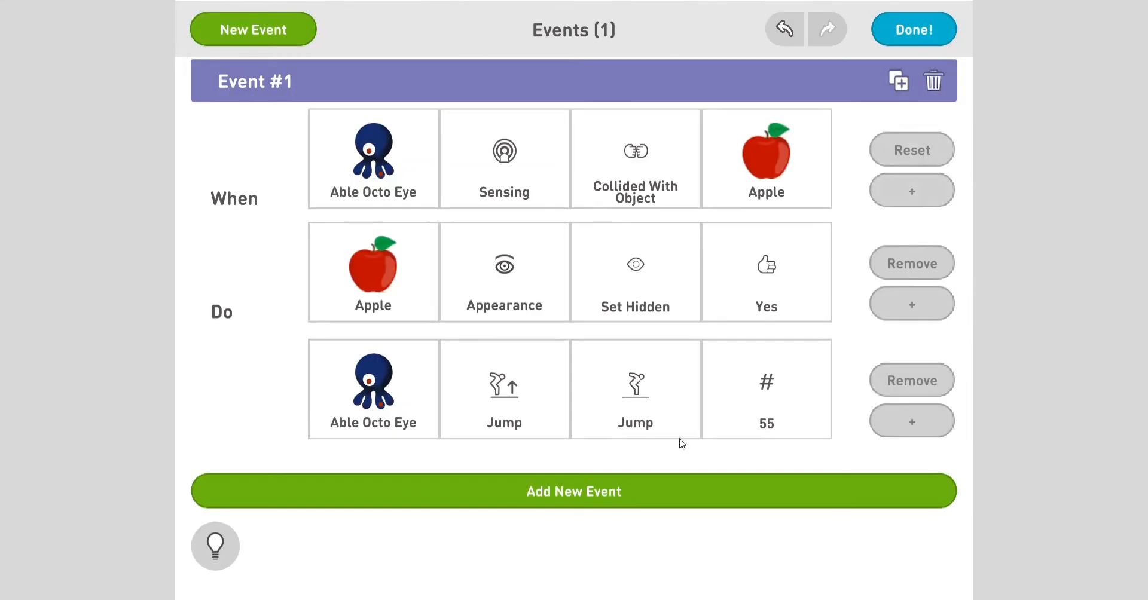
Raise the octopus's jump value in the apple-collision event from 55 to 65
click(766, 388)
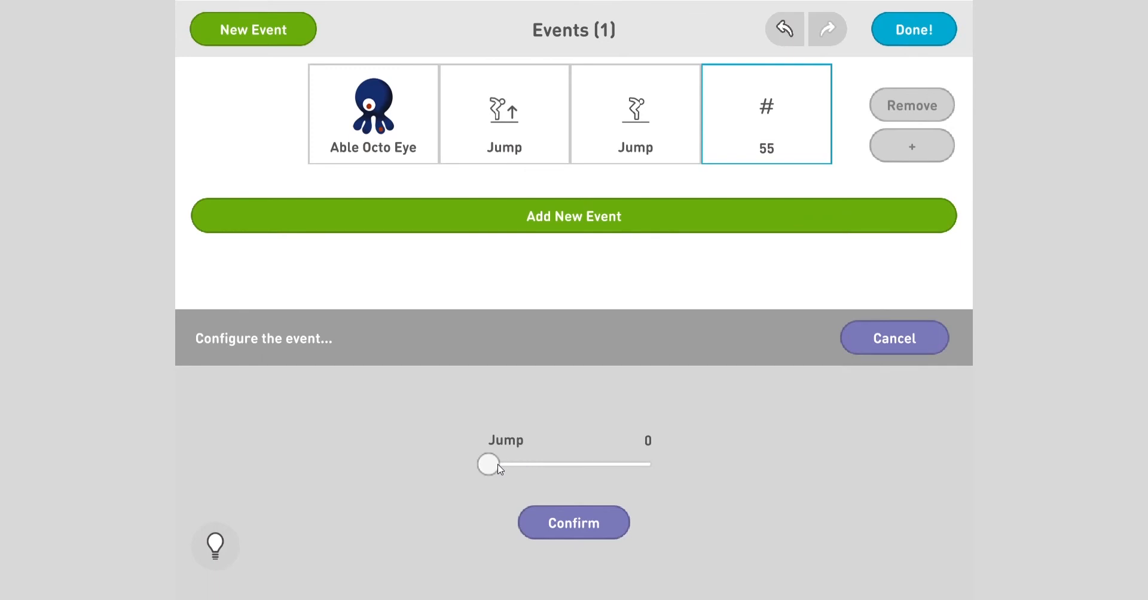
drag(488, 464, 534, 464)
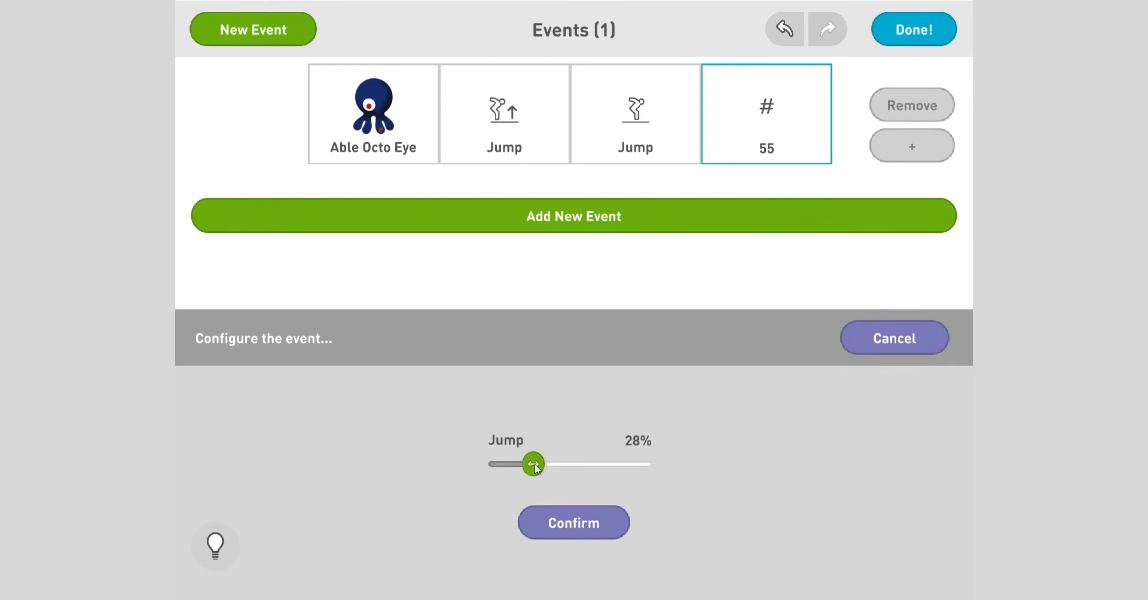
drag(533, 464, 595, 464)
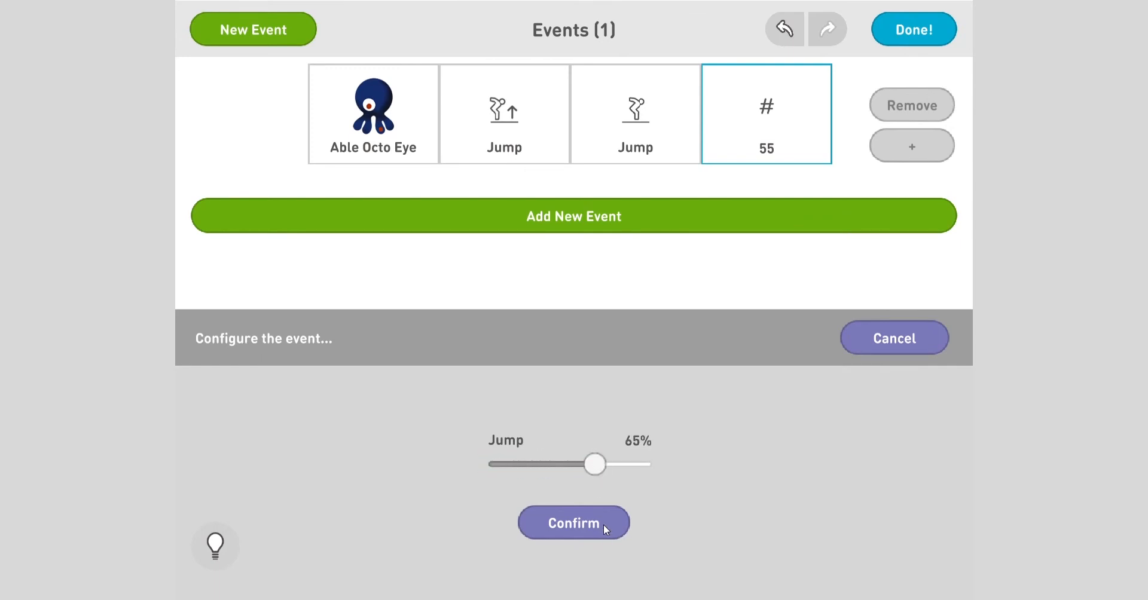
click(573, 522)
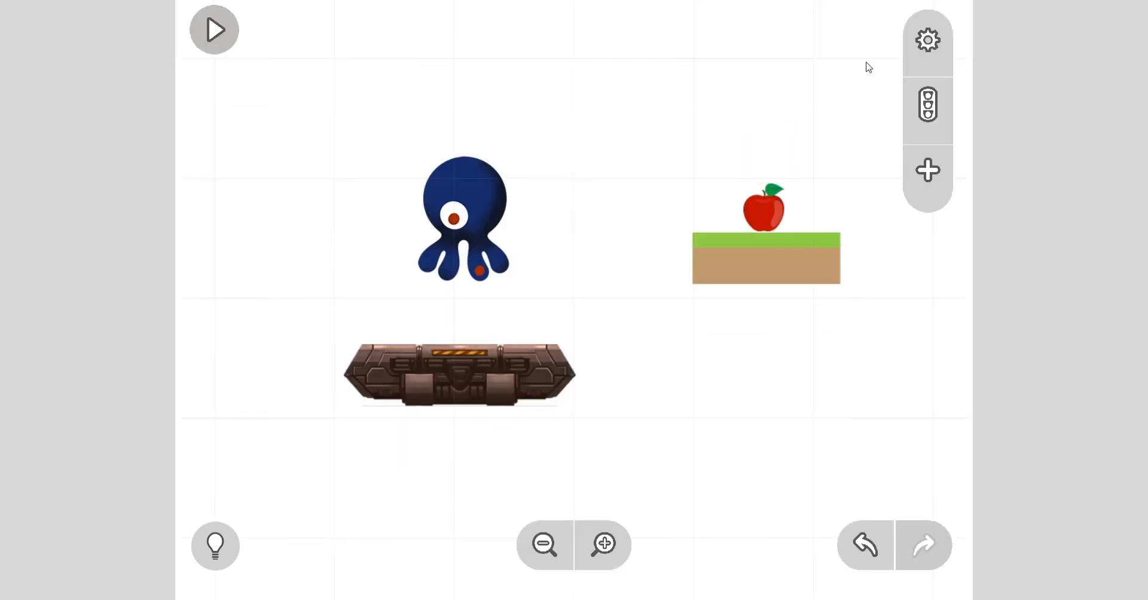
Test-play the scene to see the apple hide, then stop and resume editing
click(214, 29)
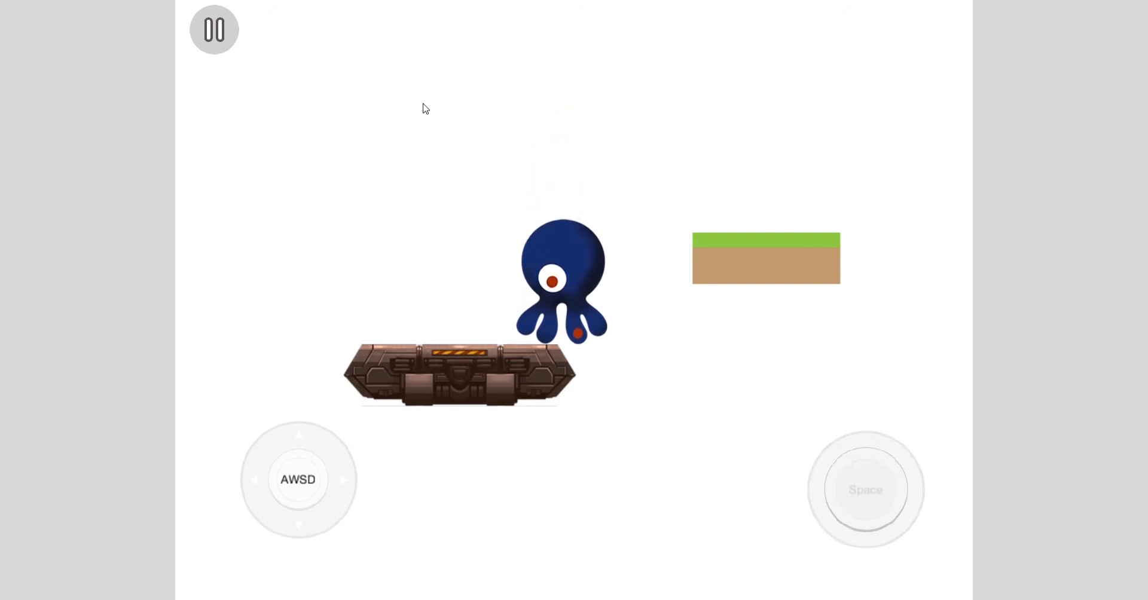
click(214, 28)
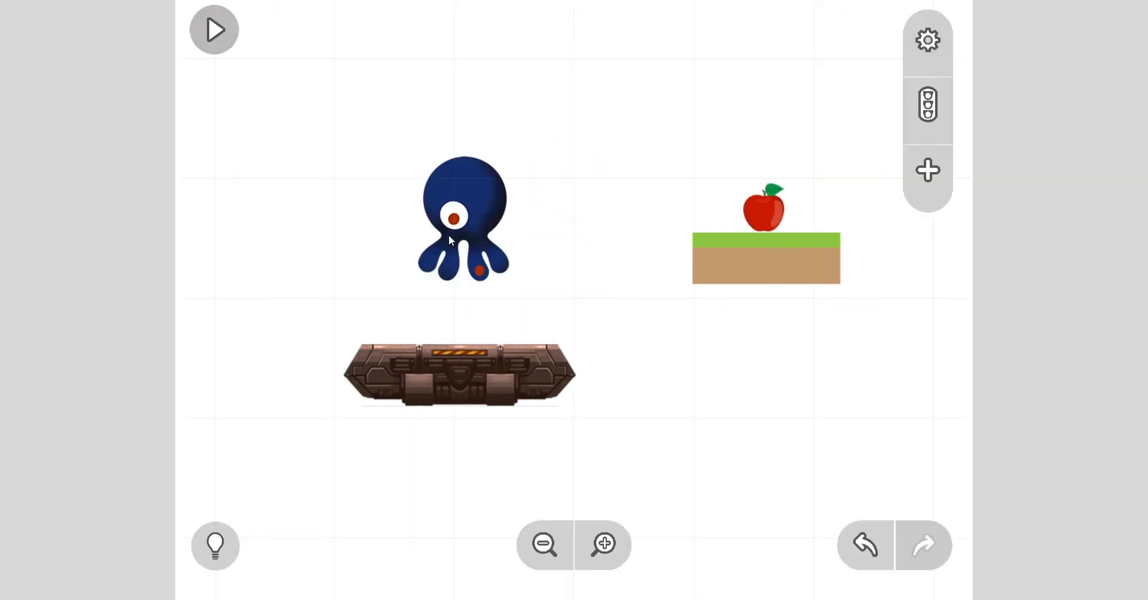
Delete the jump action from the octopus's apple-collision event, leaving only hiding the Apple
click(462, 220)
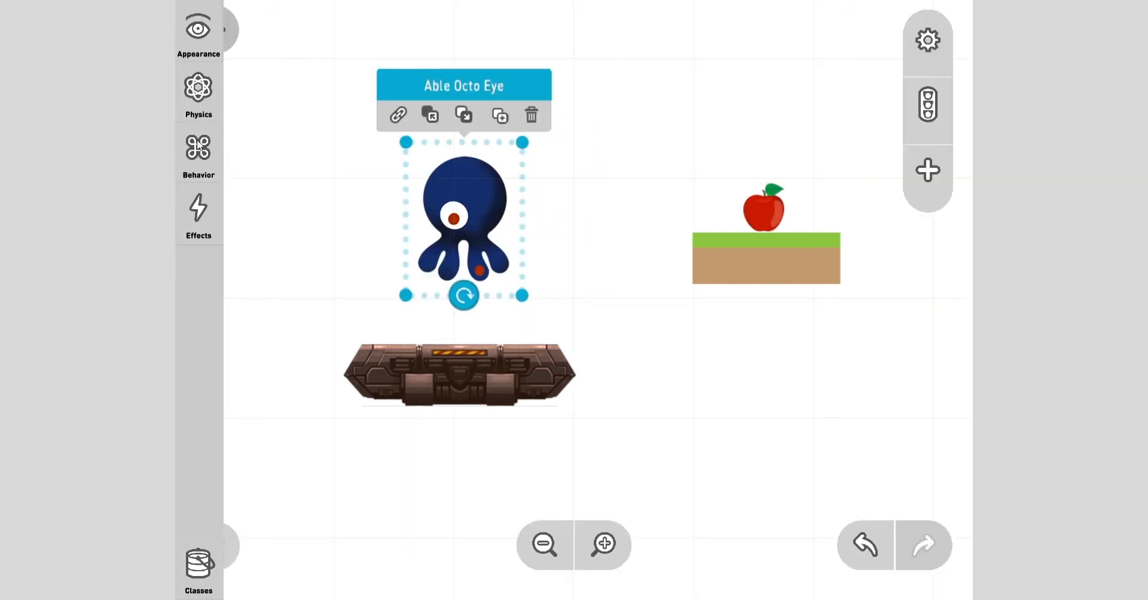
click(197, 148)
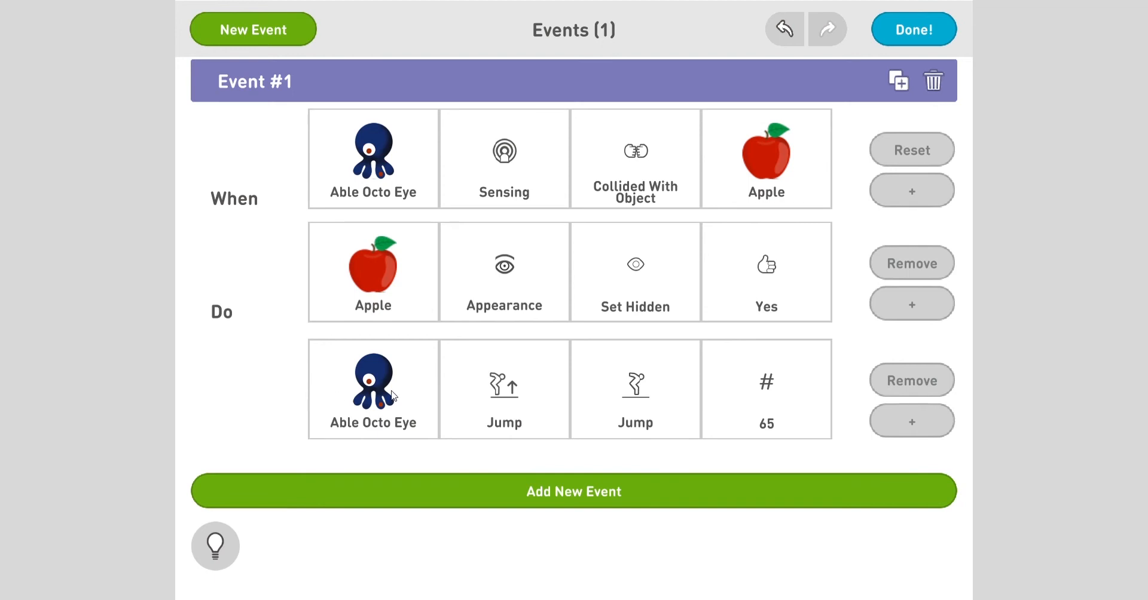
click(635, 388)
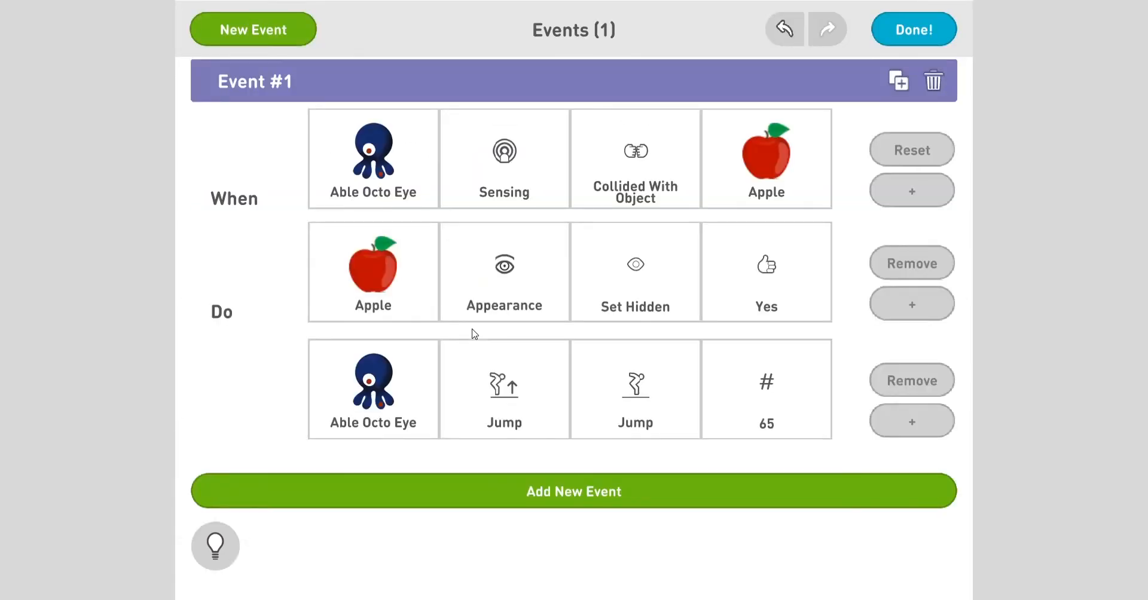
click(912, 380)
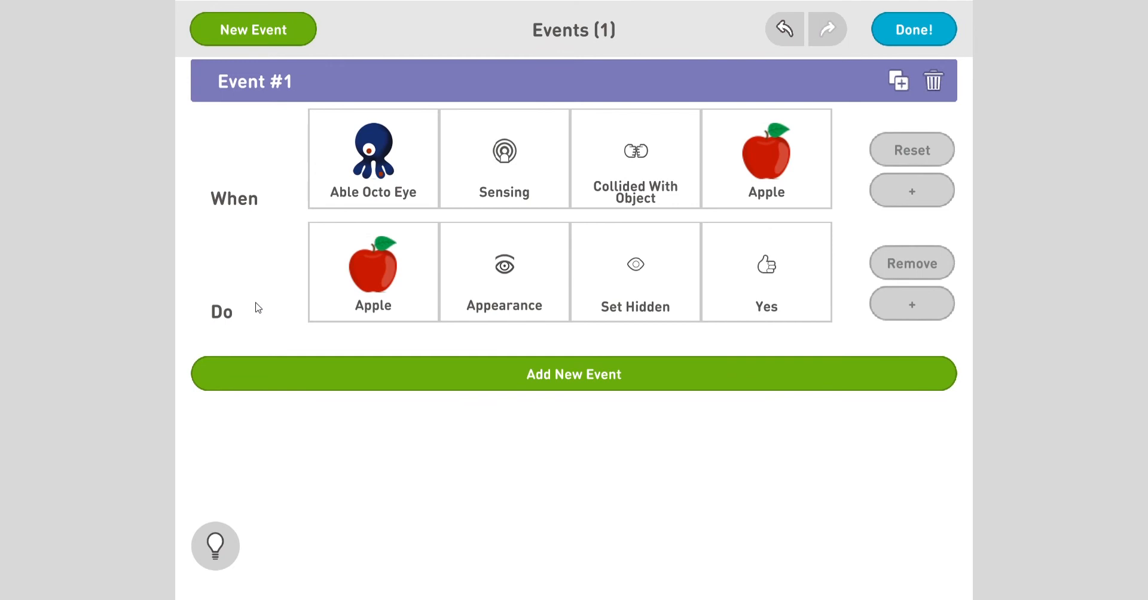
mouse_move(293, 204)
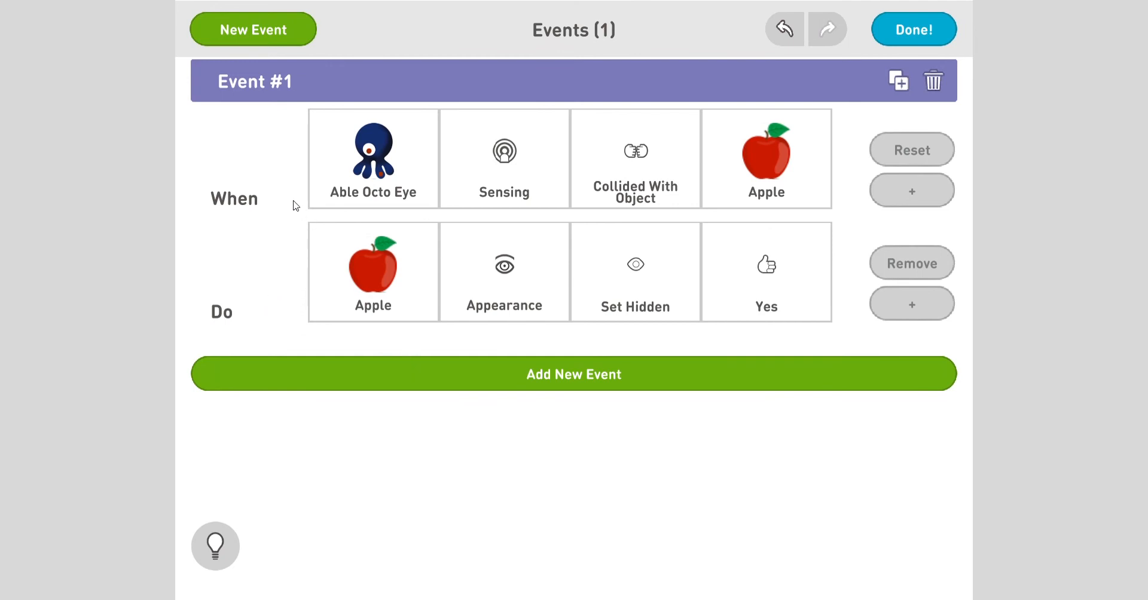
mouse_move(404, 183)
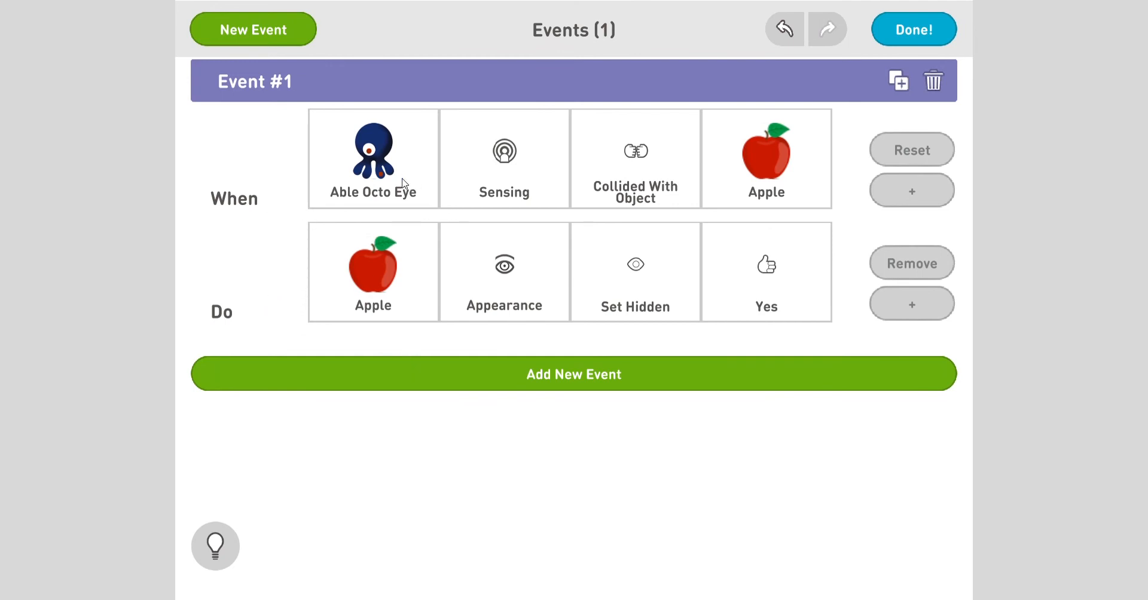
mouse_move(619, 190)
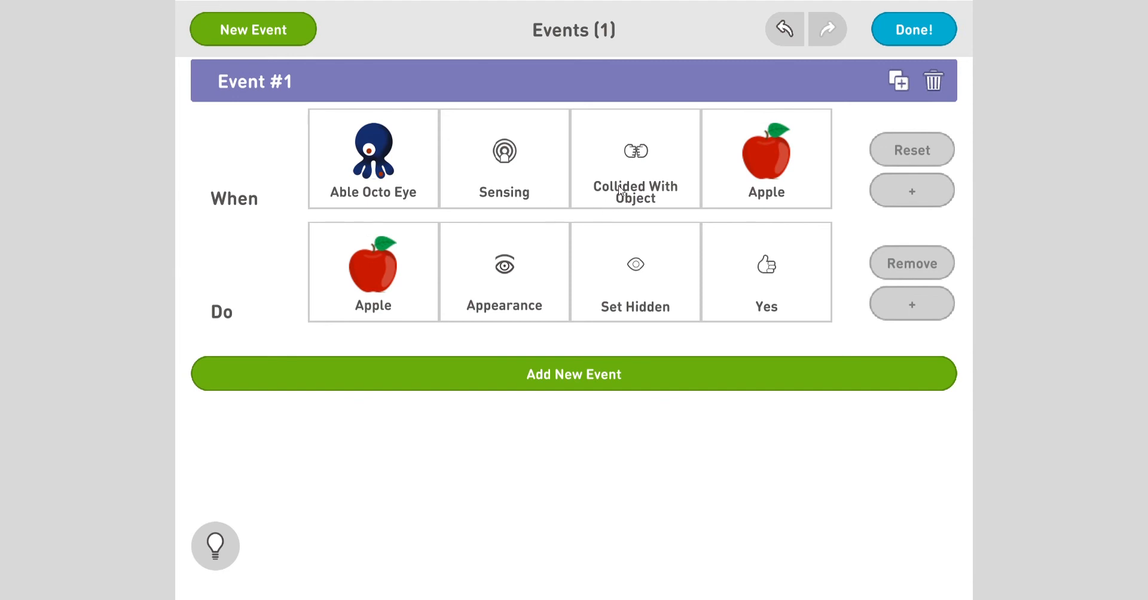
mouse_move(243, 359)
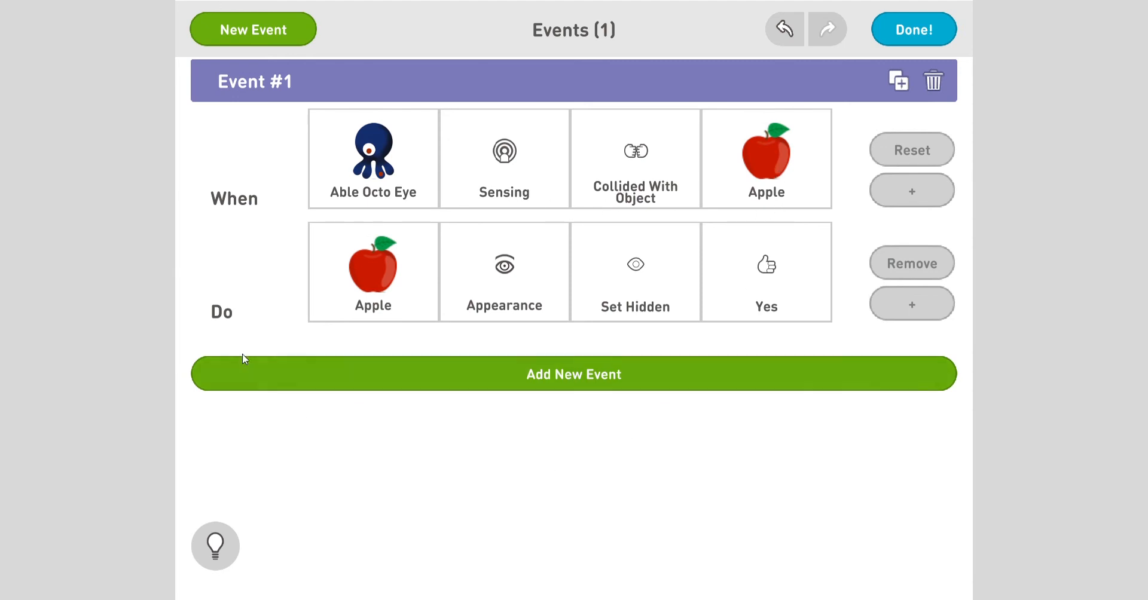
mouse_move(254, 286)
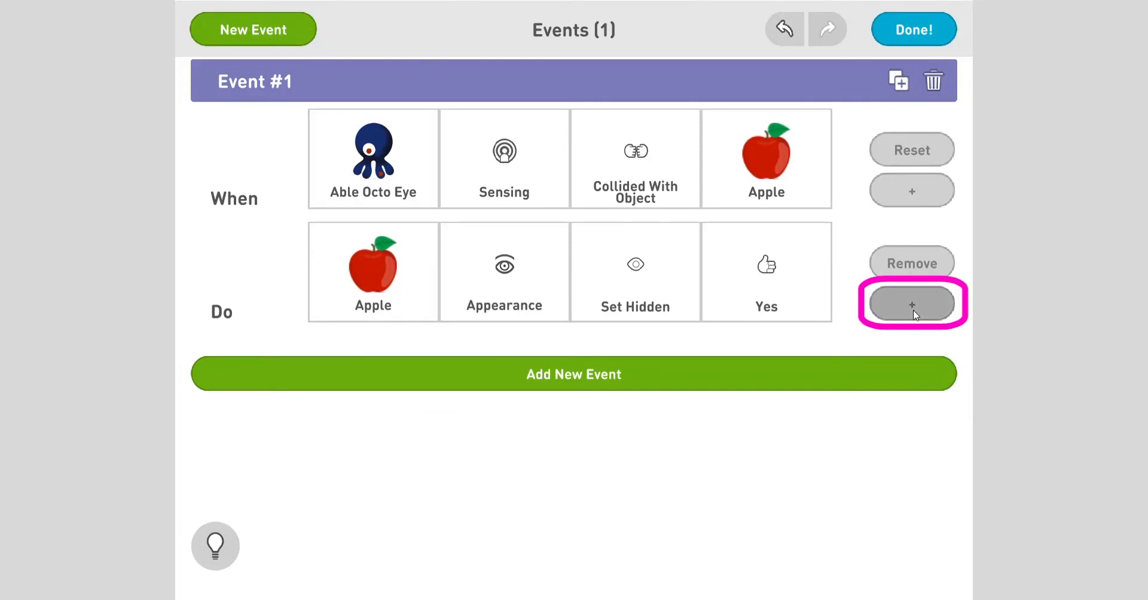
Add an action making Able Octo Eye's jump height 60 when it touches the apple
click(913, 303)
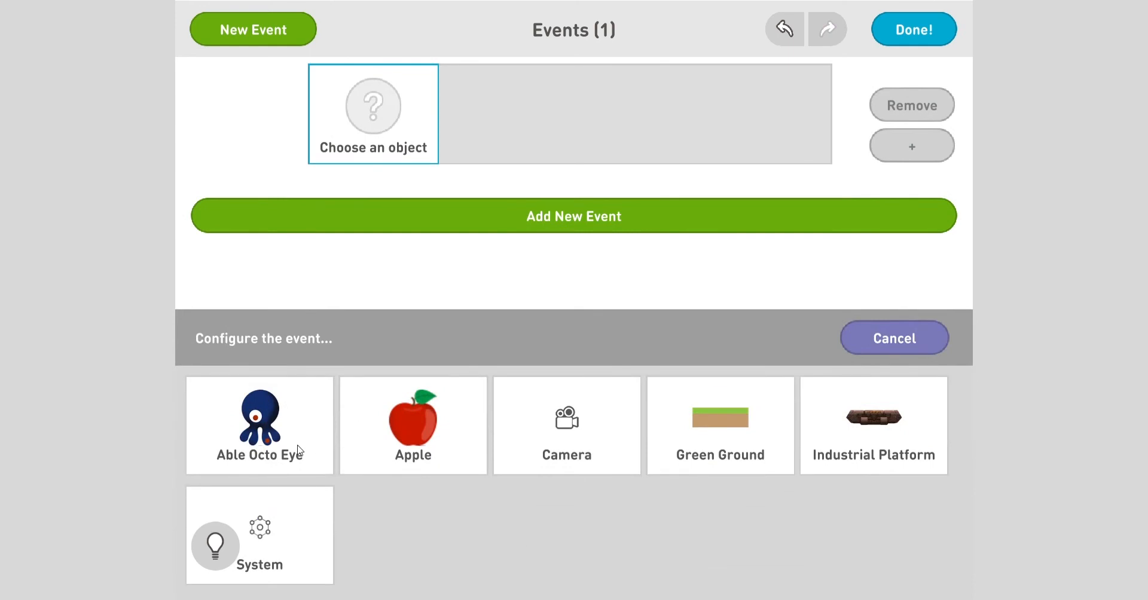
click(259, 424)
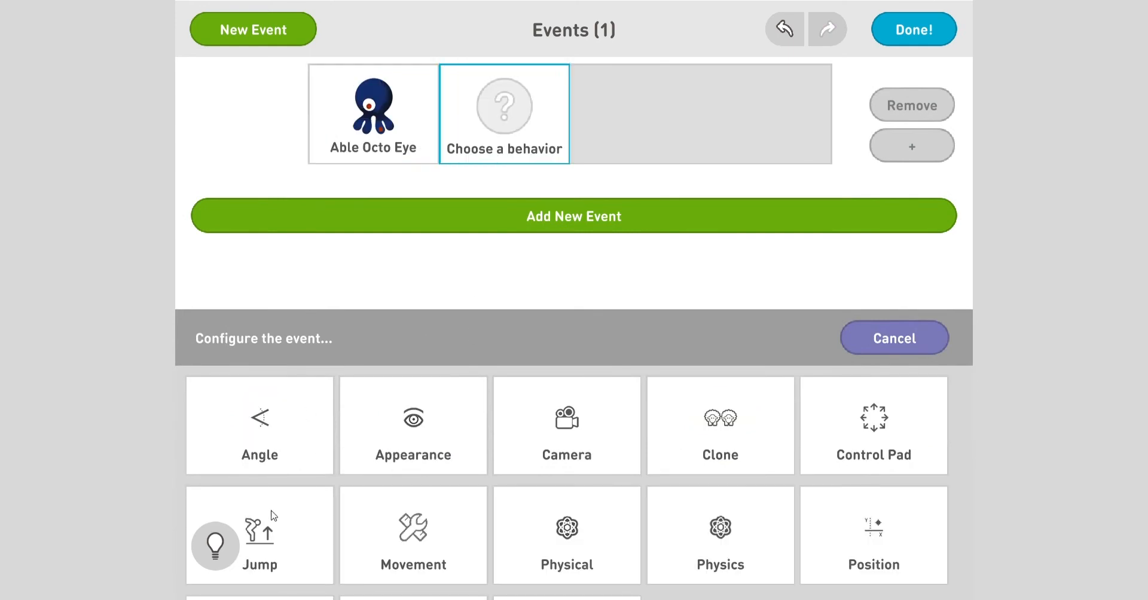
click(260, 535)
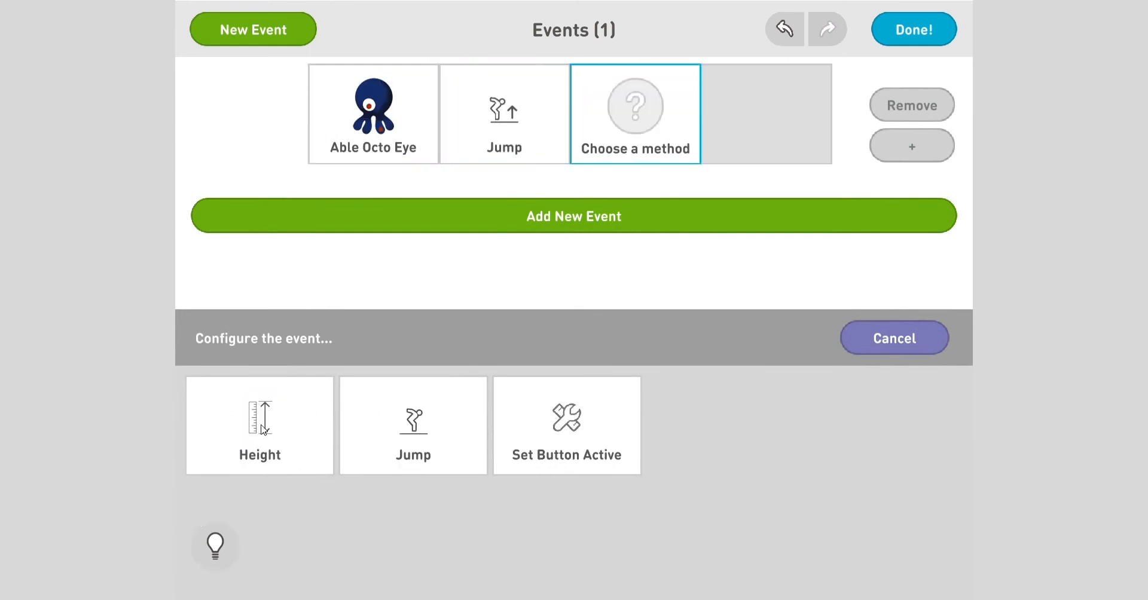
click(259, 426)
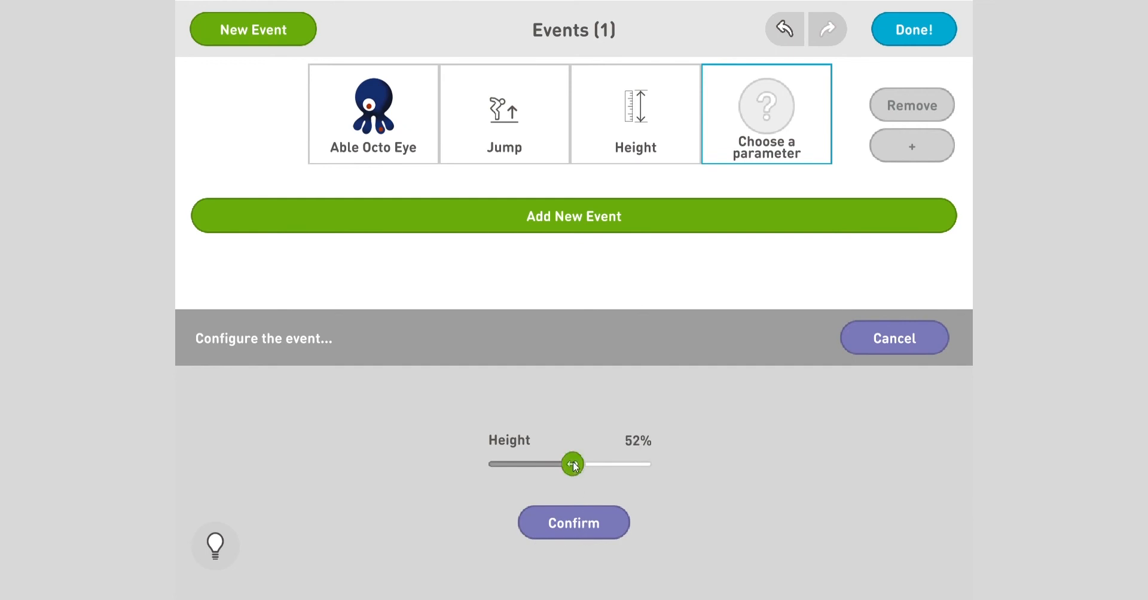
drag(573, 466, 594, 465)
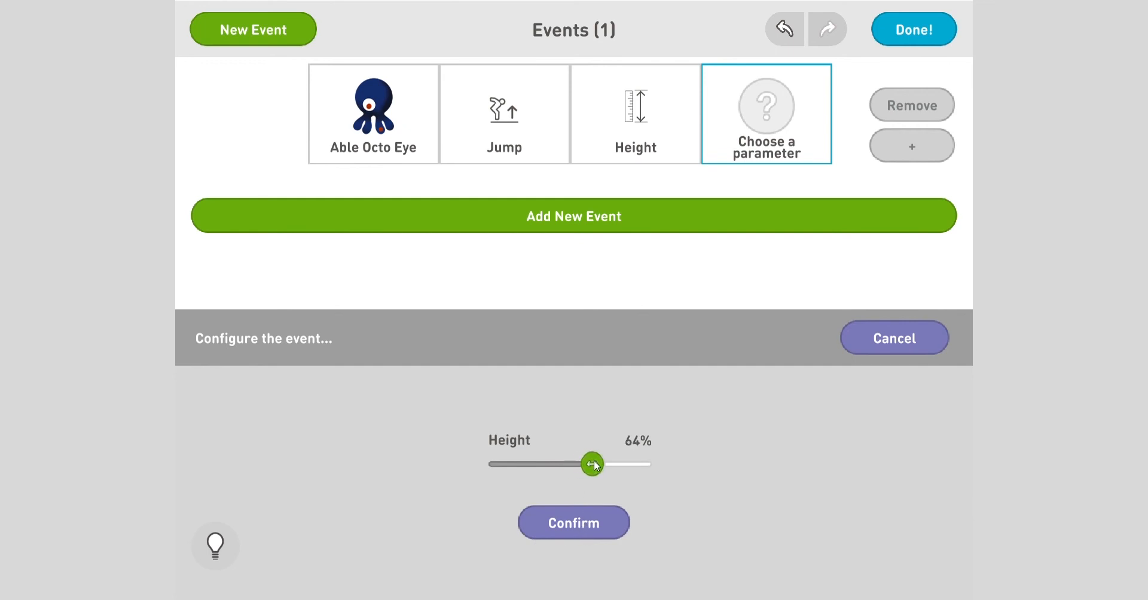
drag(593, 464, 587, 464)
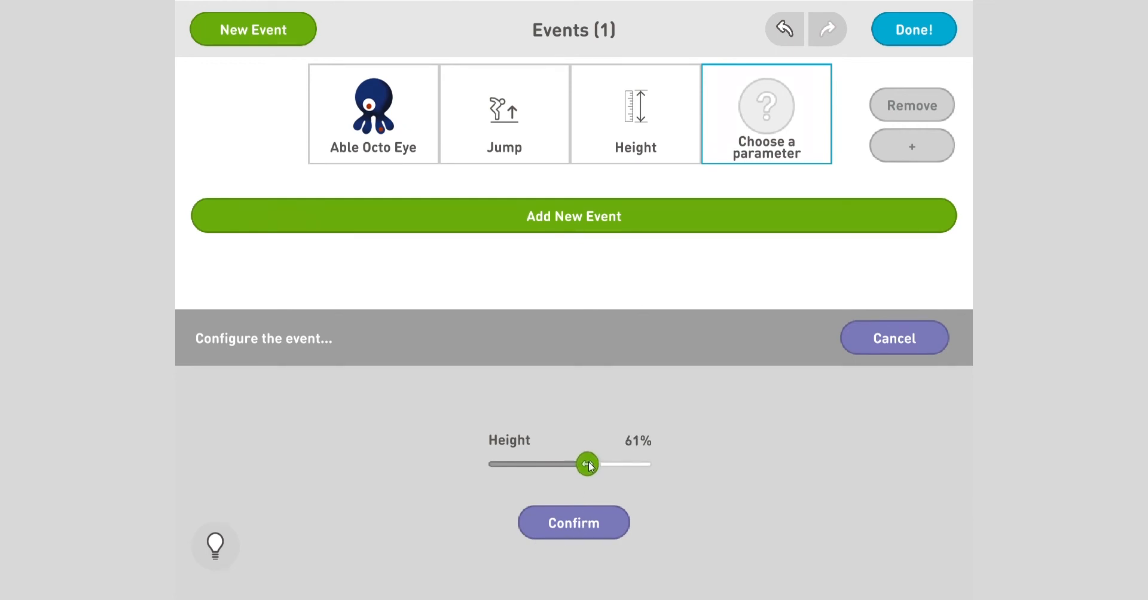
drag(588, 464, 586, 494)
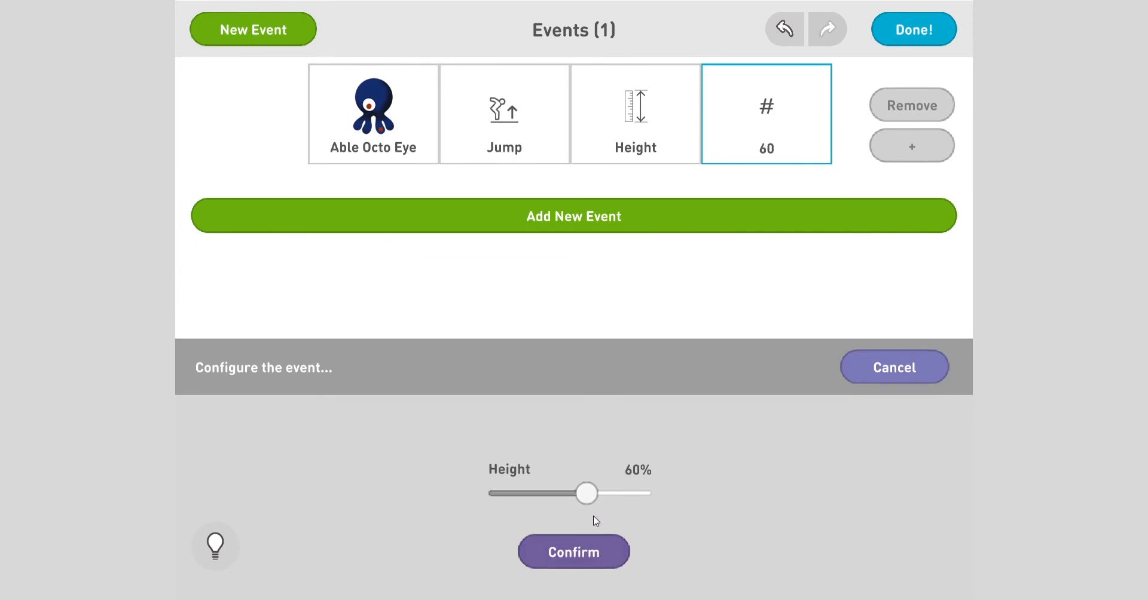
click(572, 552)
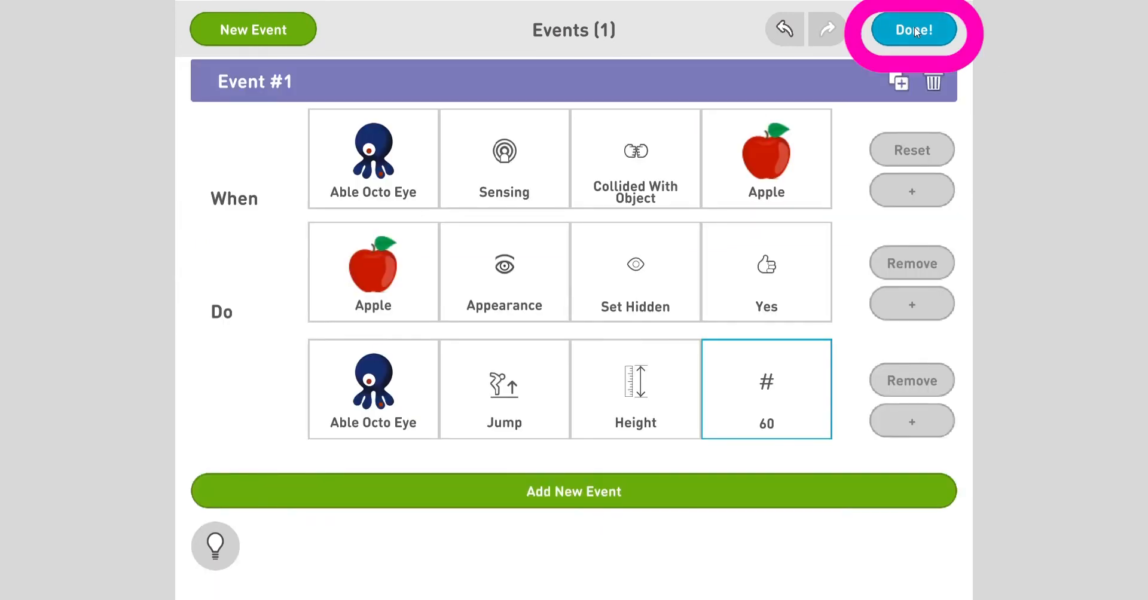
Close the event editor and test-play the scene to watch the apple vanish
click(913, 29)
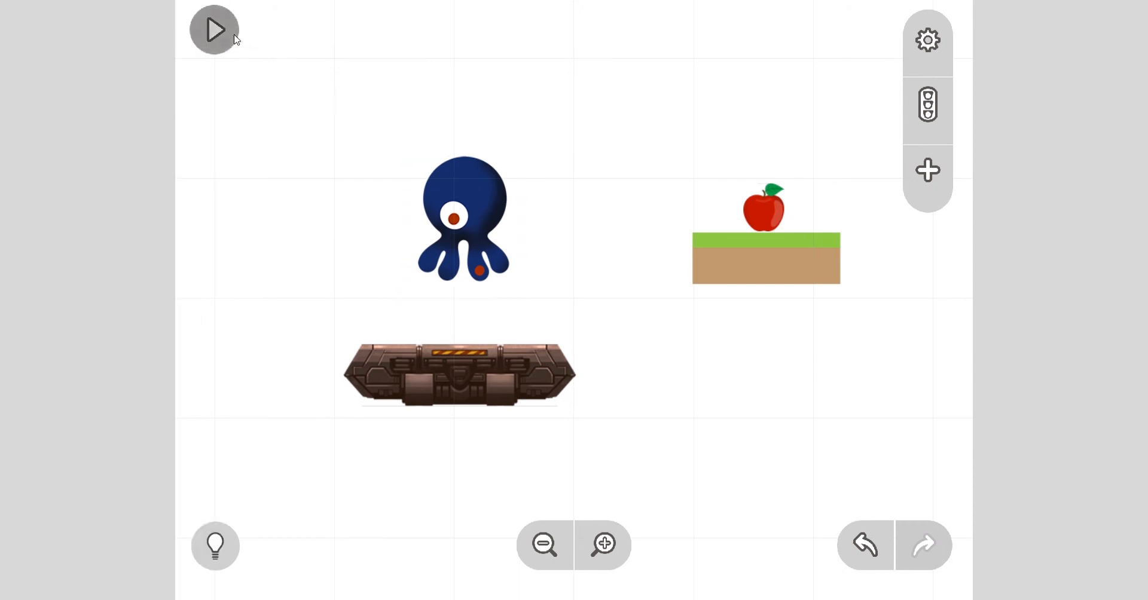
click(214, 28)
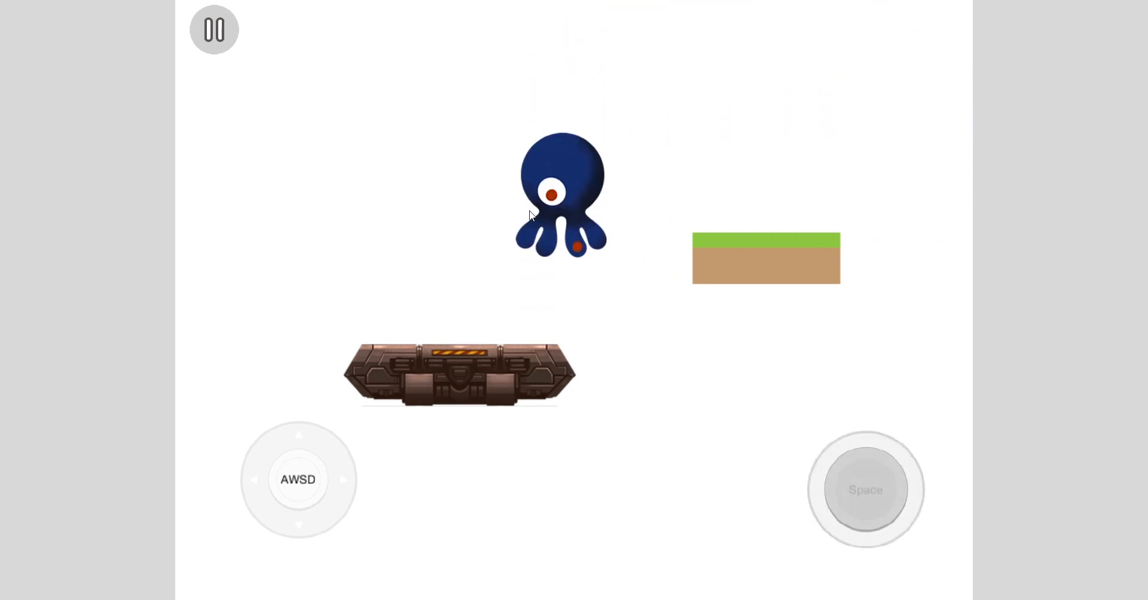
click(213, 28)
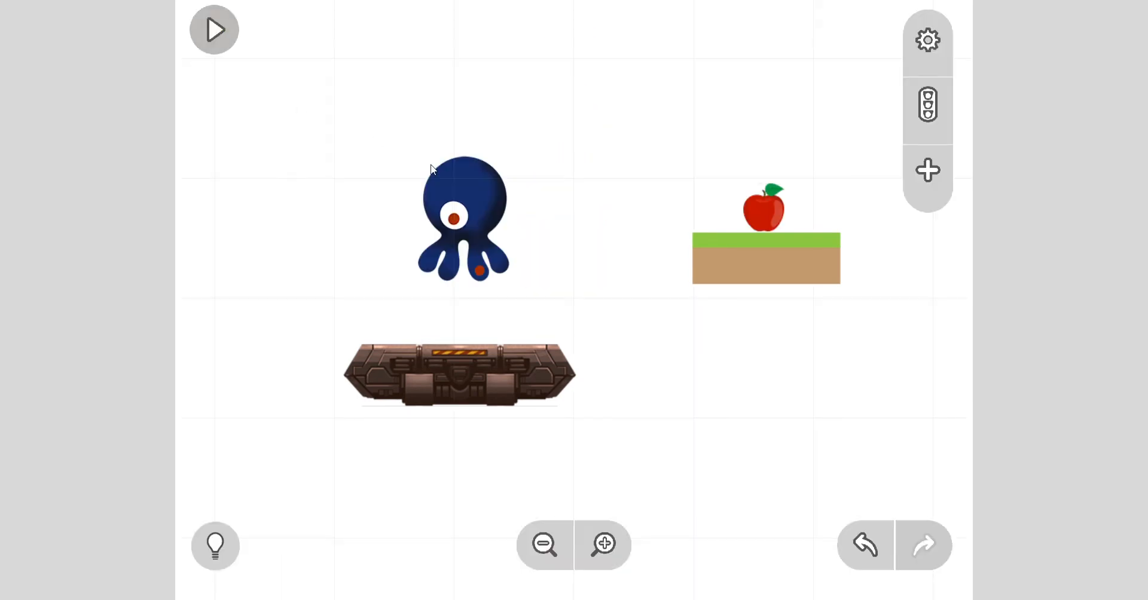
Reopen the octopus's events to recheck the jump-height-60 rule, then return to the stage
click(462, 220)
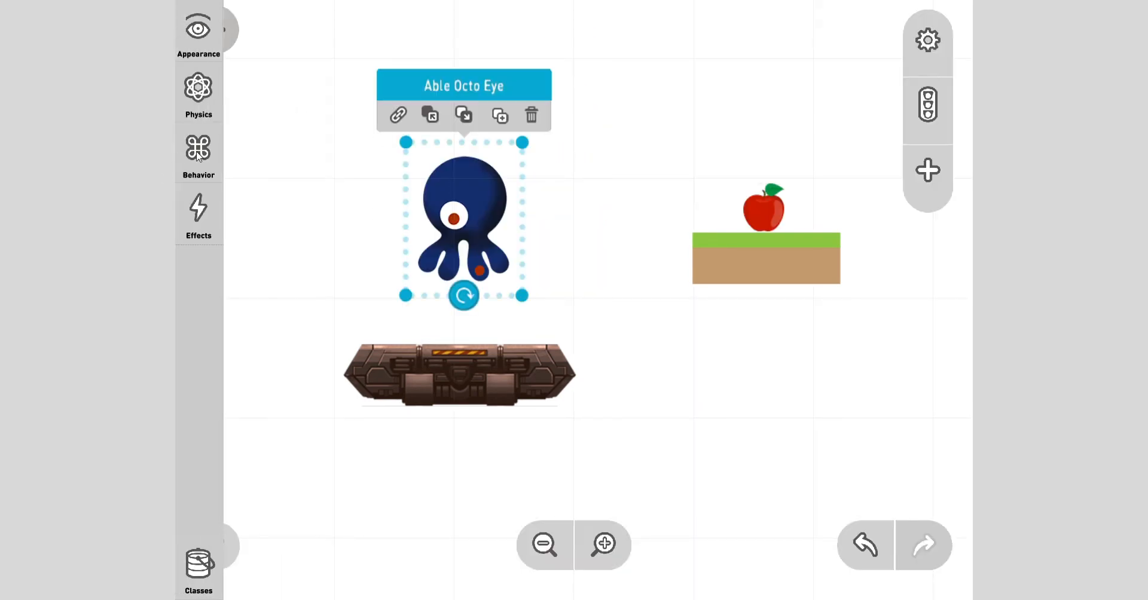
click(684, 172)
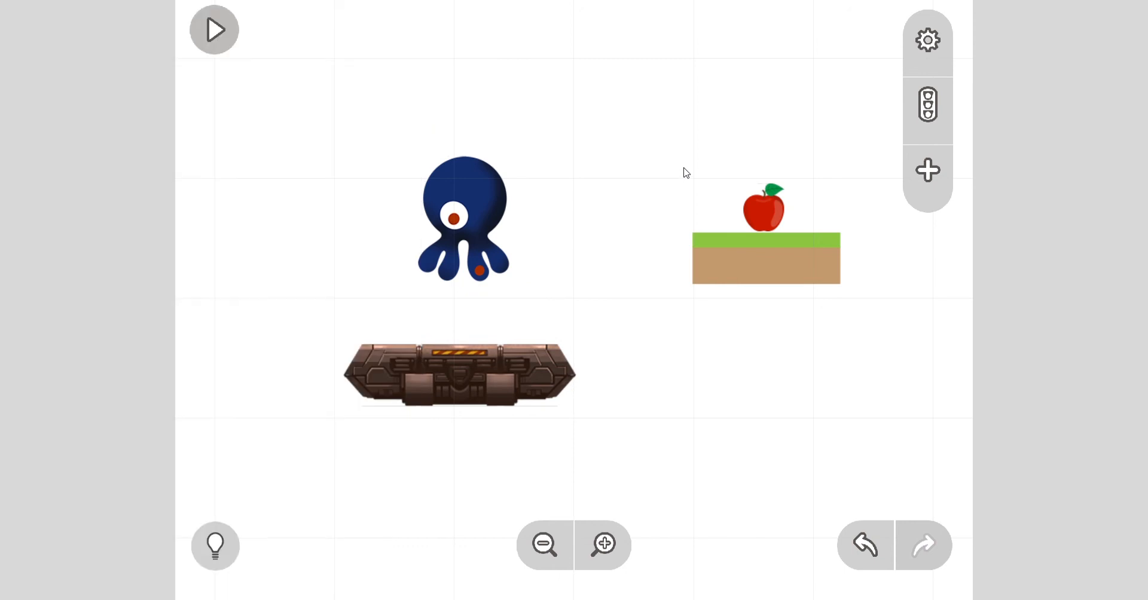
mouse_move(667, 212)
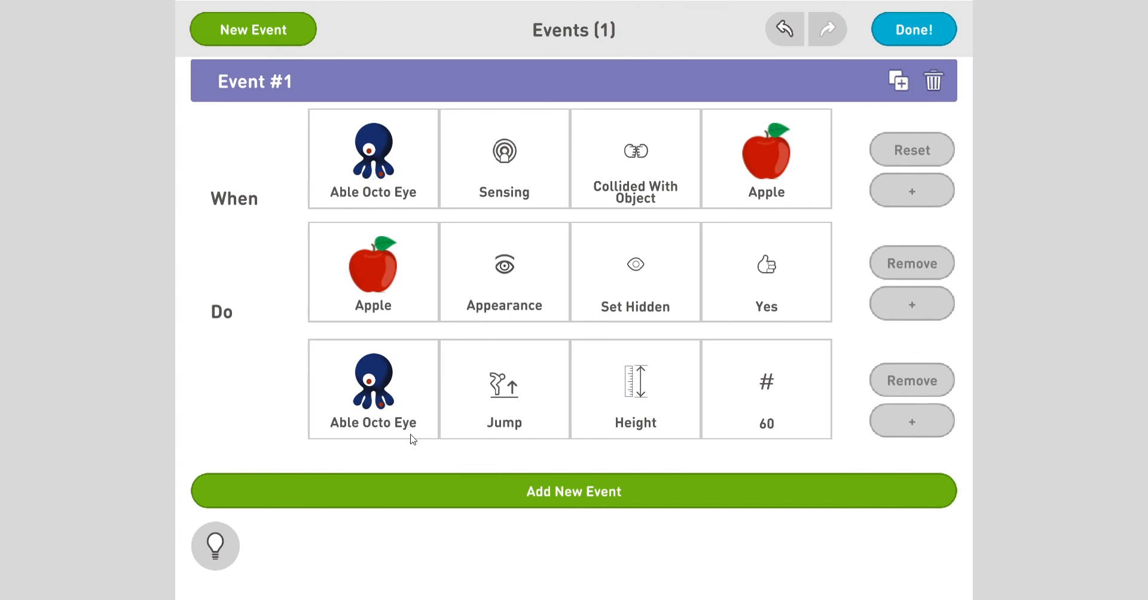
mouse_move(807, 396)
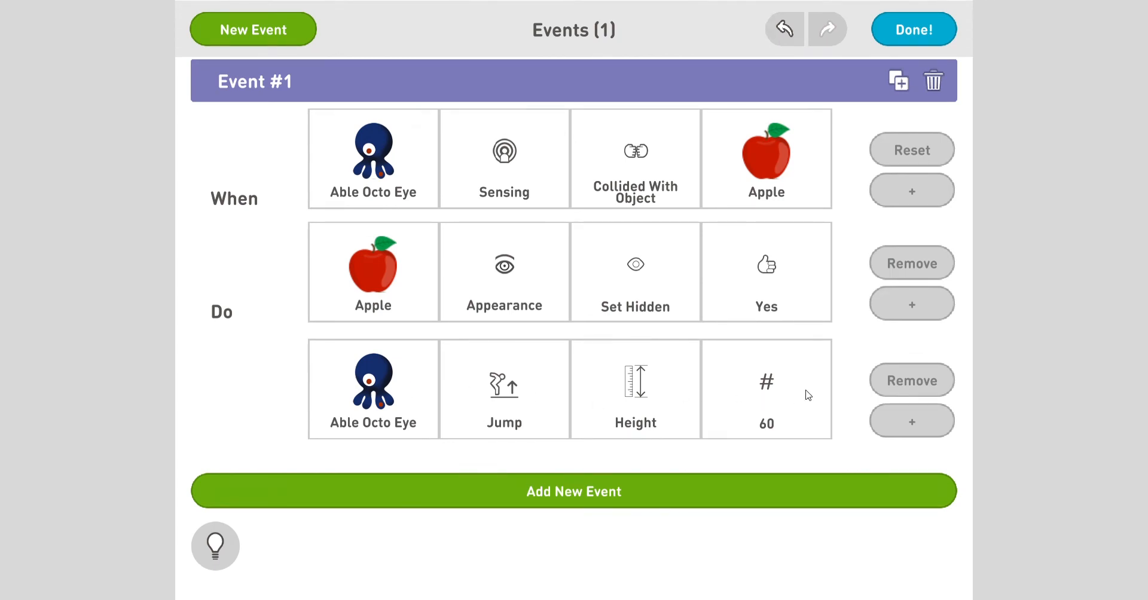
mouse_move(393, 318)
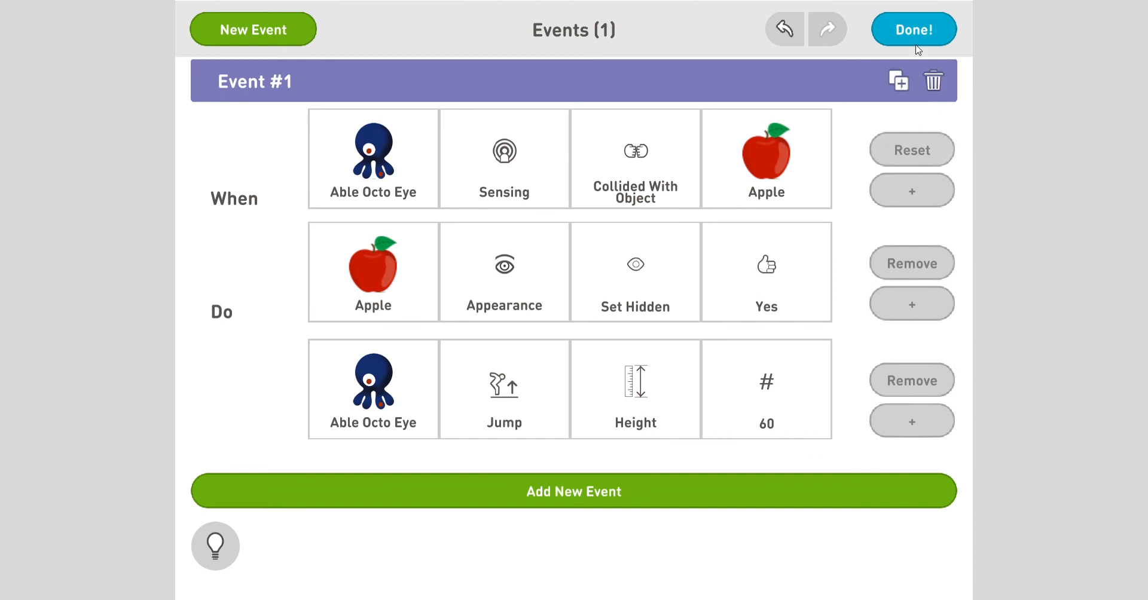
click(912, 29)
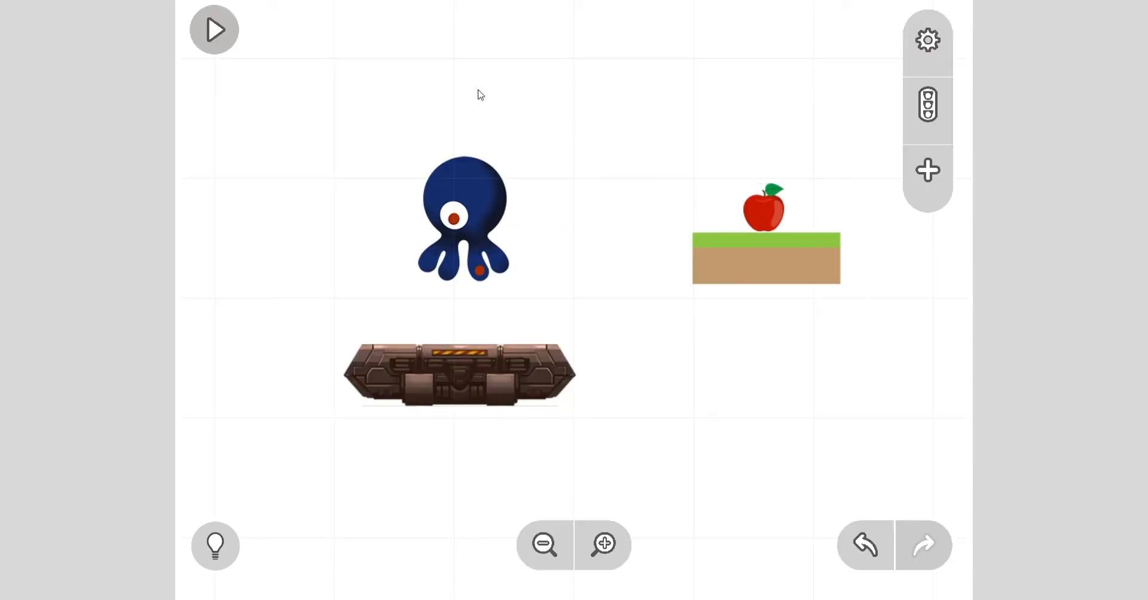